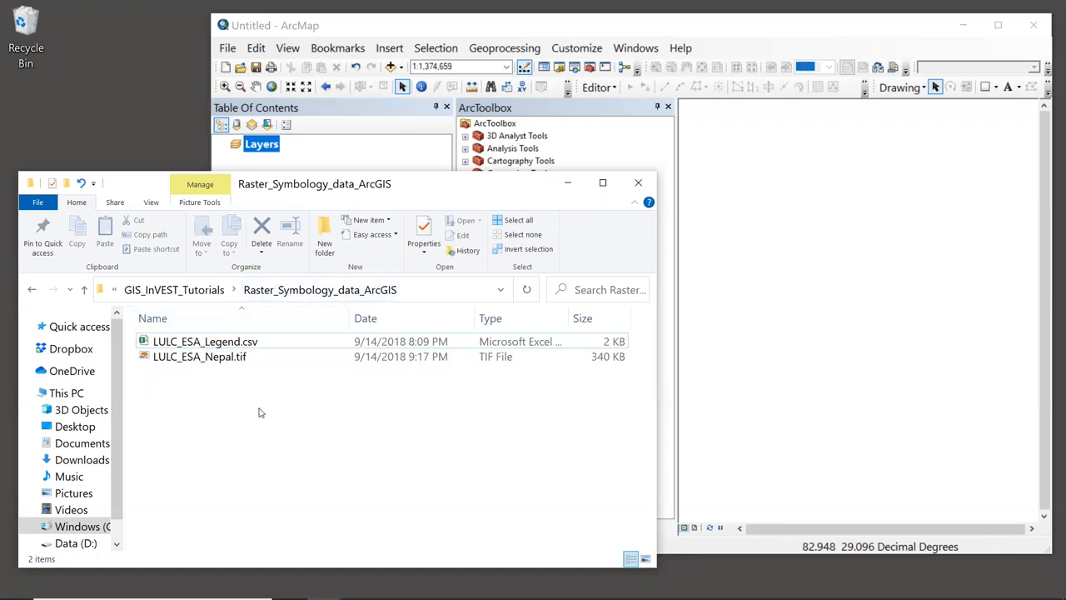
Select LULC_ESA_Nepal.tif in File Explorer and bring it into ArcMap as a grayscale layer
{"action": "left_click", "coordinate": [200, 356]}
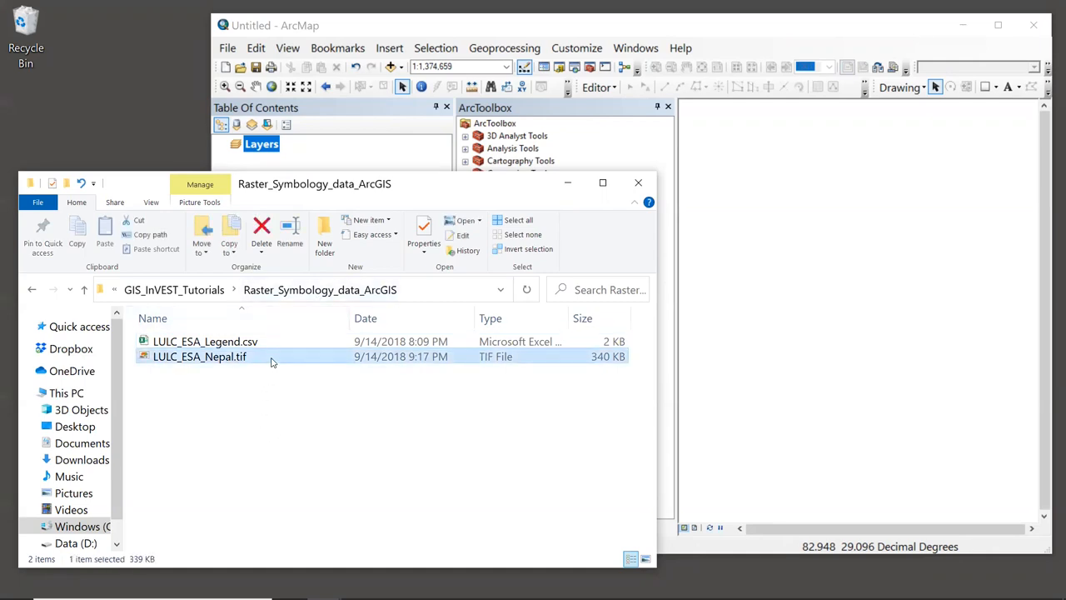
{"action": "mouse_move", "coordinate": [281, 423]}
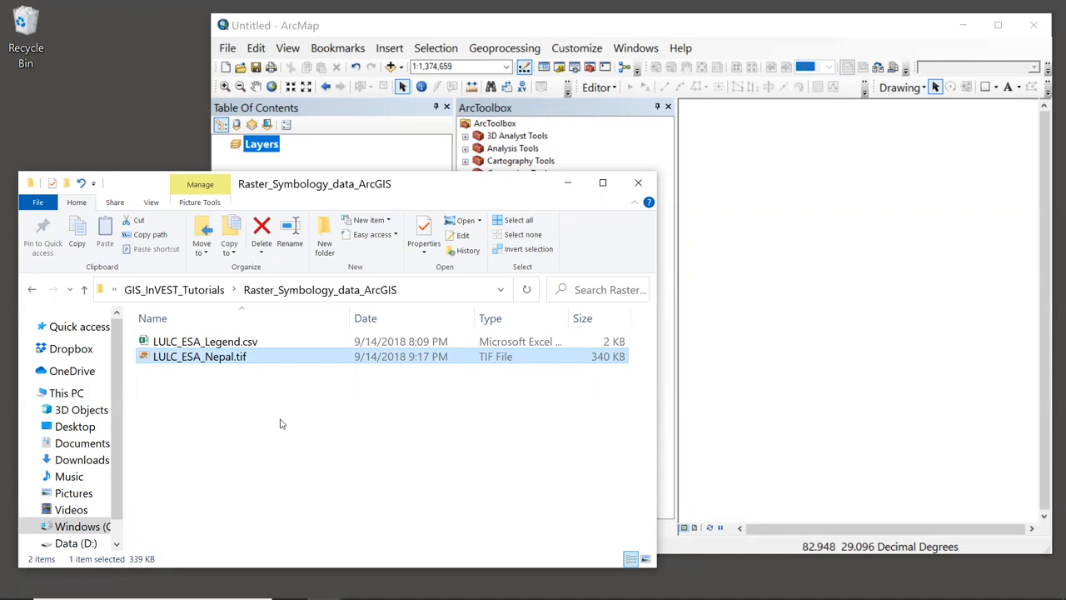
{"action": "mouse_move", "coordinate": [265, 356]}
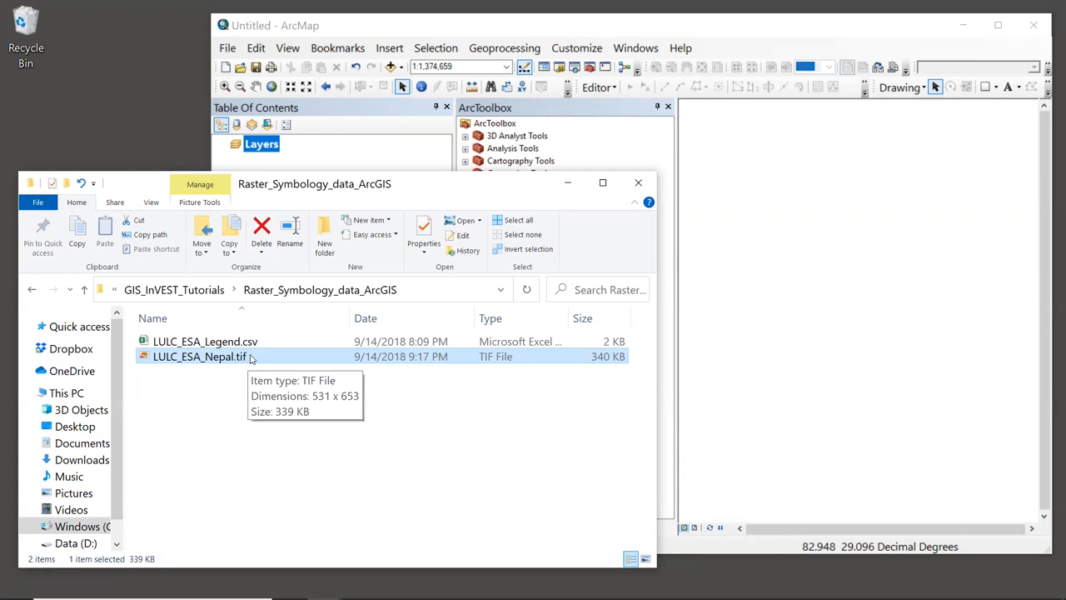
{"action": "mouse_move", "coordinate": [525, 357]}
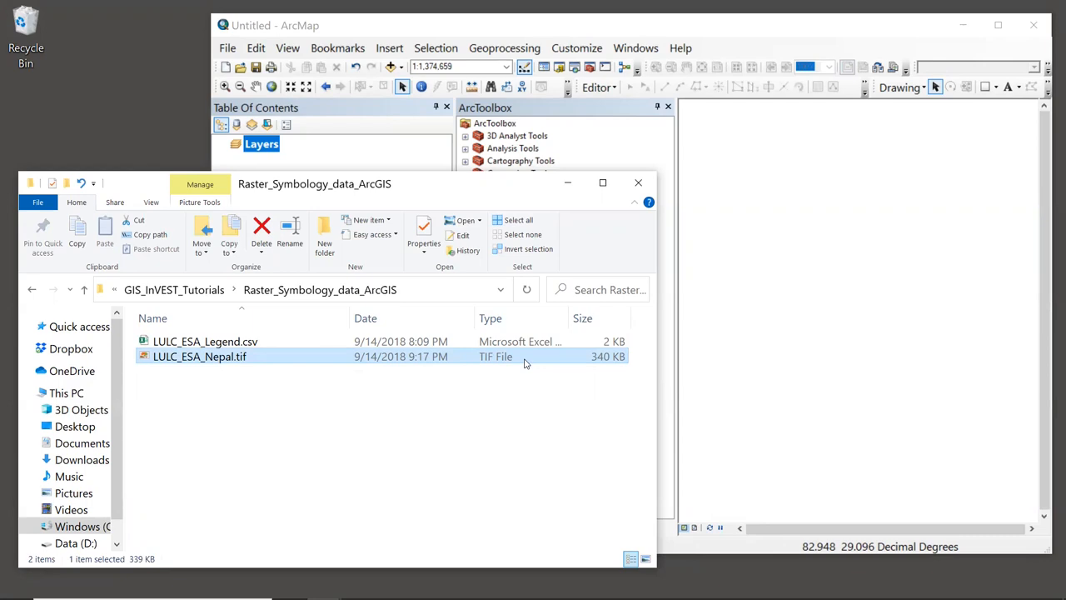
{"action": "mouse_move", "coordinate": [520, 437]}
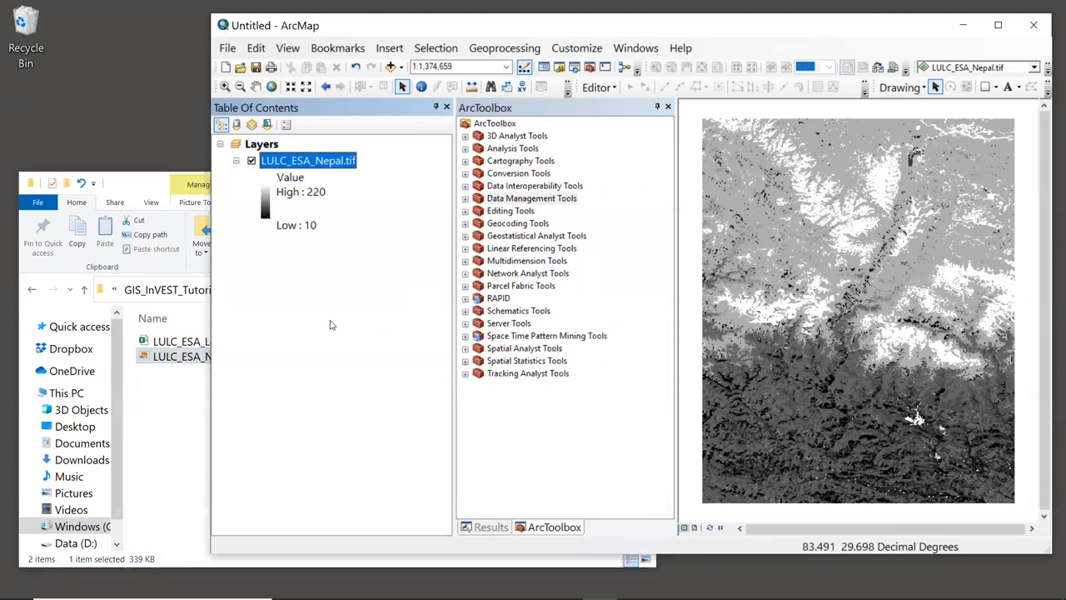
{"action": "mouse_move", "coordinate": [332, 322]}
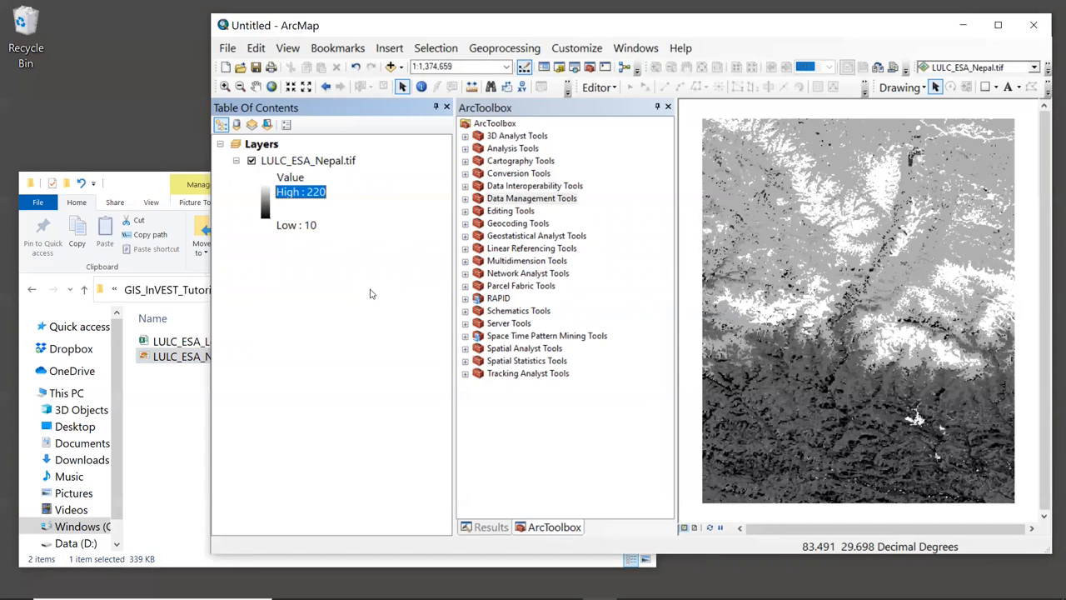
{"action": "right_click", "coordinate": [308, 160]}
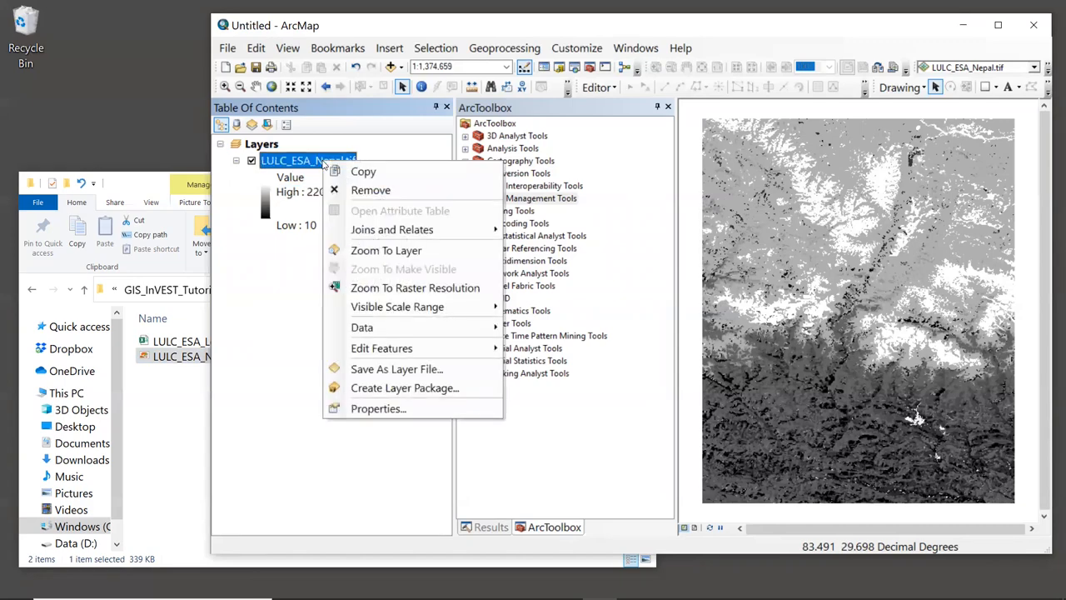
{"action": "mouse_move", "coordinate": [400, 210]}
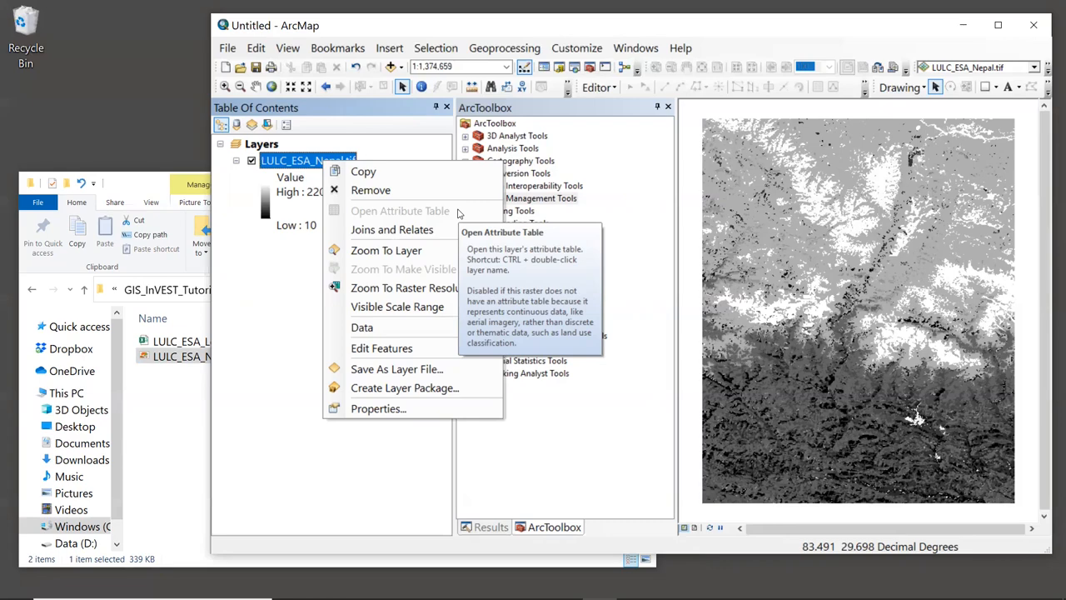
{"action": "mouse_move", "coordinate": [397, 368]}
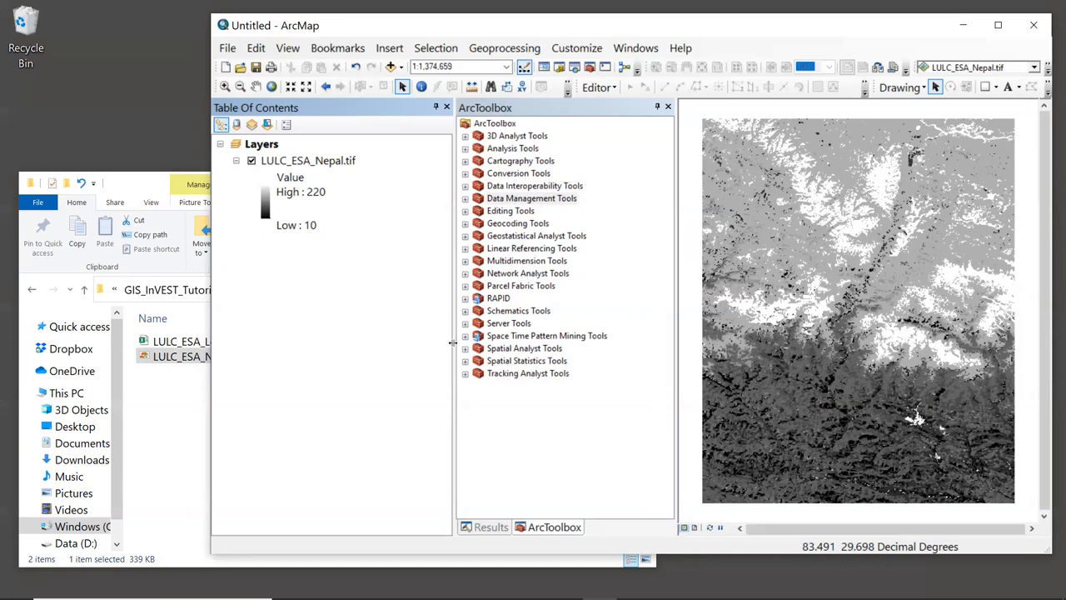
{"action": "mouse_move", "coordinate": [499, 133]}
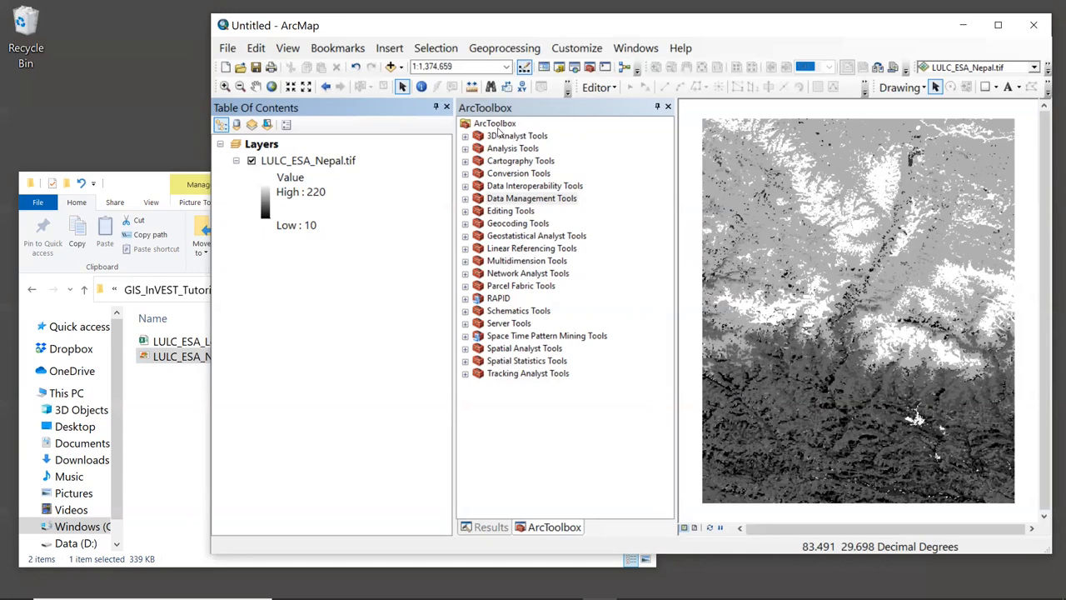
{"action": "mouse_move", "coordinate": [550, 234]}
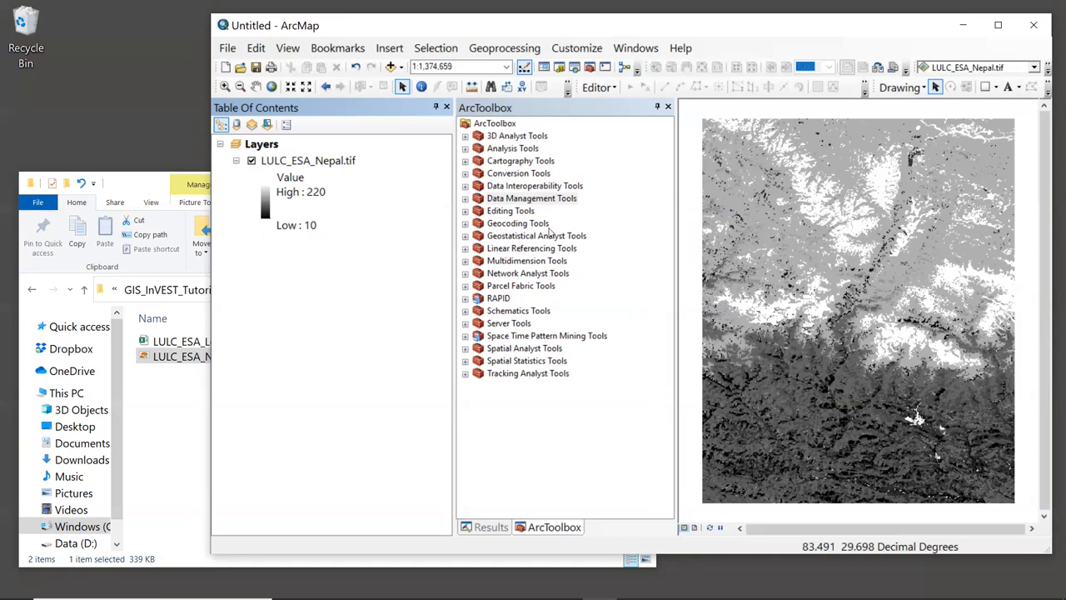
Expand Data Management Tools and its Raster category in ArcToolbox
{"action": "left_click", "coordinate": [531, 199]}
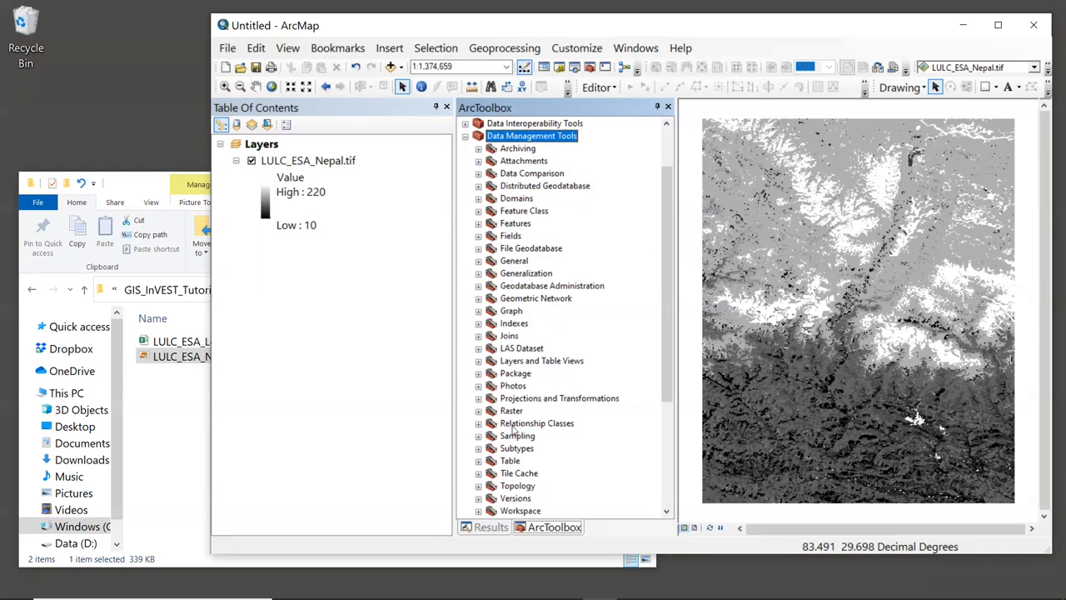
{"action": "left_click", "coordinate": [511, 410]}
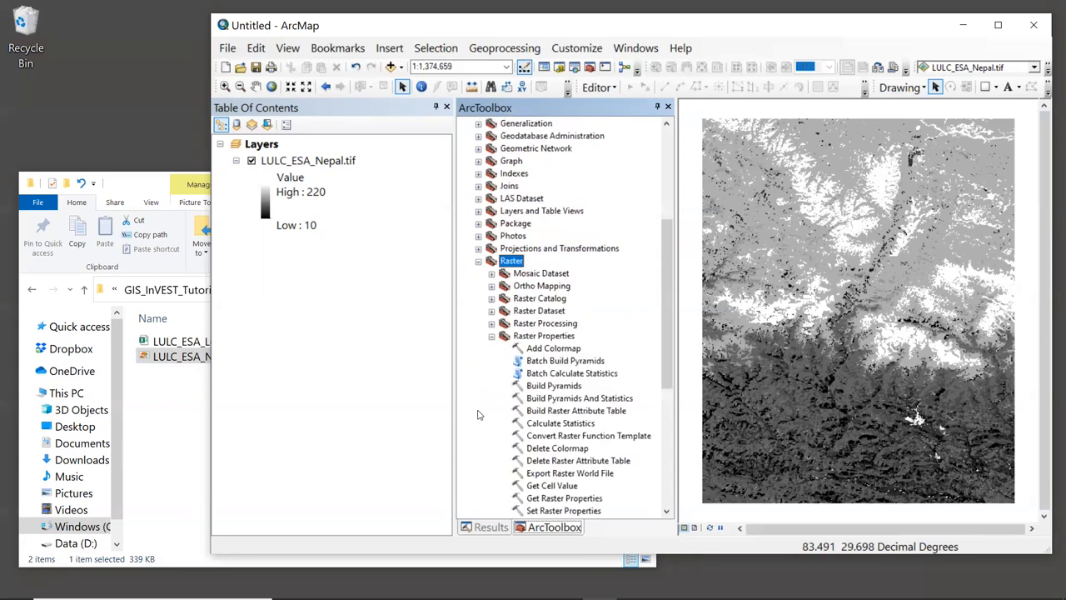
{"action": "mouse_move", "coordinate": [516, 340]}
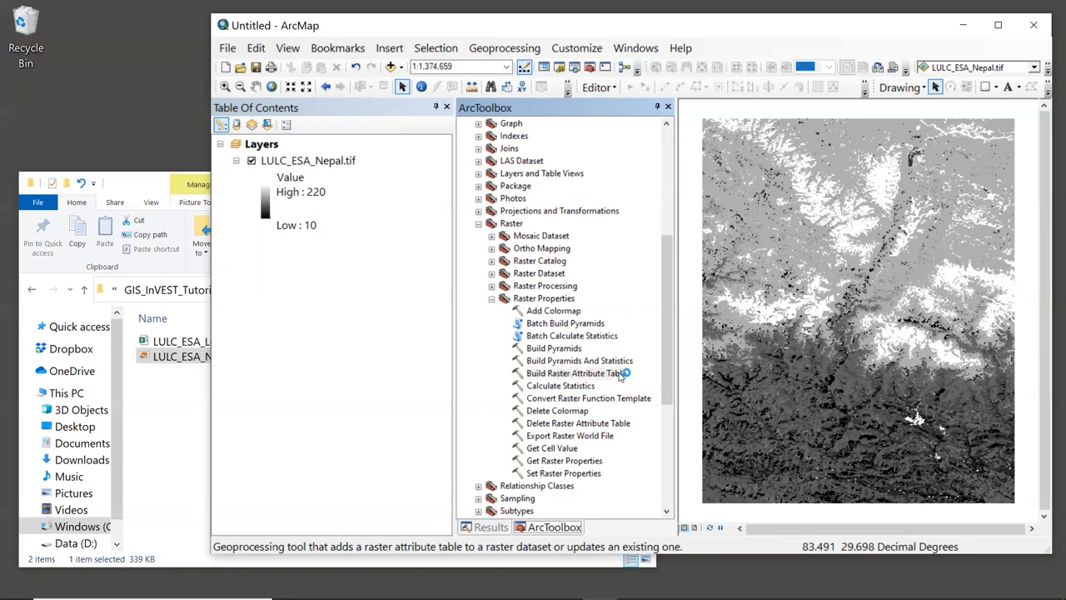
Run Build Raster Attribute Table on LULC_ESA_Nepal.tif and close the completion report
{"action": "double_click", "coordinate": [573, 373]}
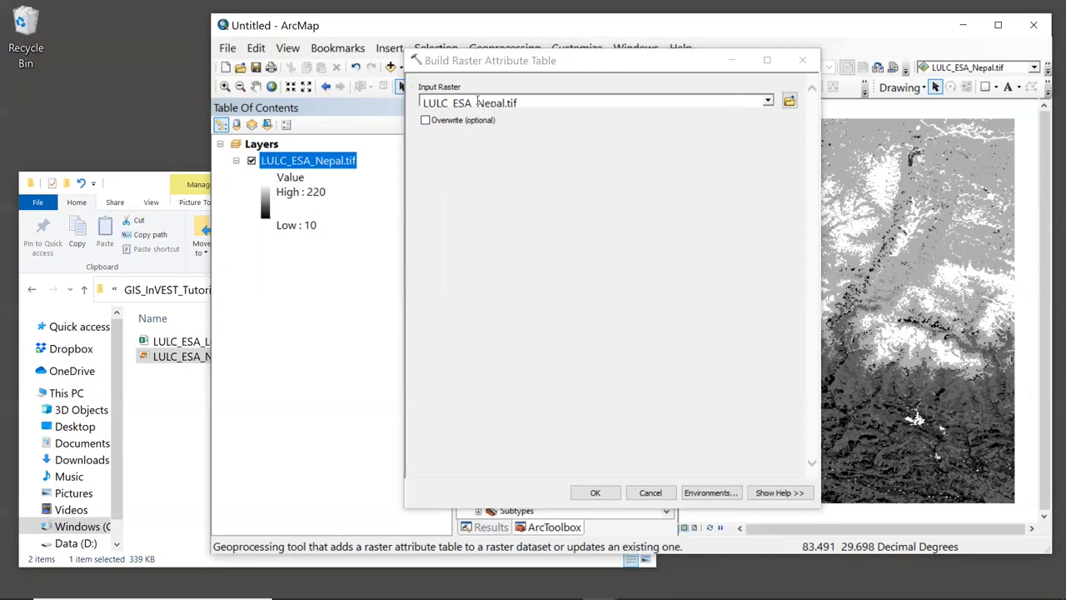
{"action": "mouse_move", "coordinate": [666, 187]}
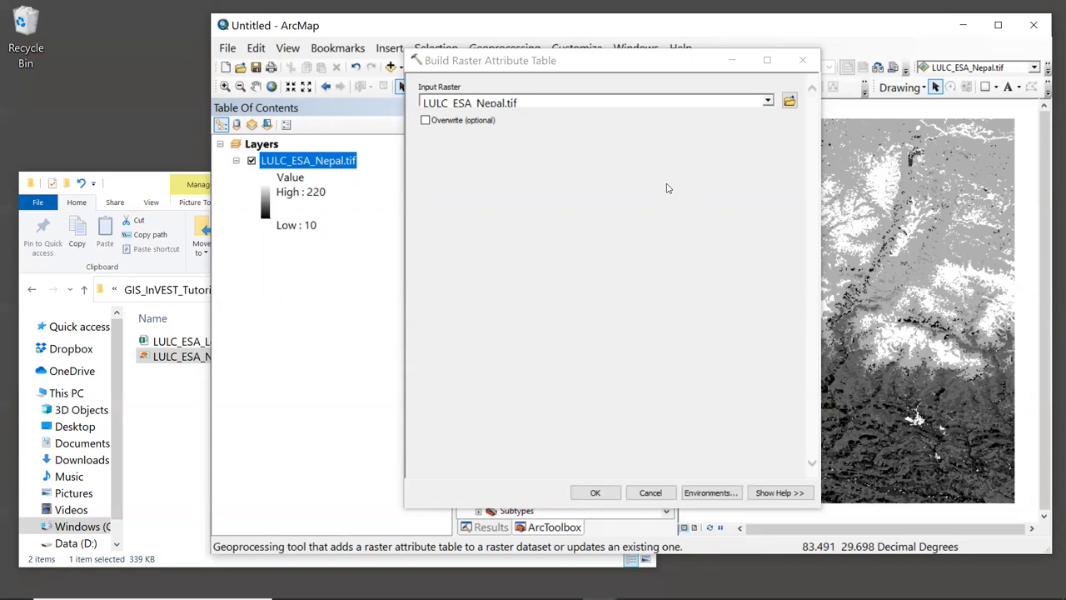
{"action": "mouse_move", "coordinate": [643, 450]}
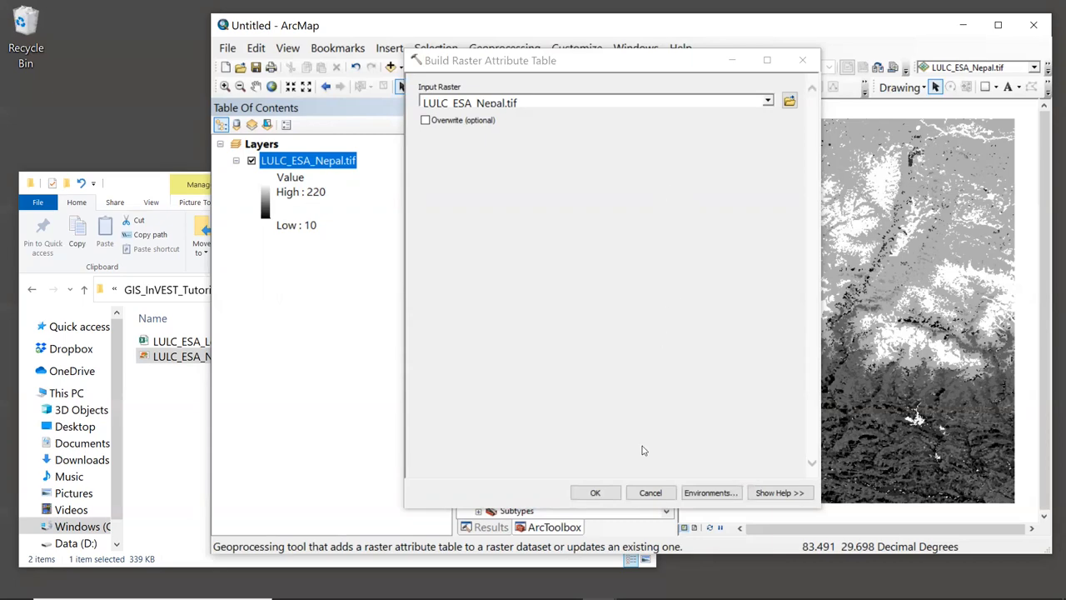
{"action": "left_click", "coordinate": [594, 492]}
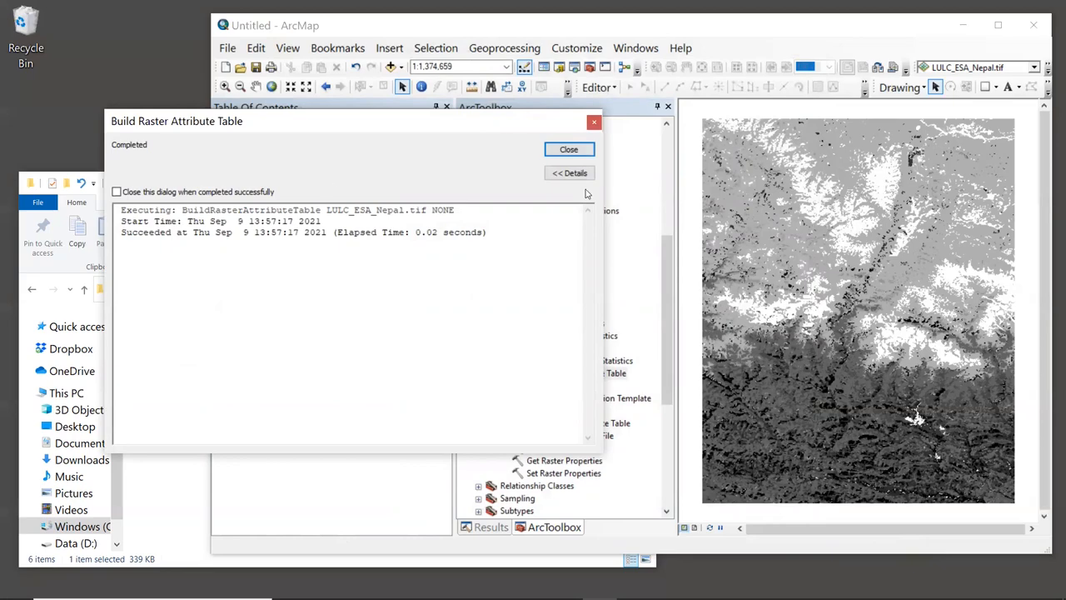
{"action": "left_click", "coordinate": [569, 149]}
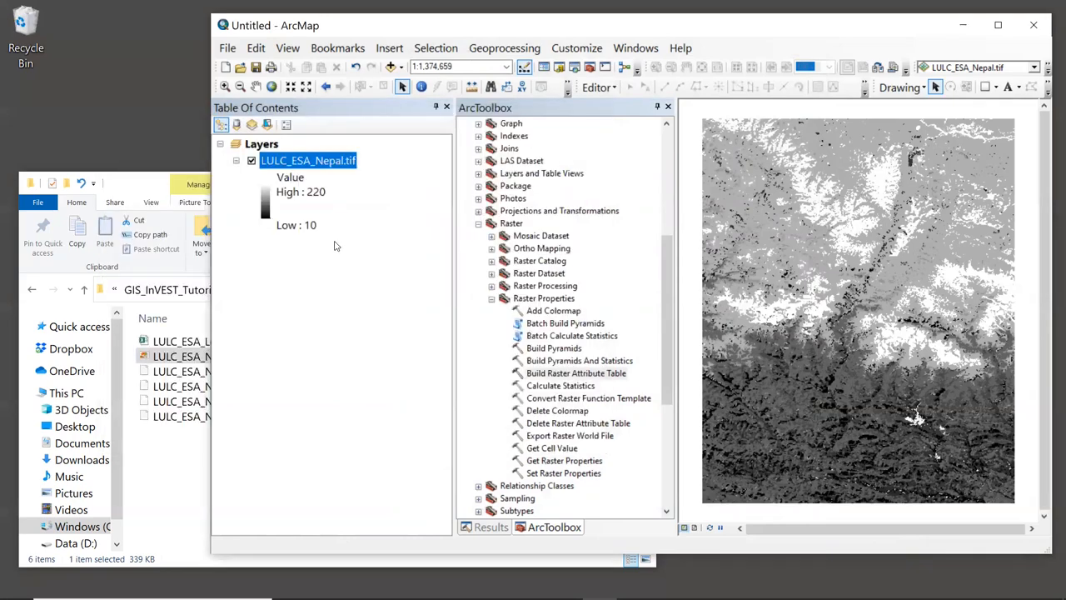
{"action": "mouse_move", "coordinate": [358, 232]}
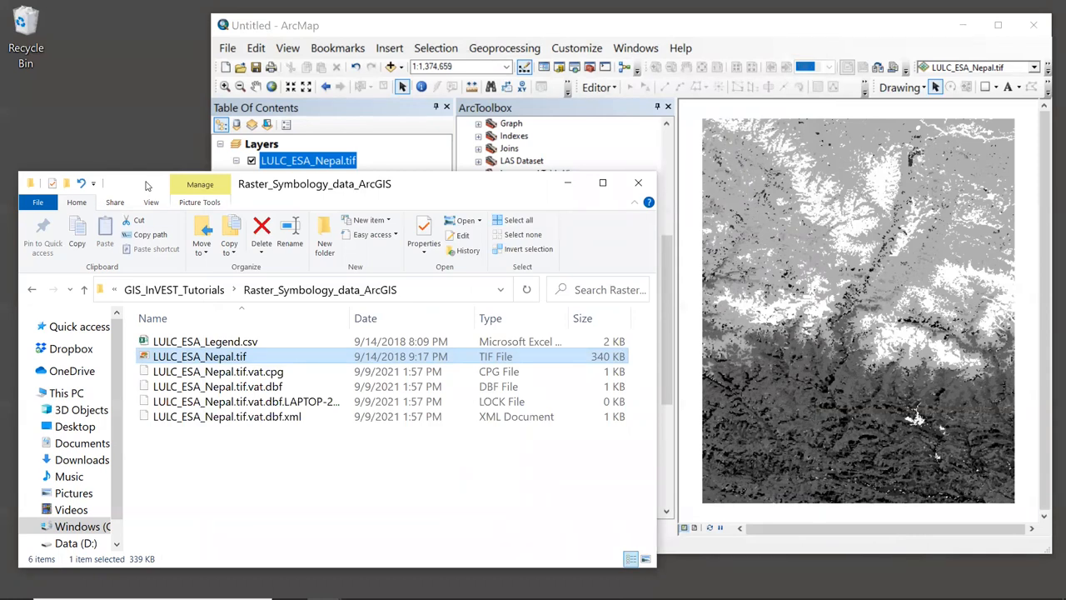
{"action": "mouse_move", "coordinate": [259, 361]}
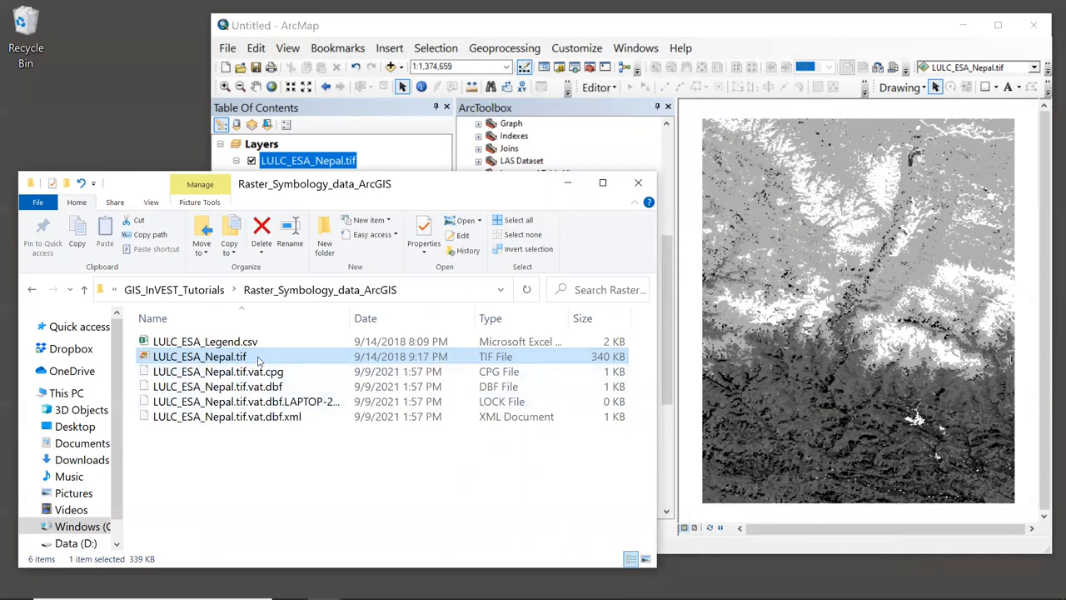
{"action": "mouse_move", "coordinate": [200, 357]}
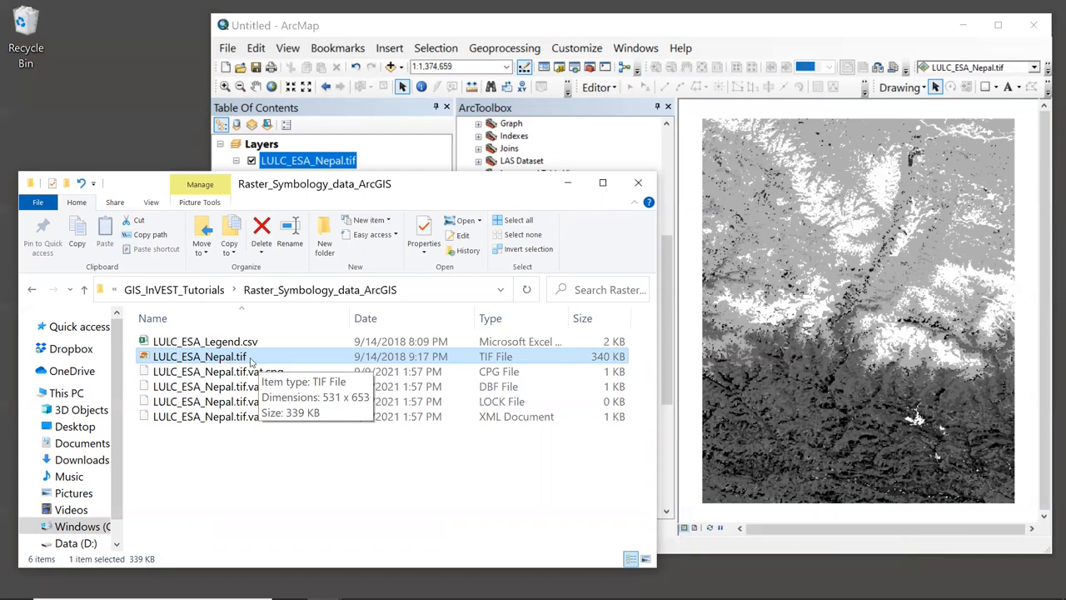
{"action": "mouse_move", "coordinate": [258, 468]}
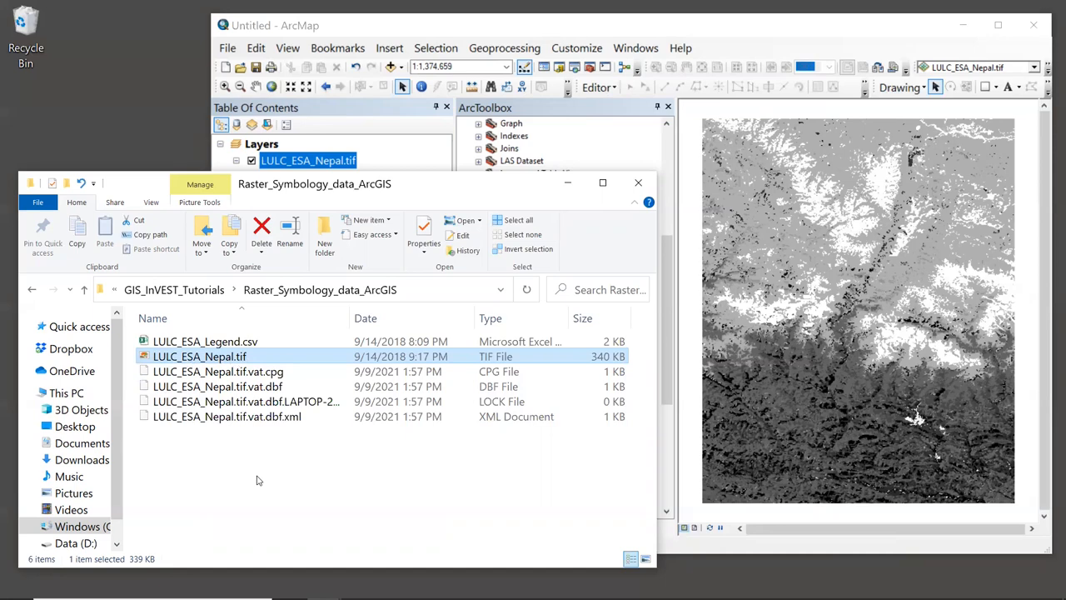
{"action": "mouse_move", "coordinate": [262, 464]}
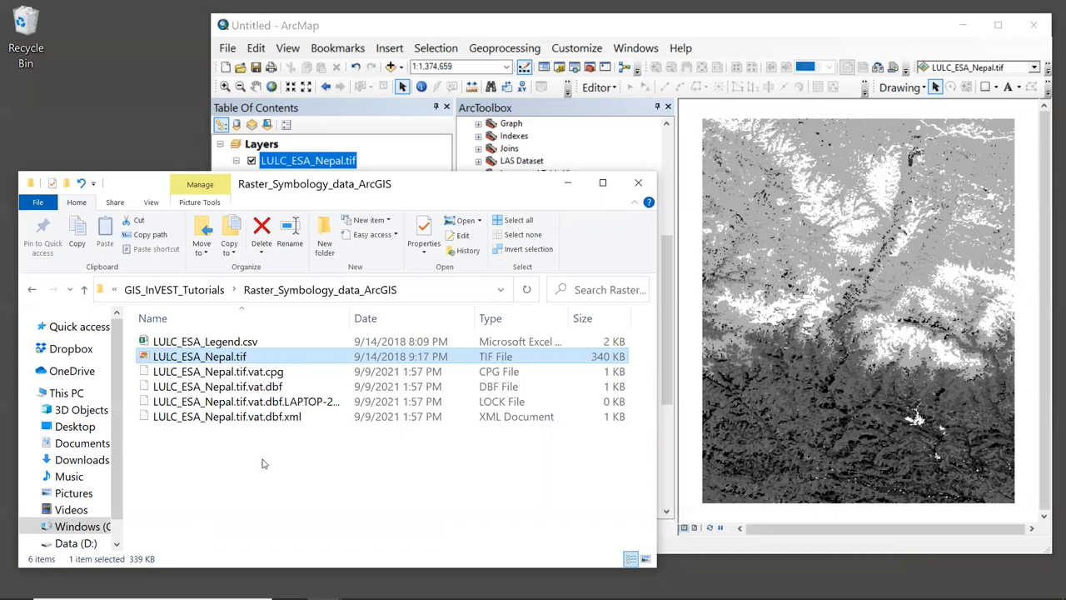
{"action": "mouse_move", "coordinate": [304, 387]}
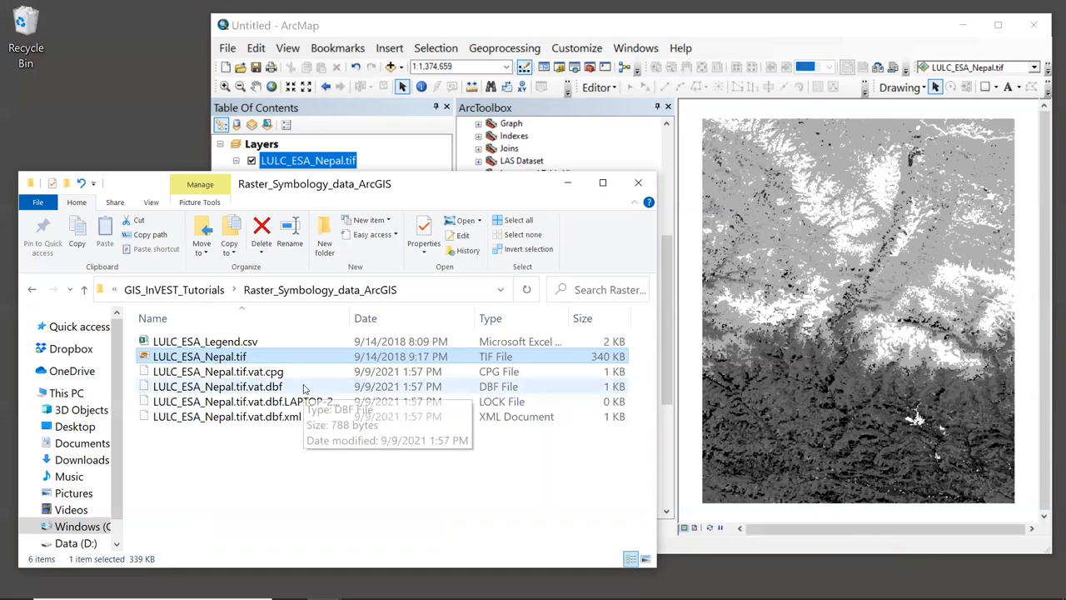
Inspect the new LULC_ESA_Nepal.tif.vat.dbf and .xml files in File Explorer
{"action": "left_click", "coordinate": [217, 385]}
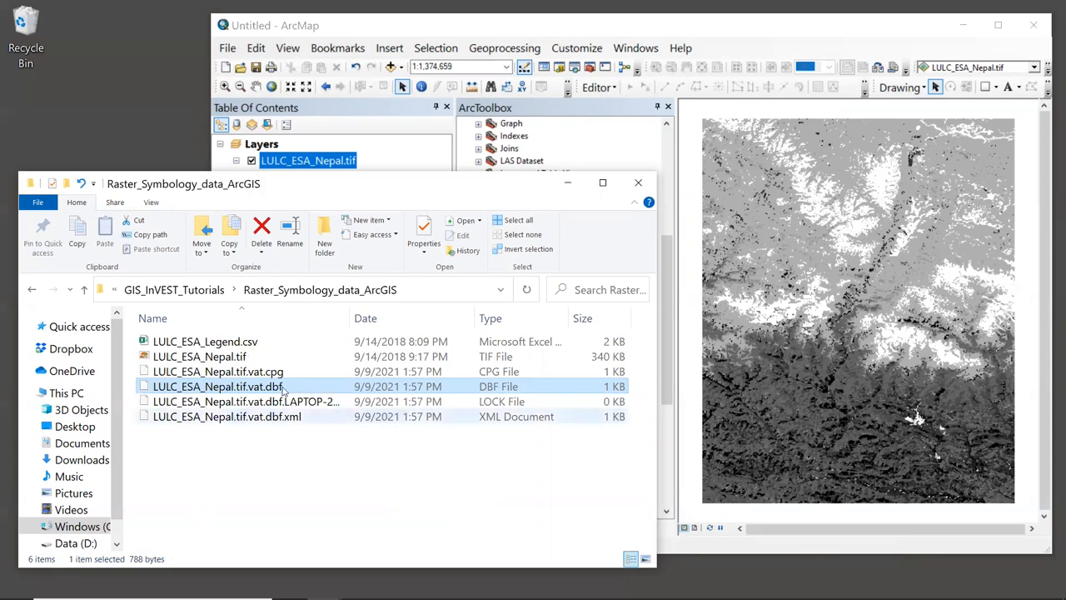
{"action": "left_click", "coordinate": [200, 355]}
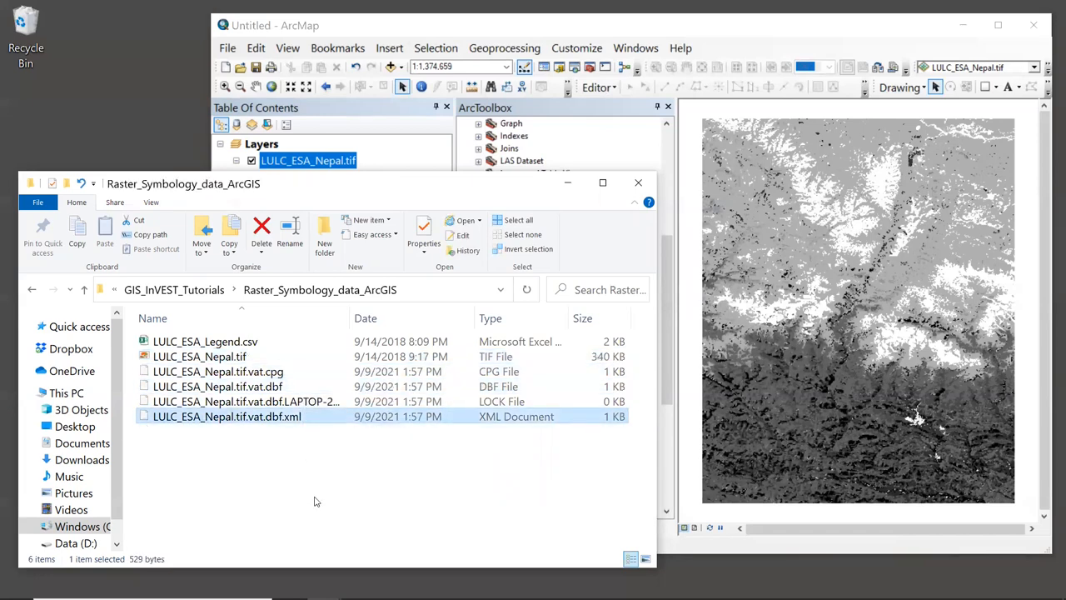
{"action": "mouse_move", "coordinate": [297, 357]}
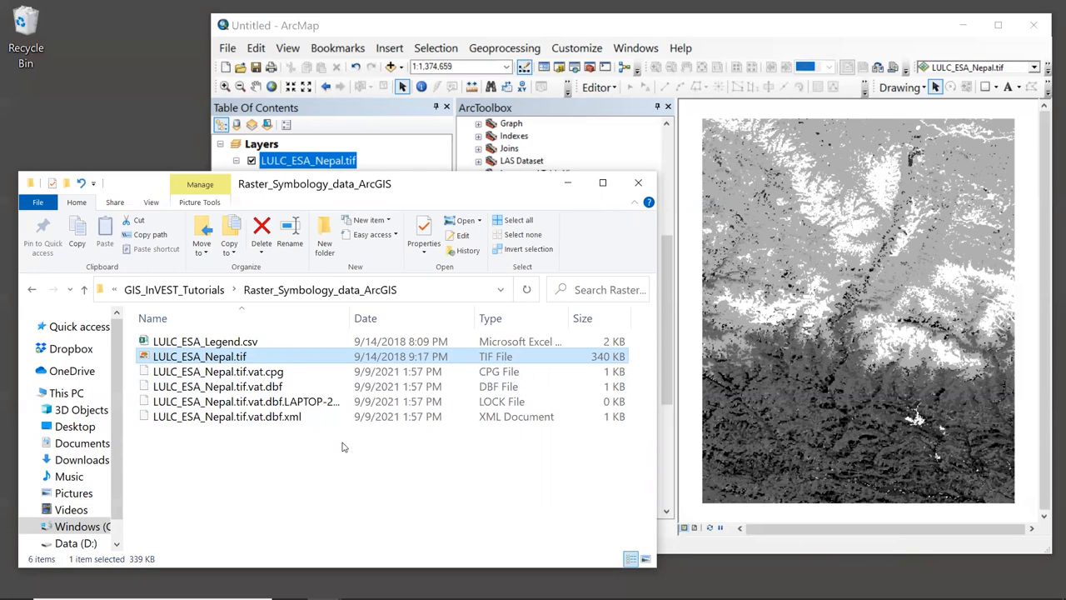
{"action": "mouse_move", "coordinate": [227, 447]}
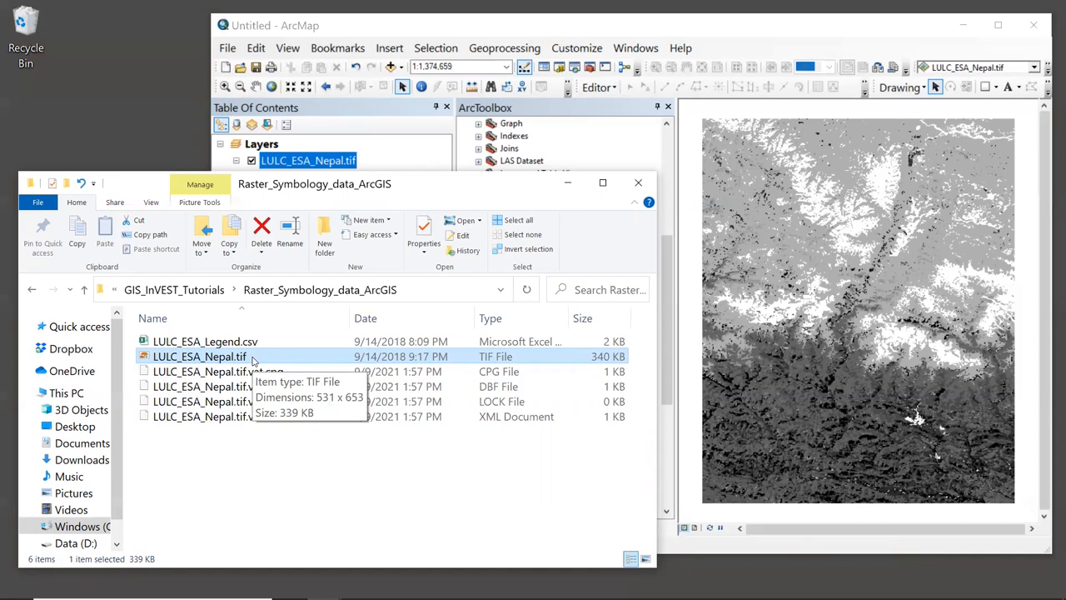
{"action": "mouse_move", "coordinate": [304, 489]}
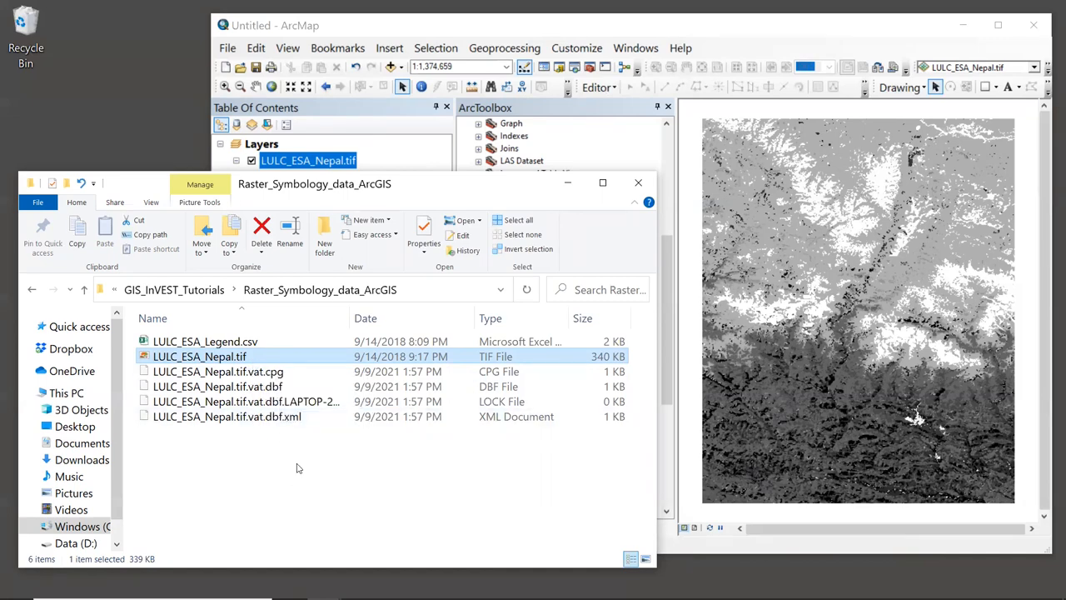
{"action": "mouse_move", "coordinate": [307, 385]}
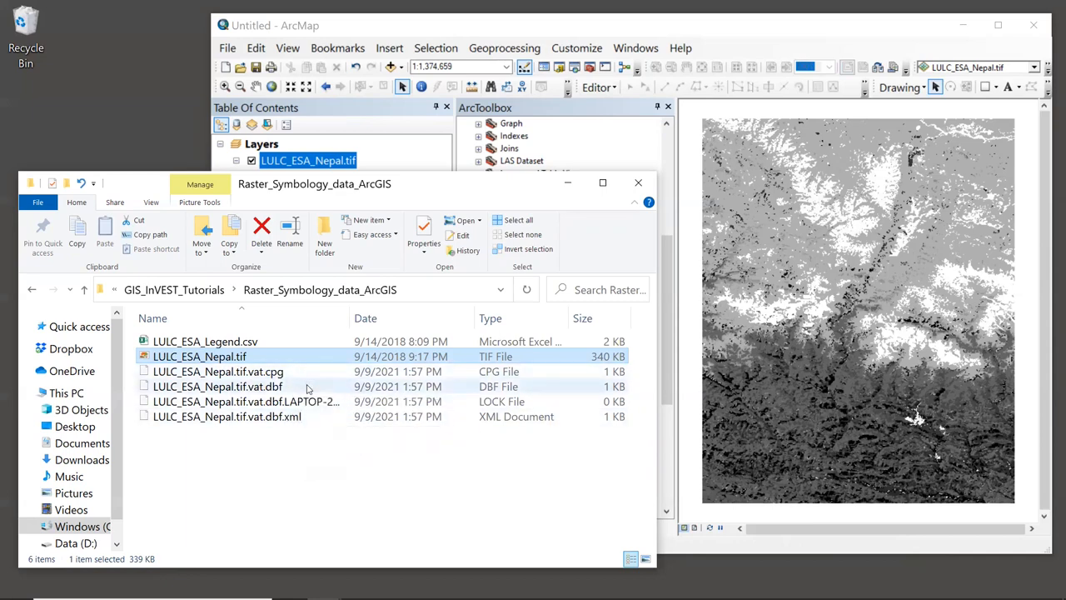
{"action": "mouse_move", "coordinate": [217, 386]}
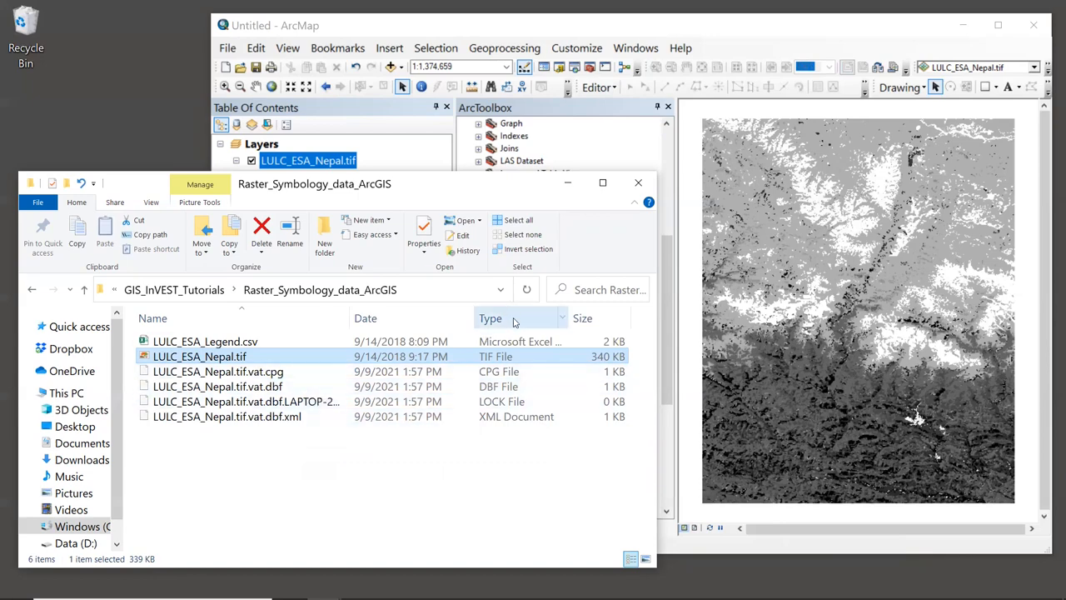
{"action": "mouse_move", "coordinate": [514, 319]}
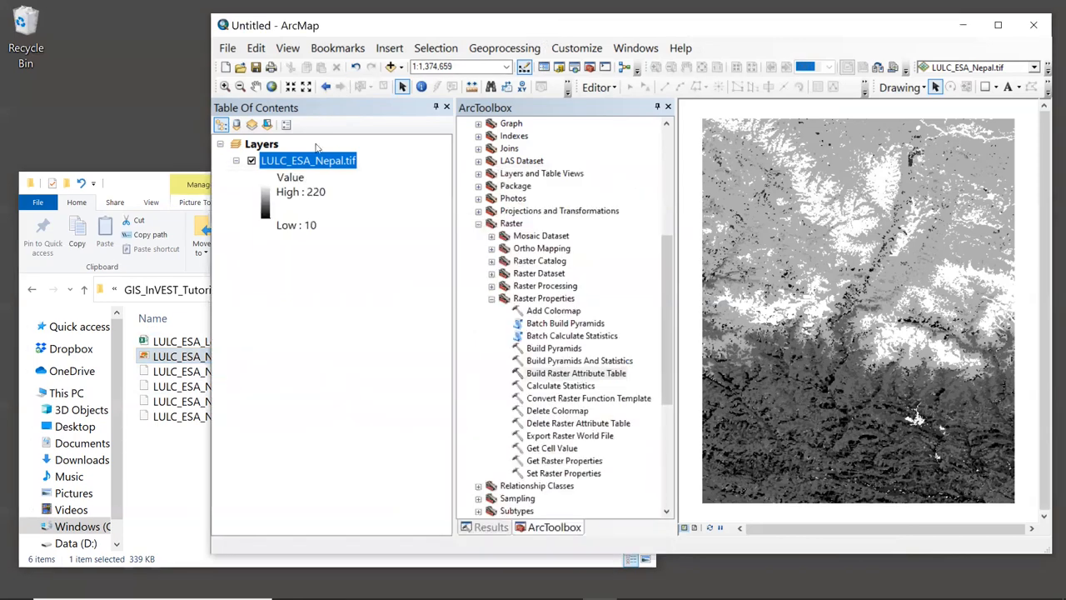
{"action": "mouse_move", "coordinate": [334, 160]}
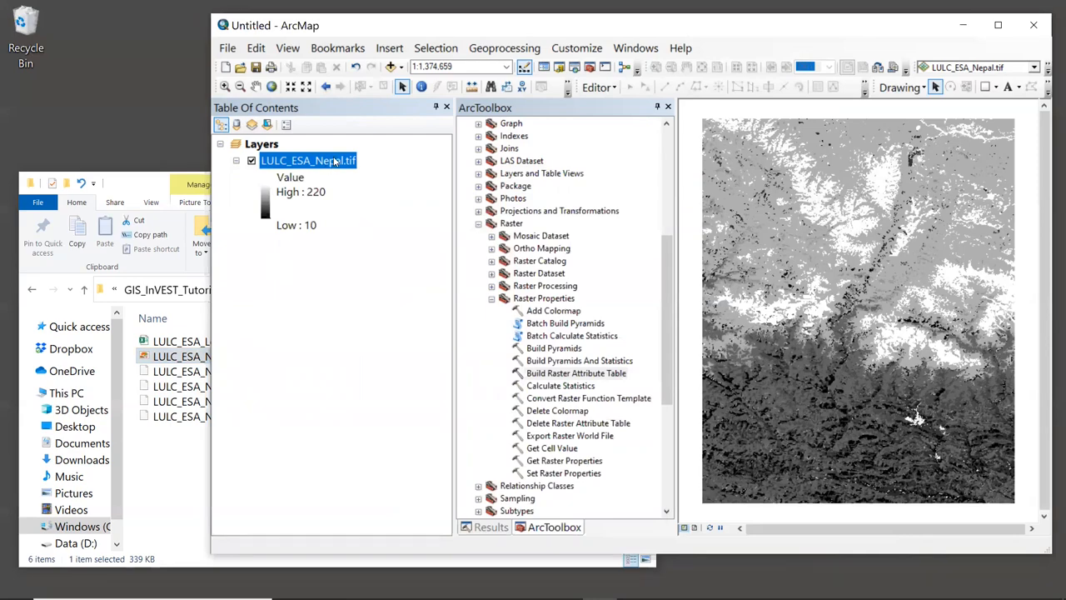
Bring up the context menu for the LULC_ESA_Nepal.tif layer in the Table Of Contents
{"action": "right_click", "coordinate": [308, 160]}
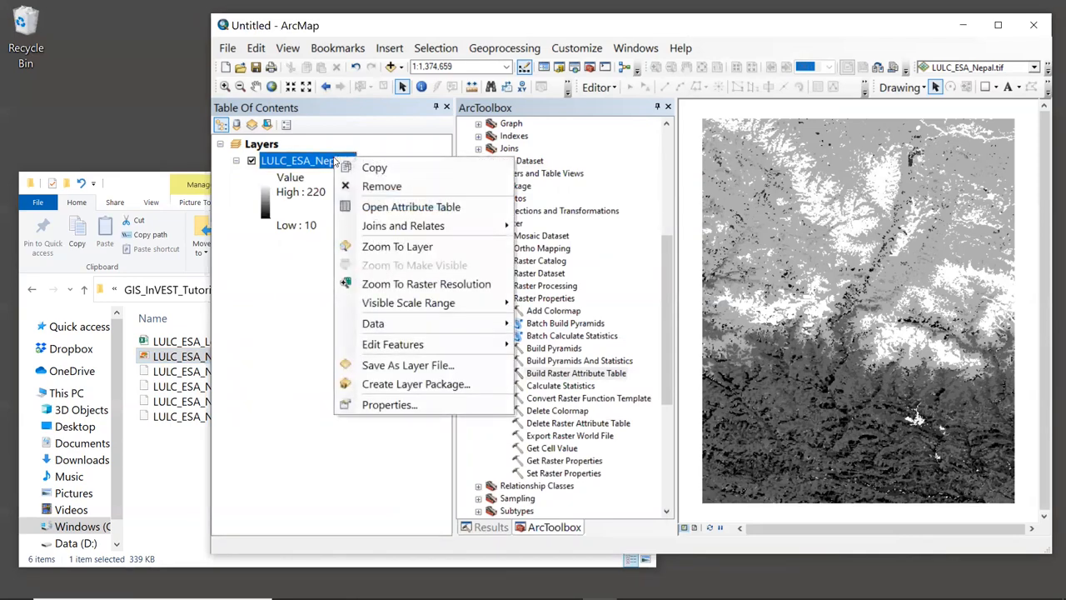
{"action": "mouse_move", "coordinate": [411, 207]}
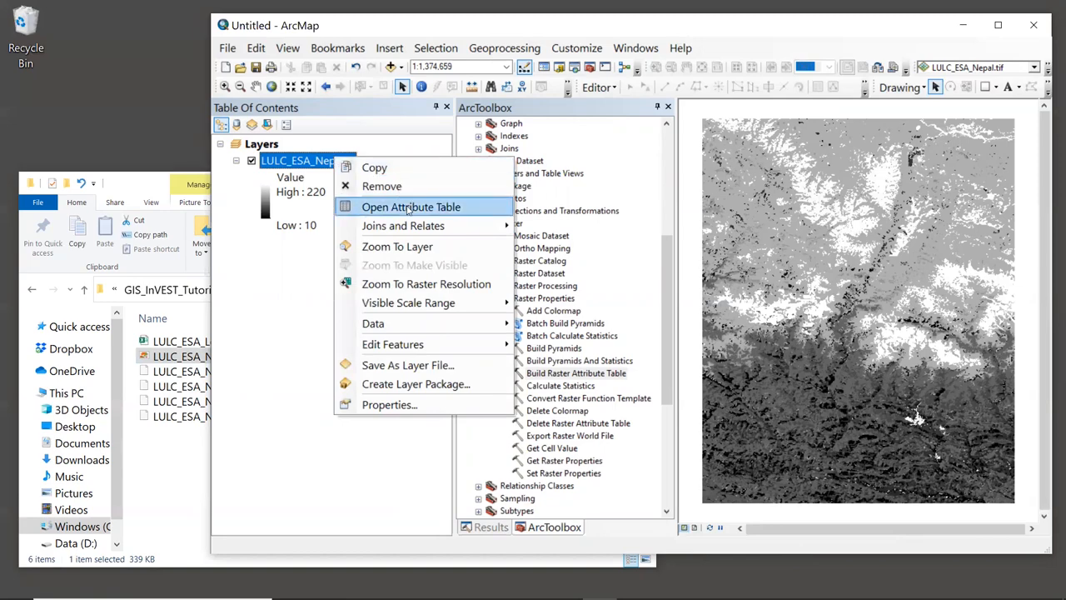
{"action": "mouse_move", "coordinate": [411, 207]}
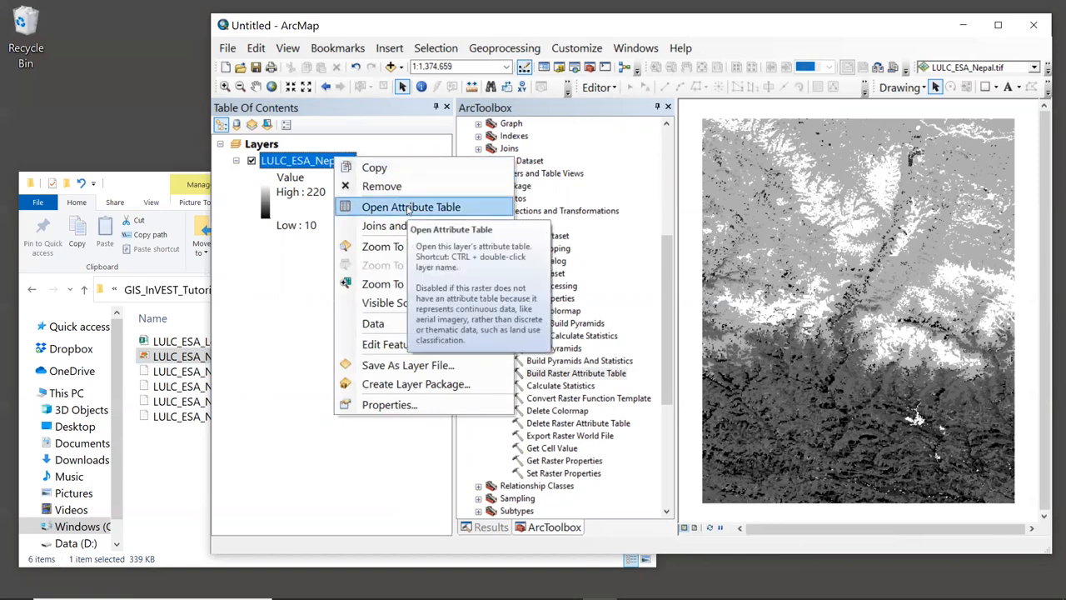
Open the LULC_ESA_Nepal.tif attribute table showing 23 Value and Count rows
{"action": "left_click", "coordinate": [410, 207]}
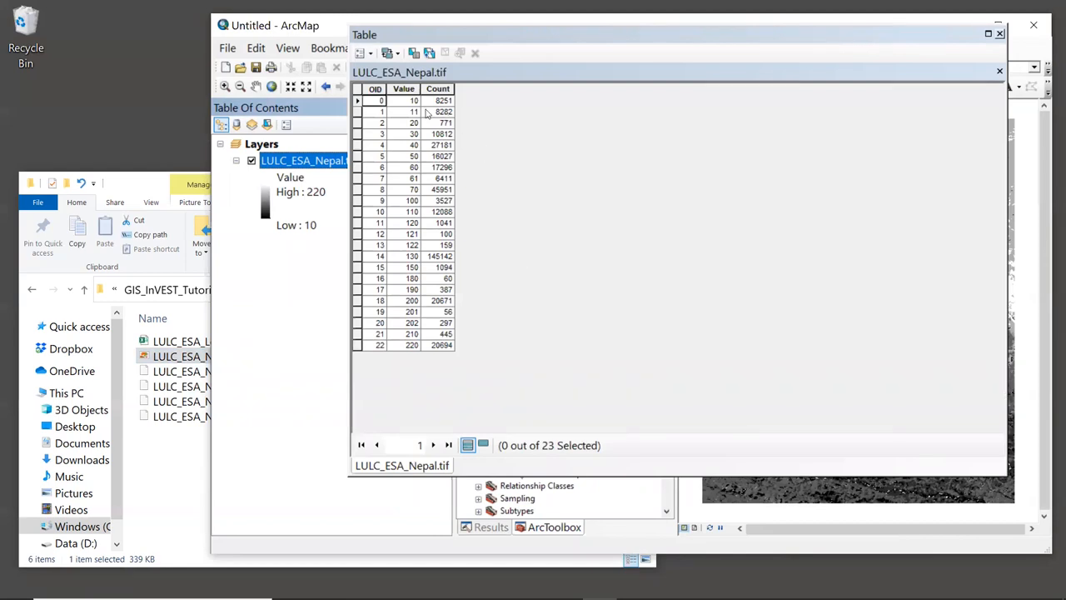
{"action": "left_click", "coordinate": [404, 88]}
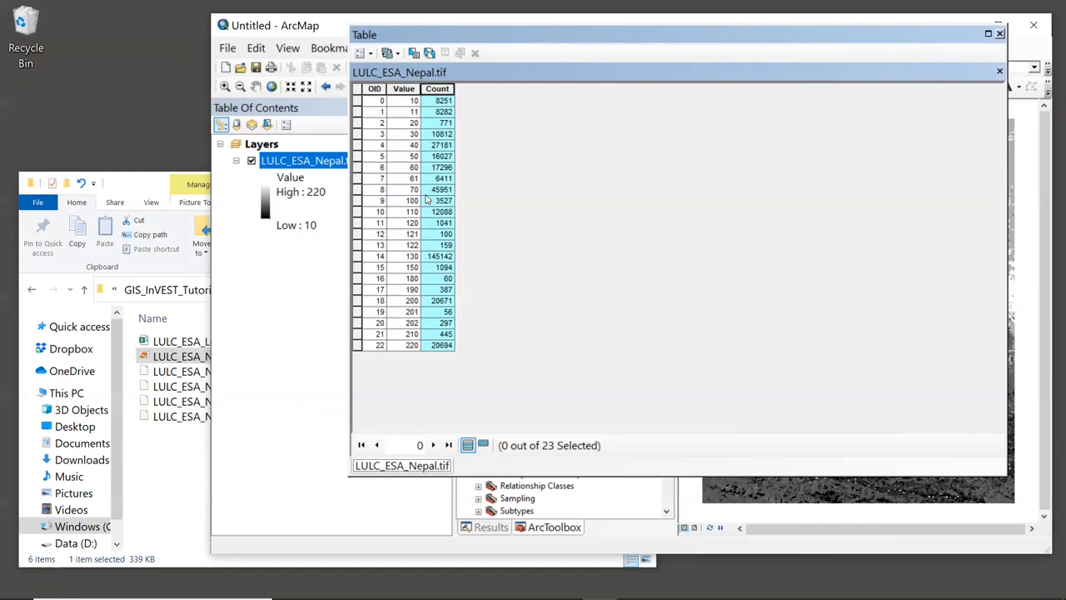
{"action": "mouse_move", "coordinate": [282, 261]}
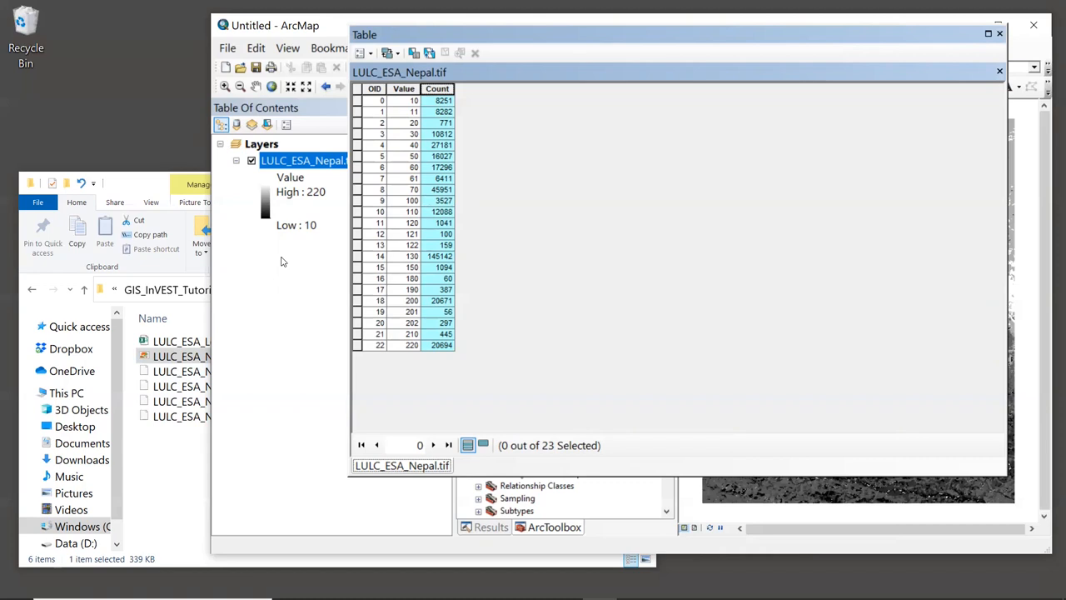
{"action": "mouse_move", "coordinate": [392, 176]}
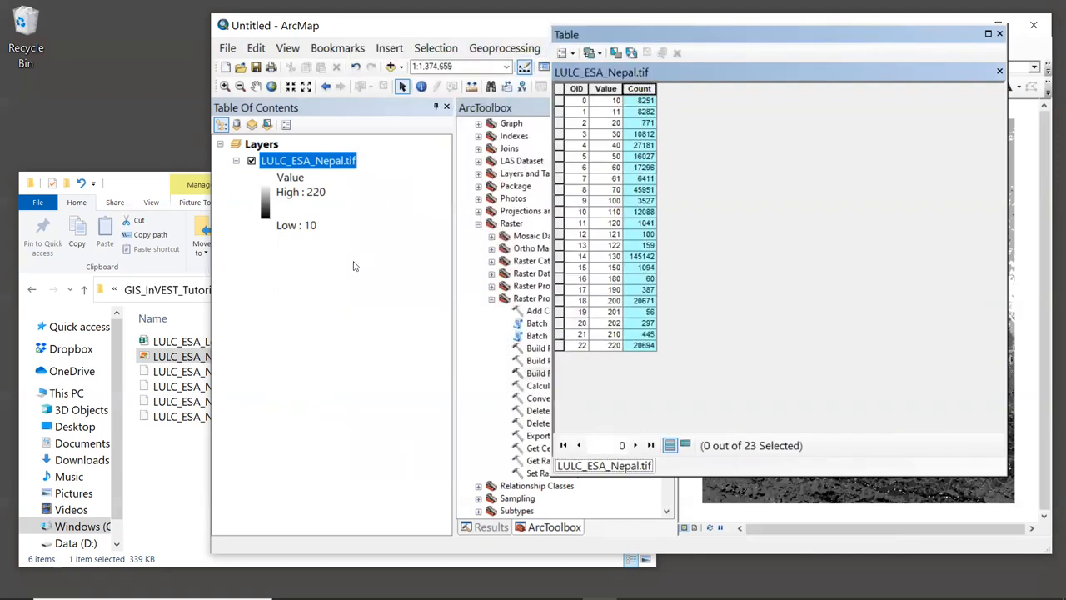
{"action": "mouse_move", "coordinate": [358, 278]}
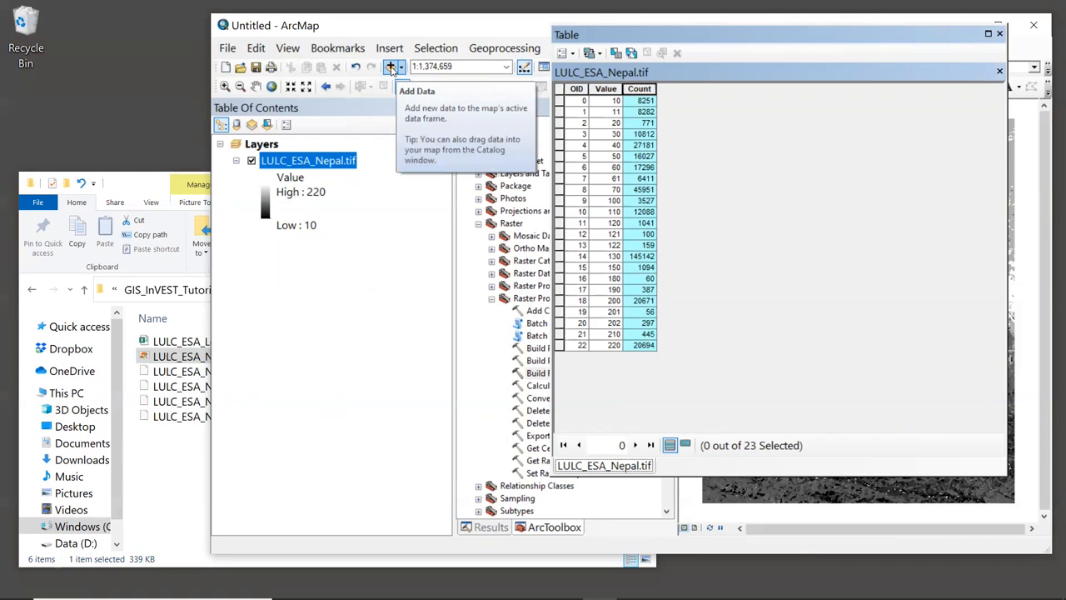
Add LULC_ESA_Legend.csv from the data folder through Add Data
{"action": "left_click", "coordinate": [391, 66]}
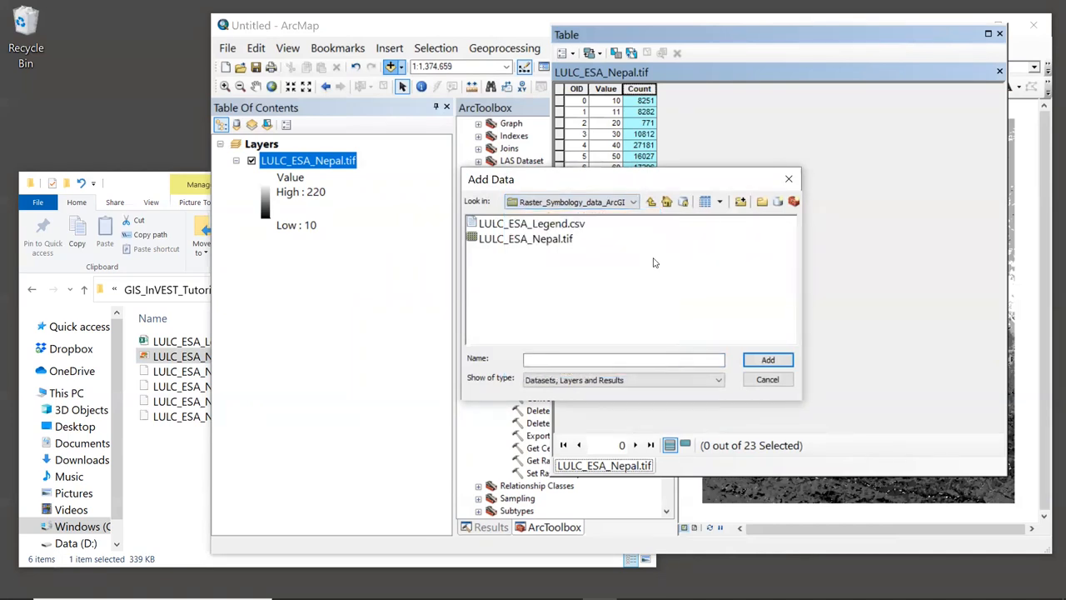
{"action": "left_click", "coordinate": [531, 224]}
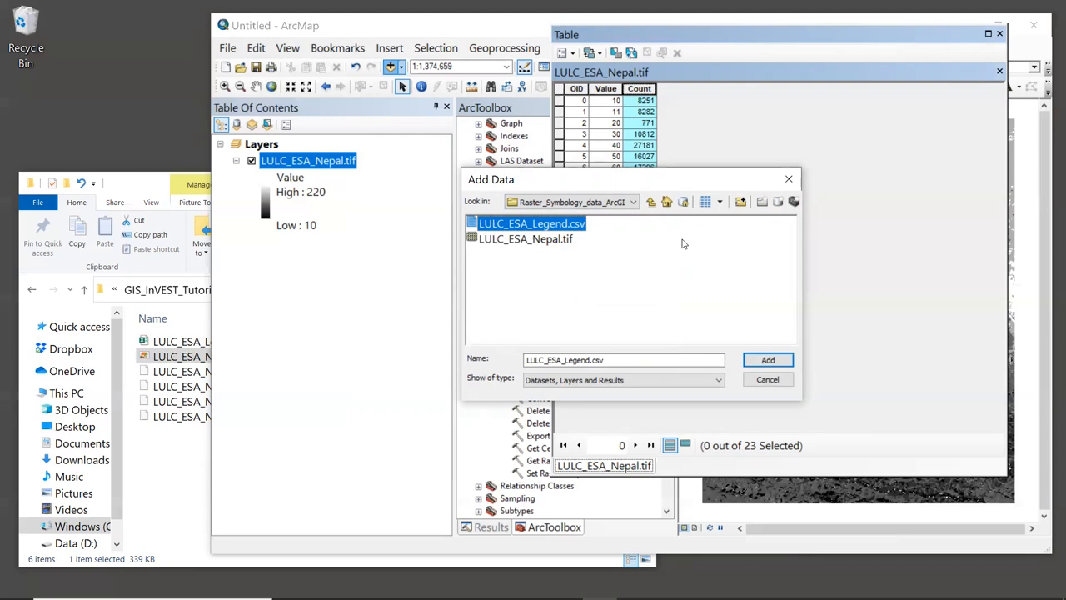
{"action": "mouse_move", "coordinate": [768, 360]}
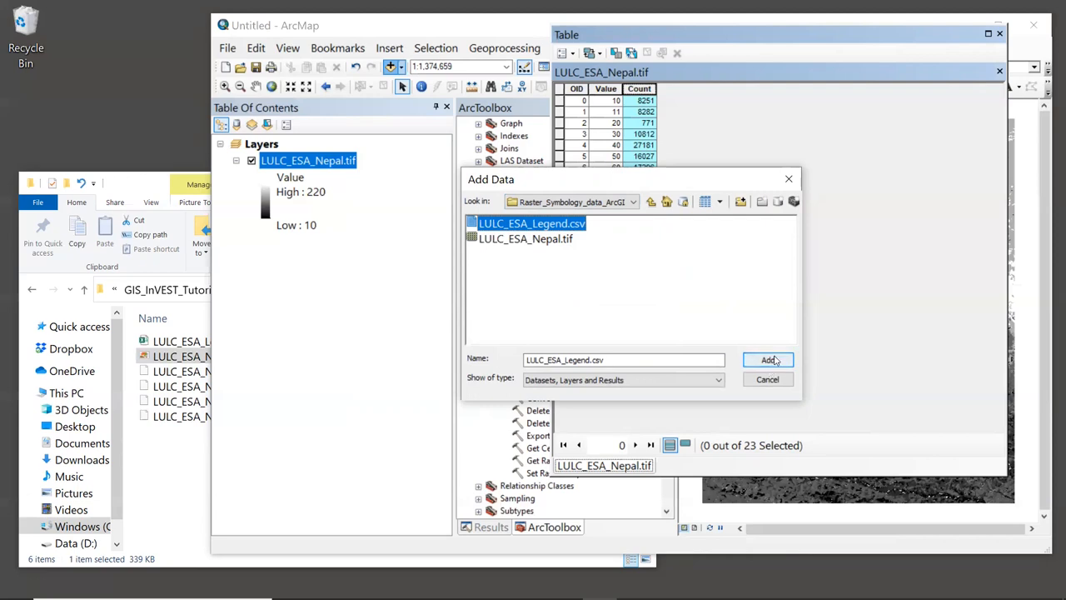
{"action": "left_click", "coordinate": [767, 359]}
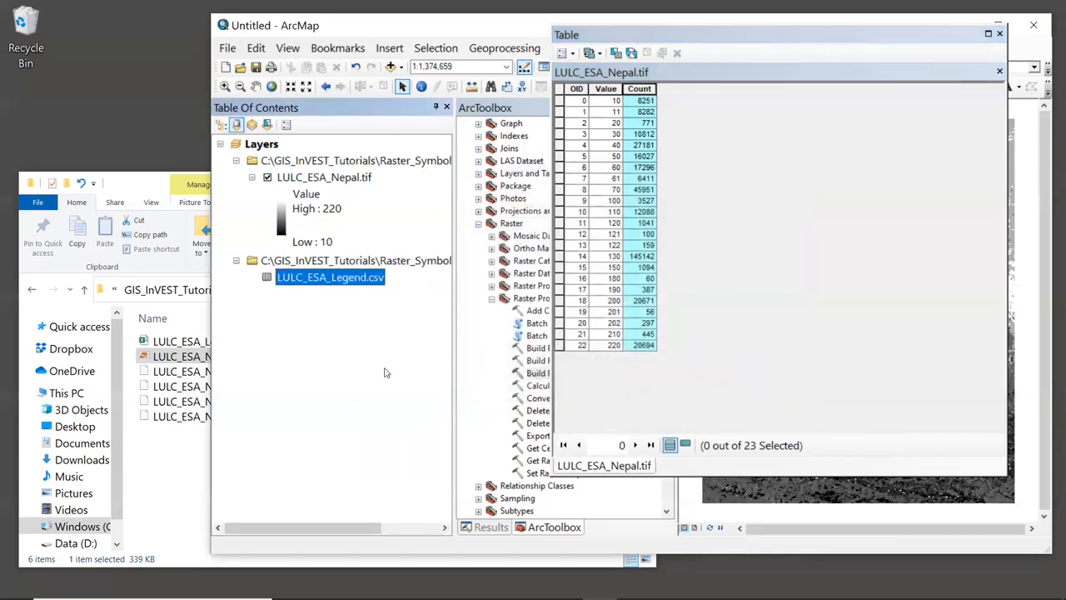
{"action": "mouse_move", "coordinate": [357, 380]}
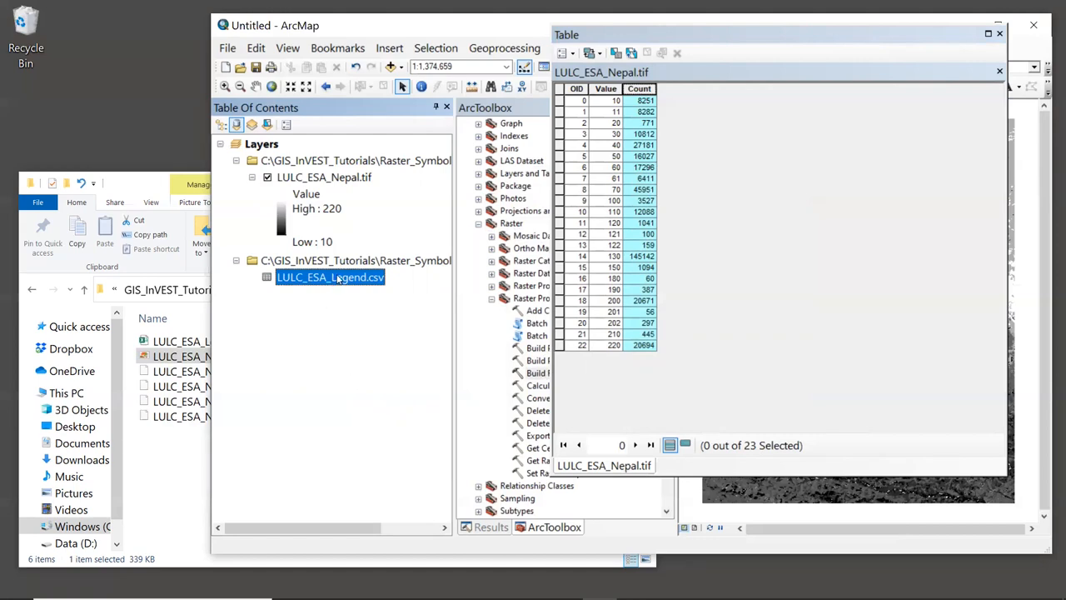
Open the LULC_ESA_Legend.csv table and browse rows like Permanent snow and ice
{"action": "right_click", "coordinate": [330, 276]}
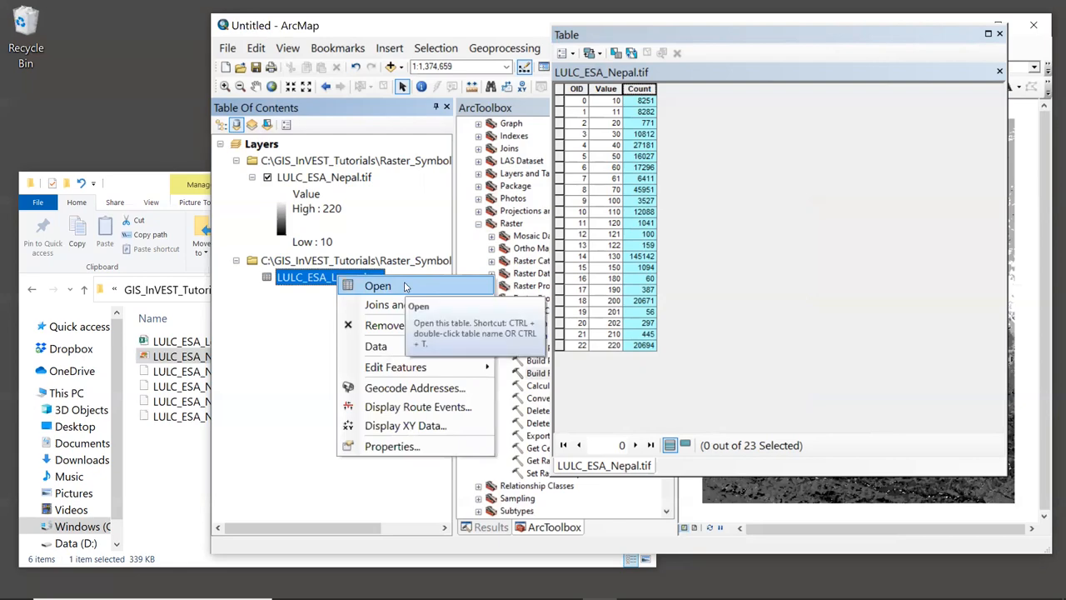
{"action": "left_click", "coordinate": [377, 285]}
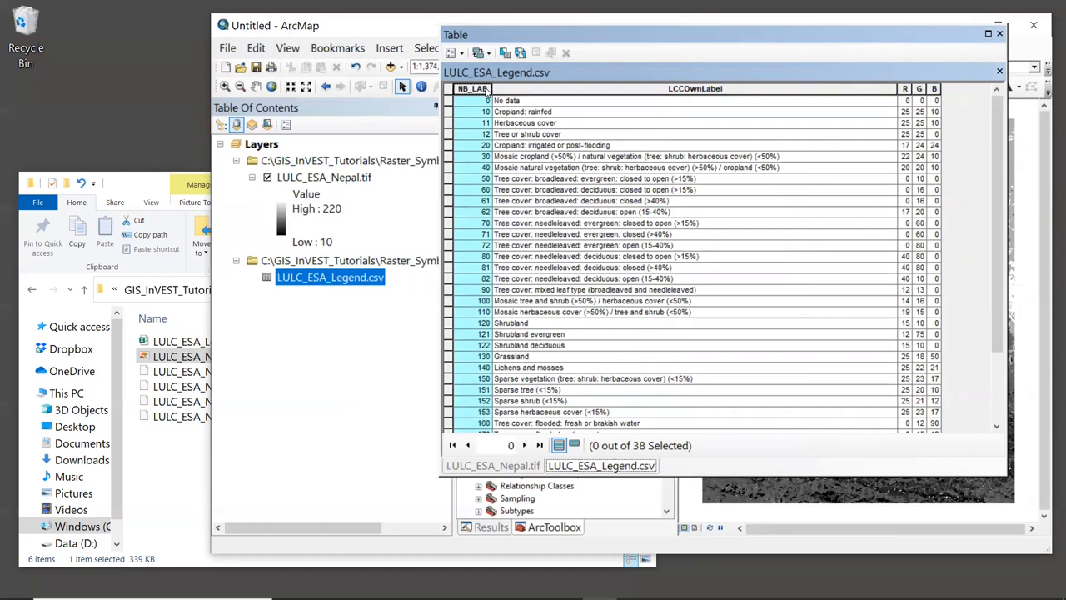
{"action": "mouse_move", "coordinate": [579, 112]}
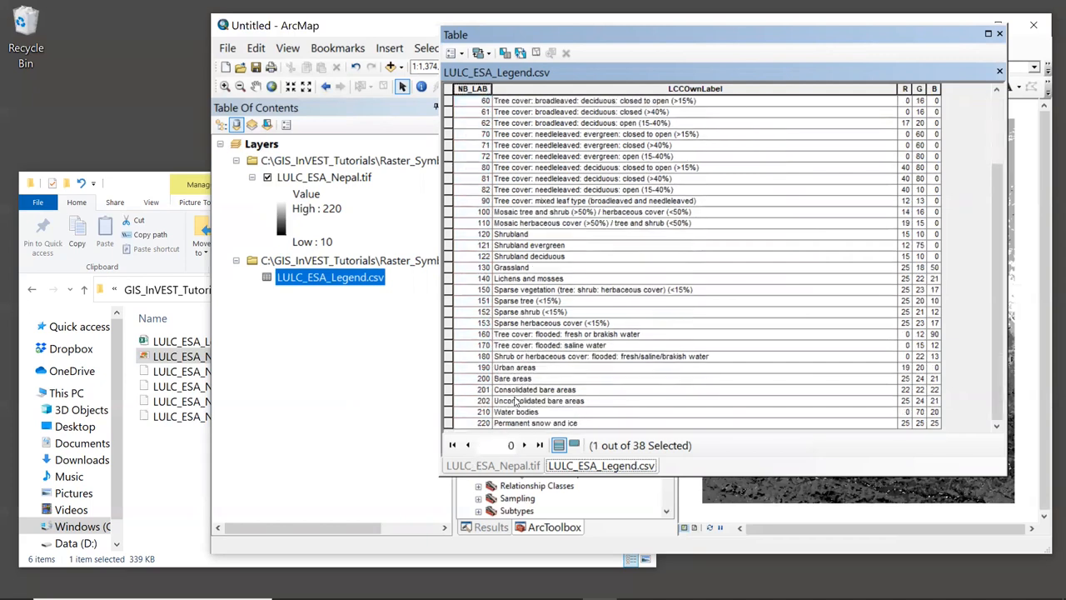
{"action": "left_click", "coordinate": [535, 422]}
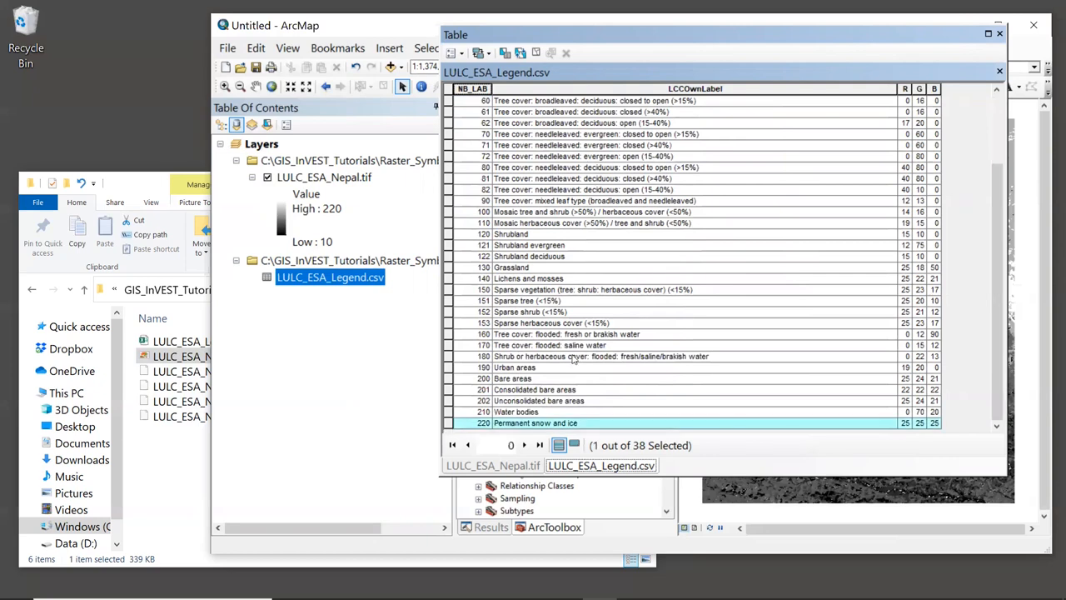
{"action": "mouse_move", "coordinate": [331, 212]}
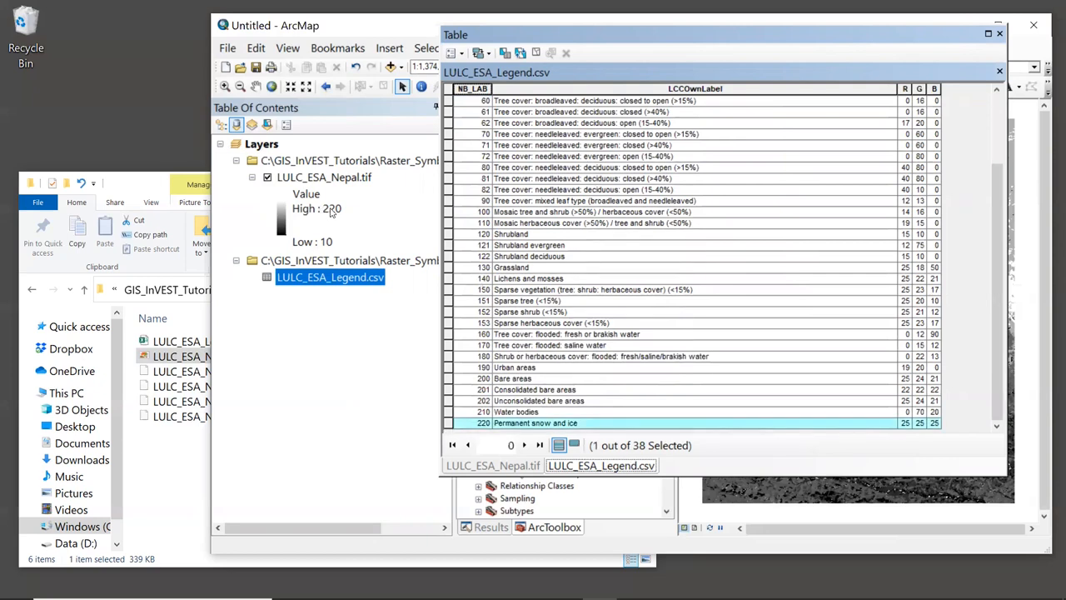
{"action": "left_click", "coordinate": [312, 242]}
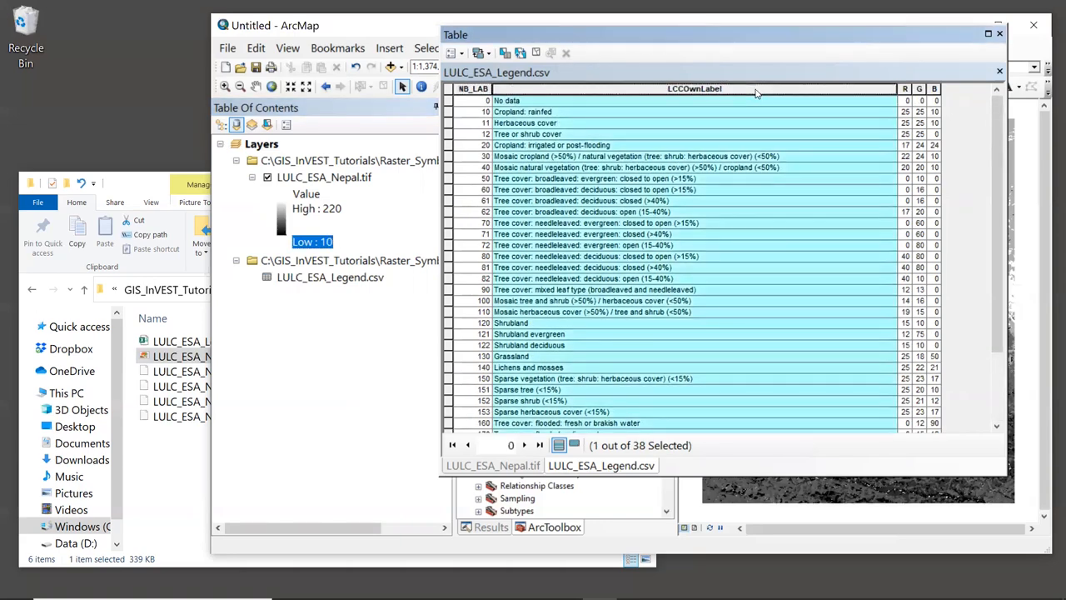
{"action": "left_click", "coordinate": [602, 465]}
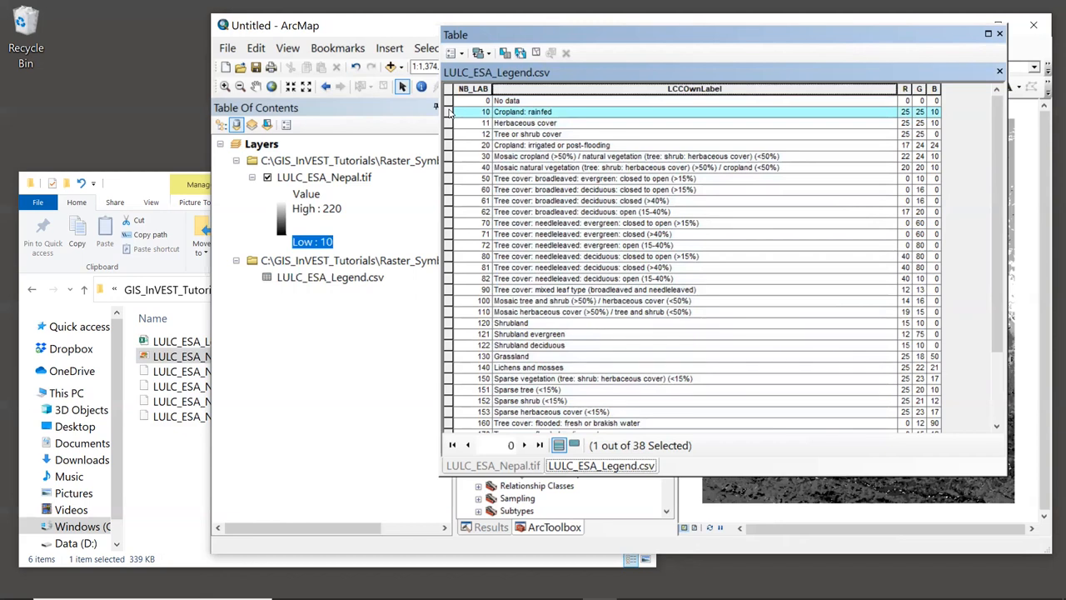
{"action": "mouse_move", "coordinate": [448, 182]}
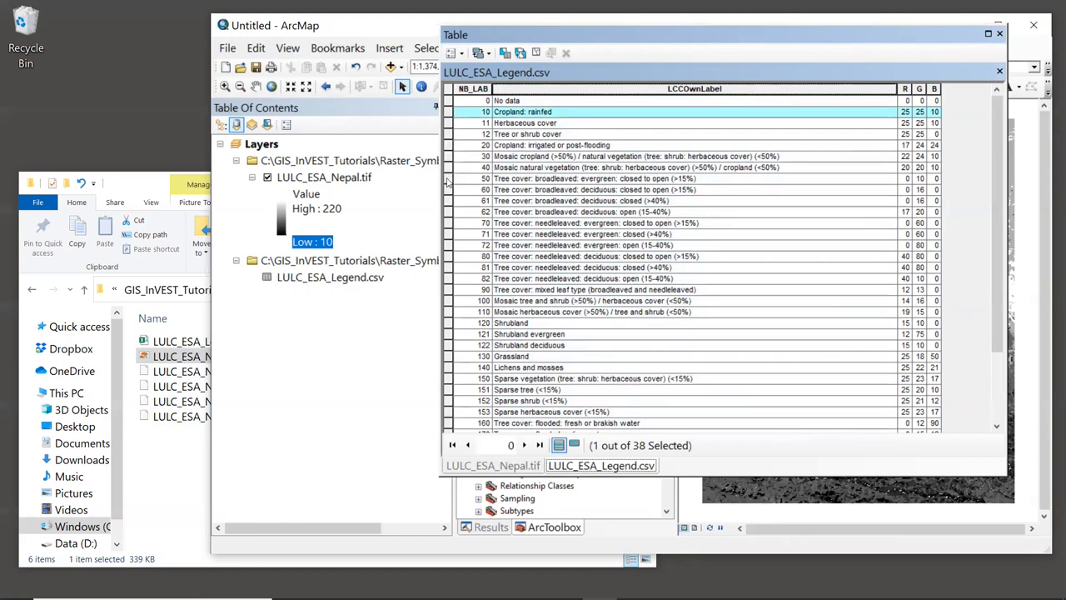
{"action": "left_click", "coordinate": [583, 178]}
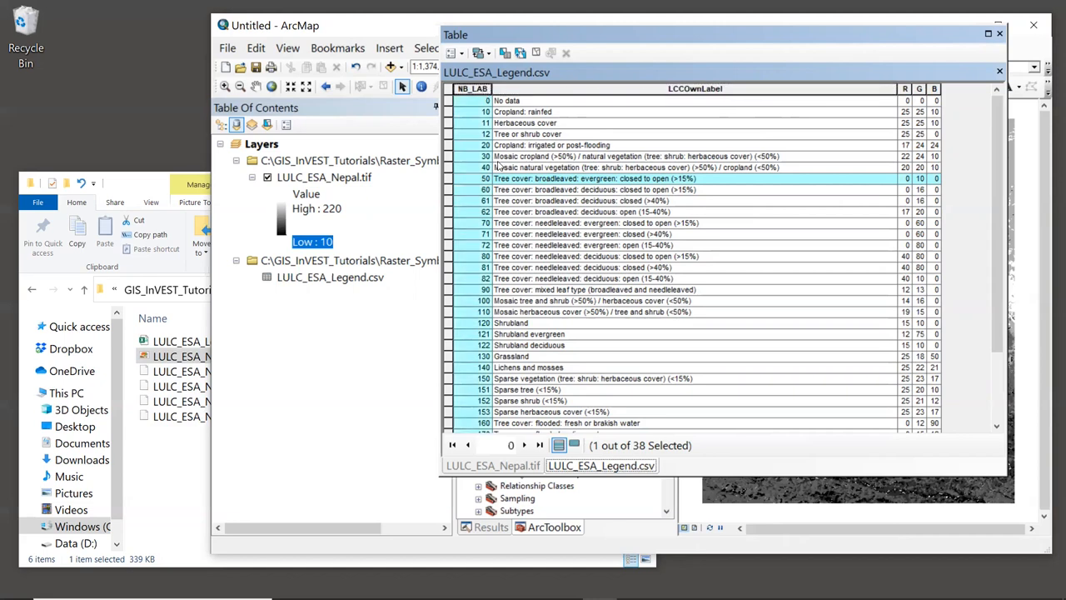
{"action": "mouse_move", "coordinate": [486, 136]}
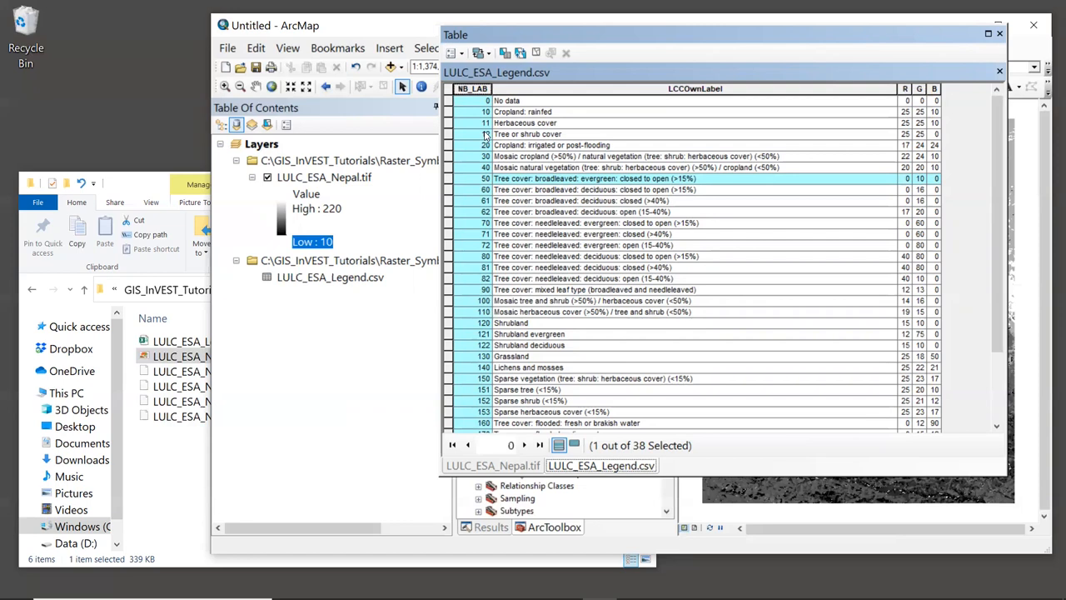
{"action": "mouse_move", "coordinate": [188, 149]}
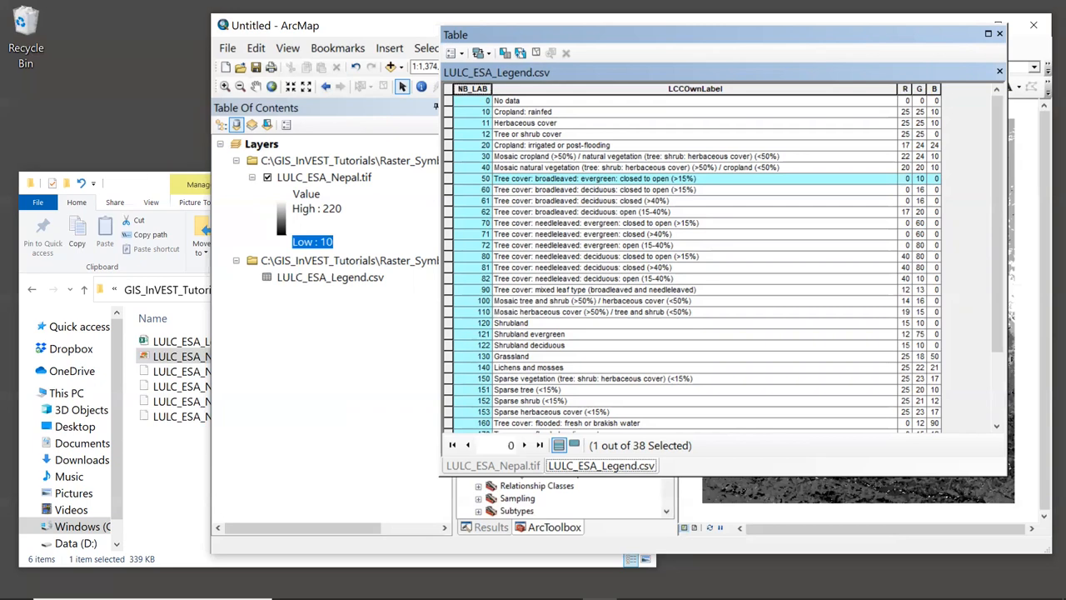
{"action": "mouse_move", "coordinate": [793, 289]}
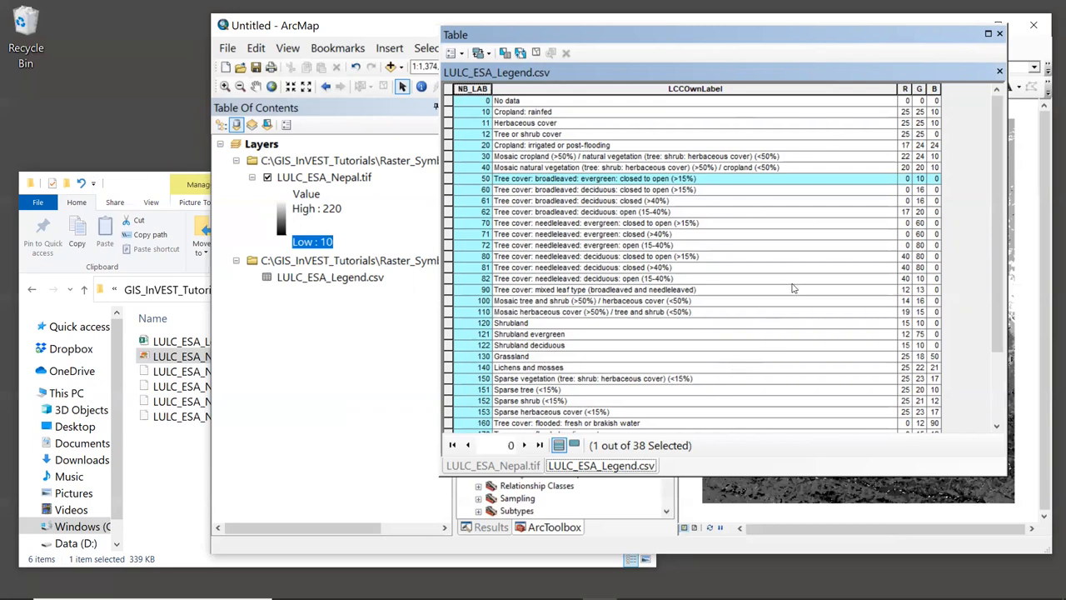
{"action": "mouse_move", "coordinate": [698, 398]}
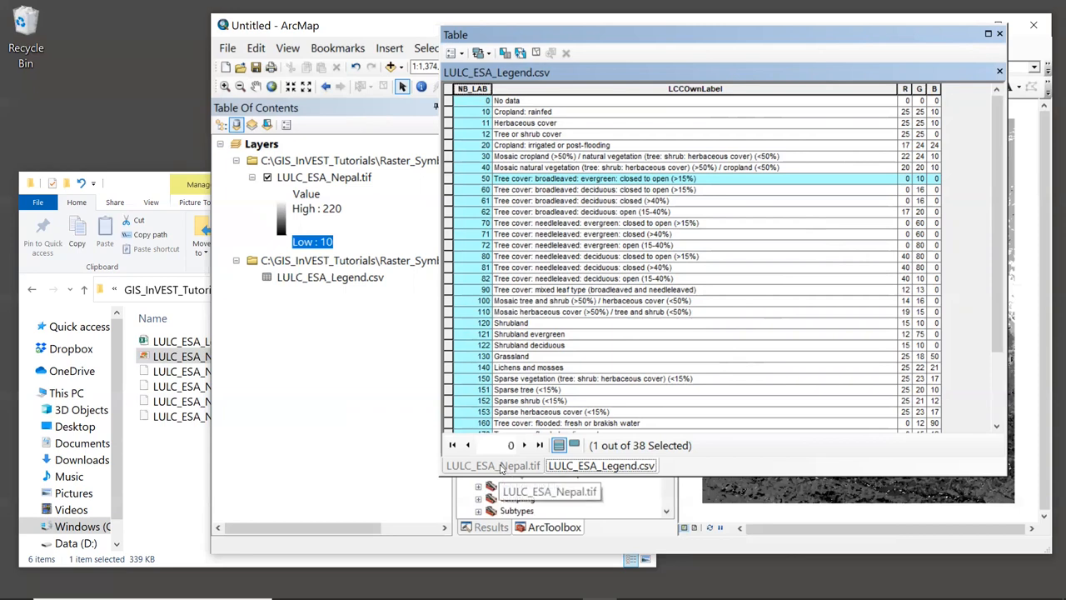
Switch the Table window to the LULC_ESA_Nepal.tif attribute table tab
{"action": "left_click", "coordinate": [493, 465]}
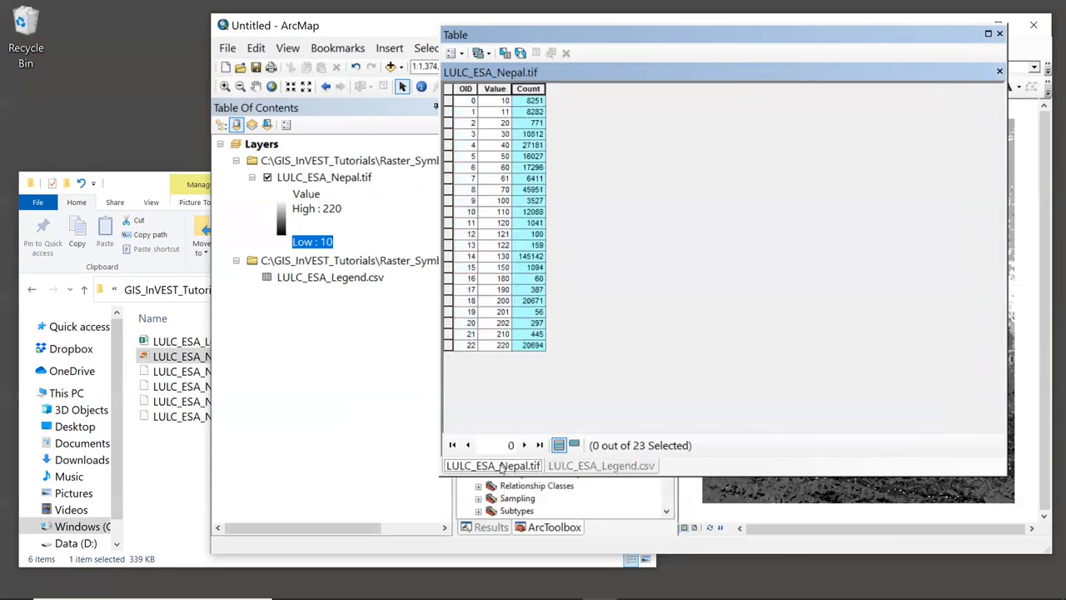
{"action": "mouse_move", "coordinate": [654, 289]}
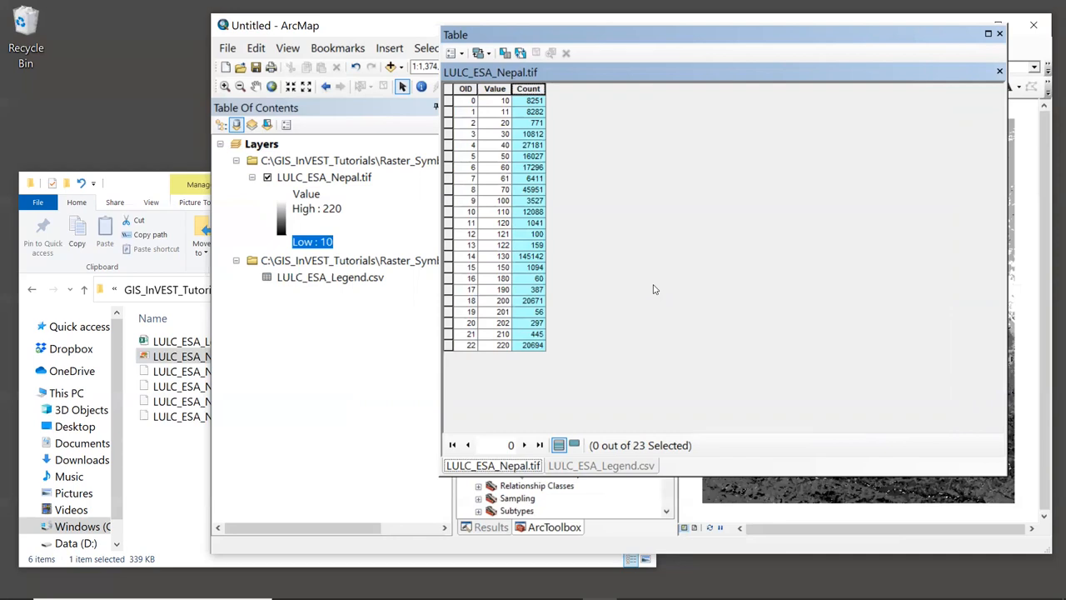
{"action": "mouse_move", "coordinate": [684, 265]}
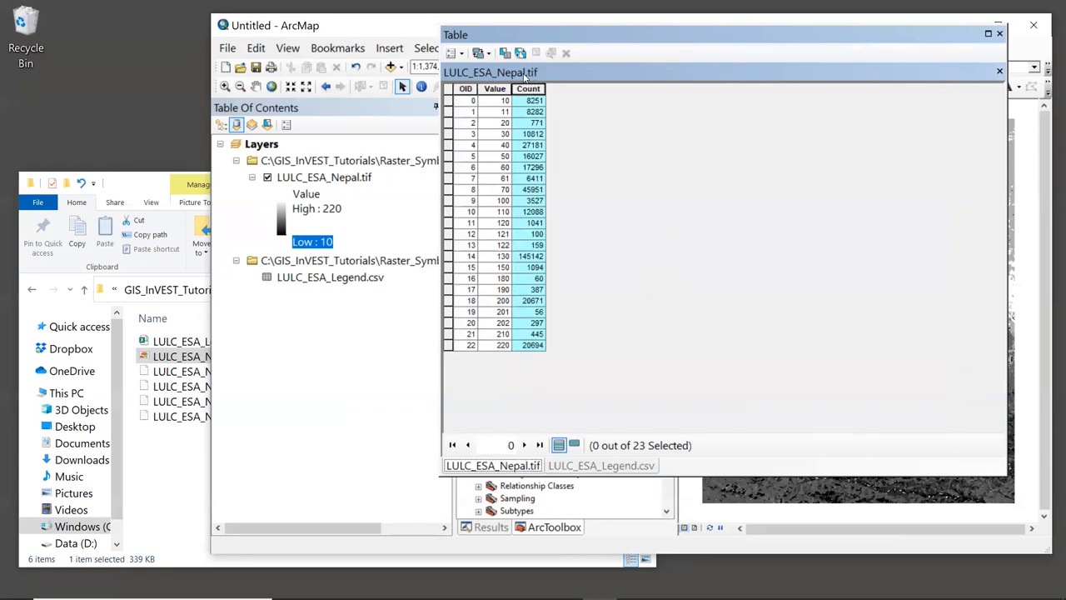
{"action": "mouse_move", "coordinate": [616, 125]}
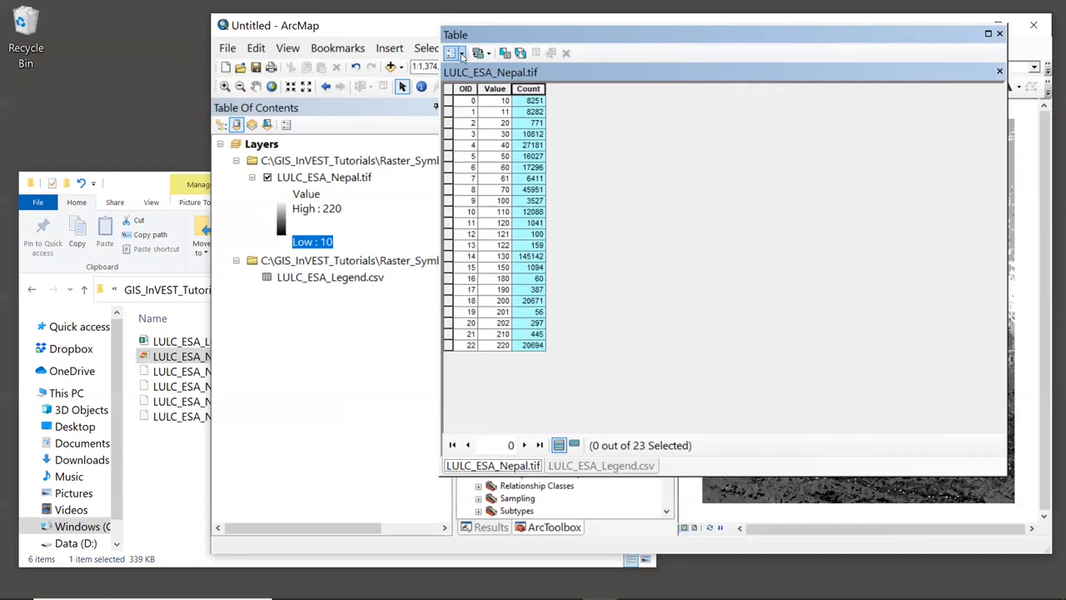
Add a Text field named 'descrip' with length 100 via Table Options > Add Field
{"action": "left_click", "coordinate": [462, 54]}
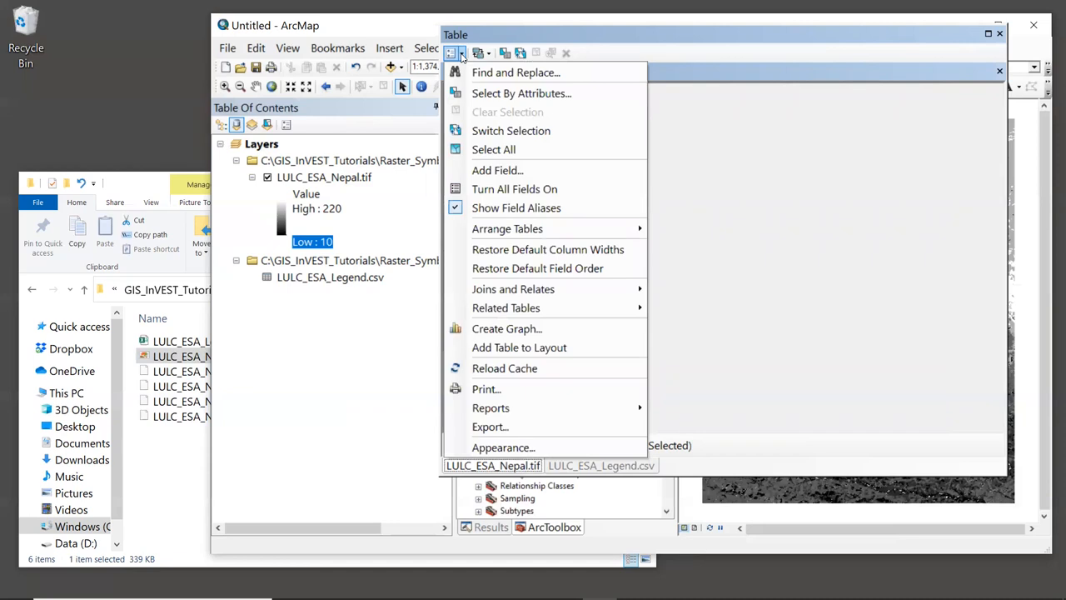
{"action": "mouse_move", "coordinate": [500, 170]}
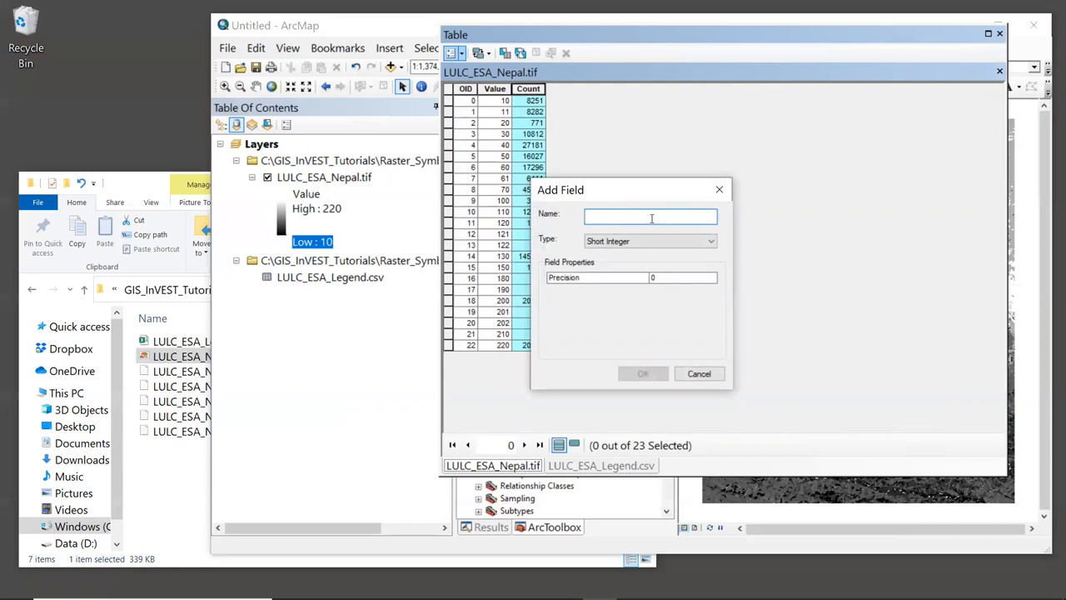
{"action": "type", "text": "descrip"}
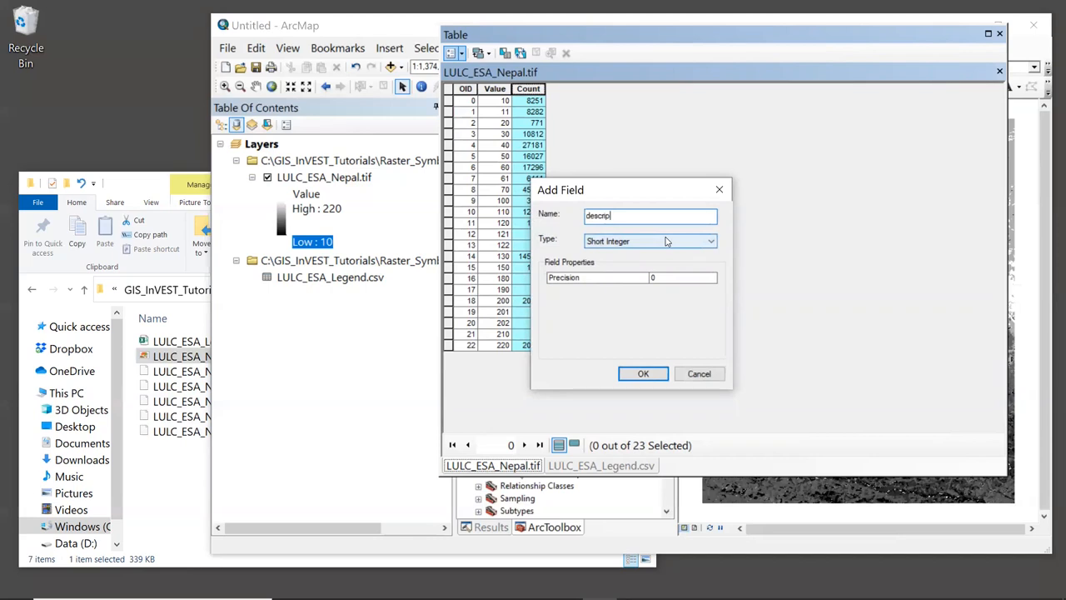
{"action": "left_click", "coordinate": [709, 240]}
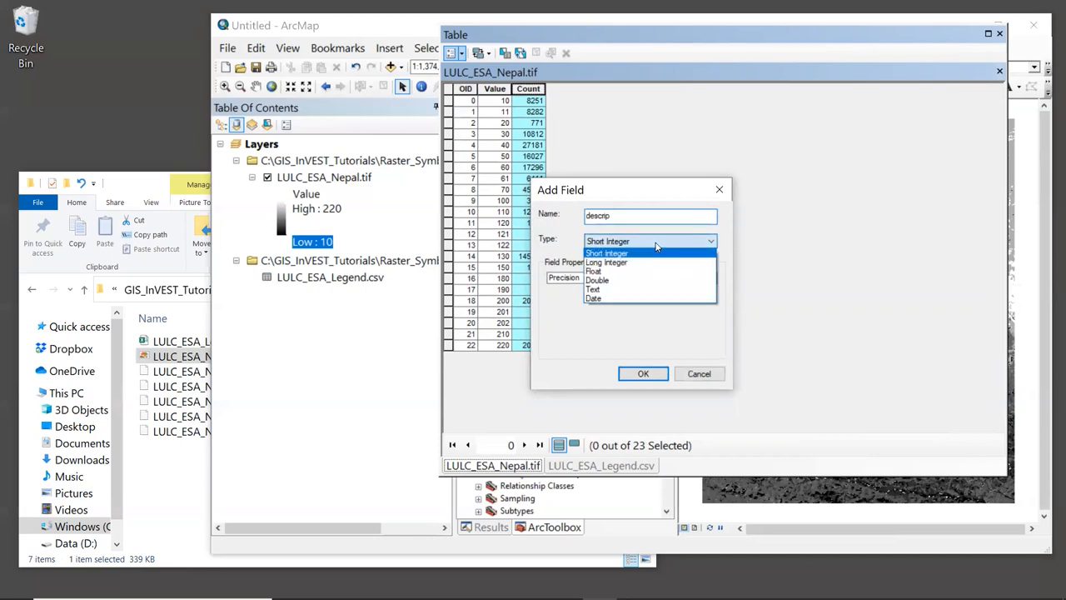
{"action": "left_click", "coordinate": [593, 289]}
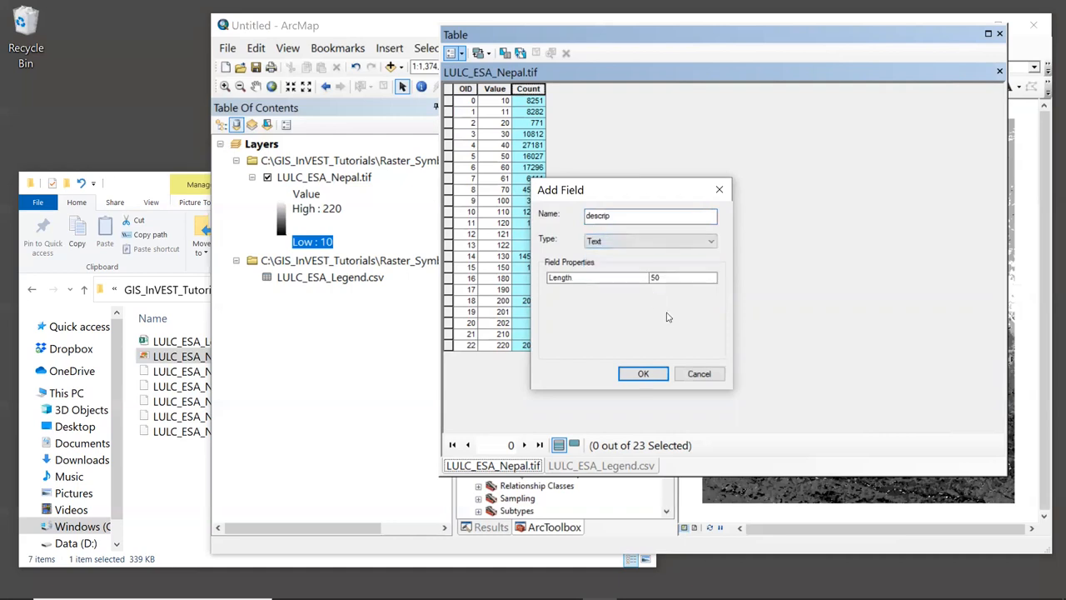
{"action": "mouse_move", "coordinate": [696, 281]}
{"action": "type", "text": "100"}
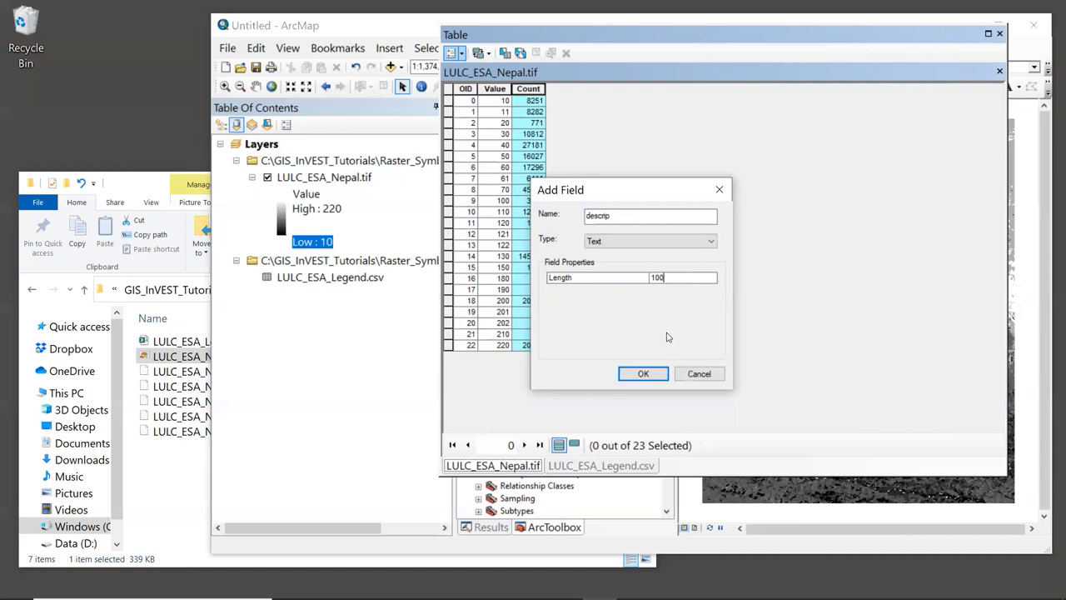
{"action": "left_click", "coordinate": [642, 373]}
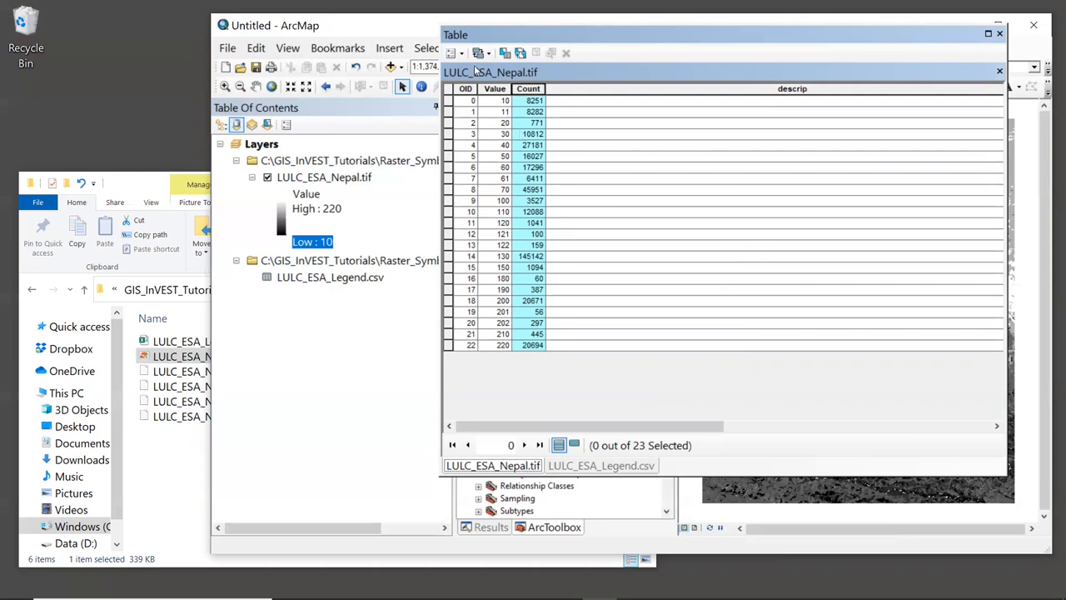
Open the Join Data dialog from Table Options > Joins and Relates for LULC_ESA_Nepal.tif
{"action": "left_click", "coordinate": [458, 52]}
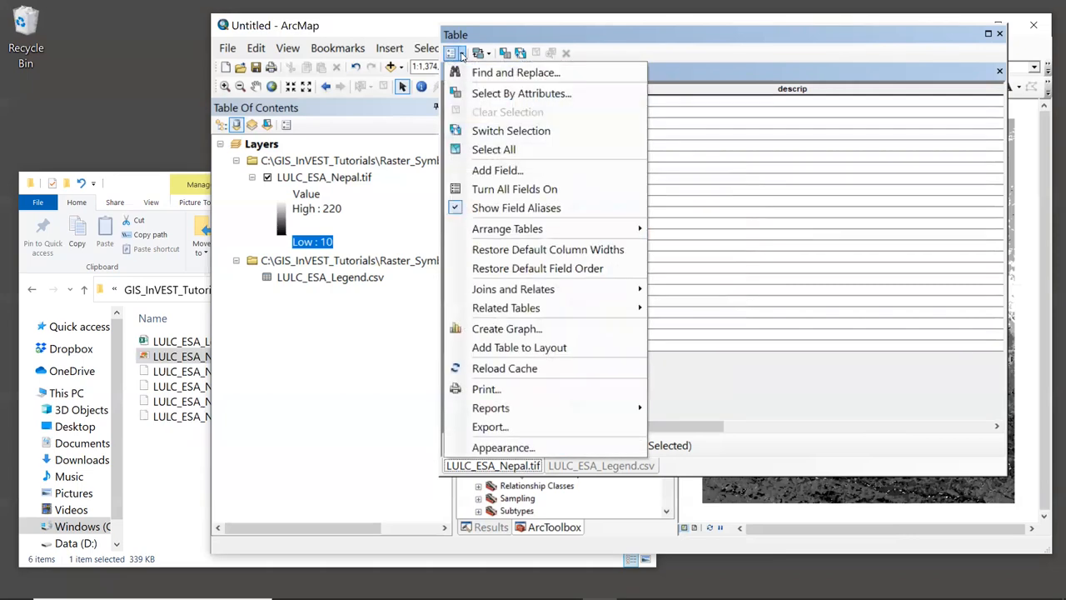
{"action": "mouse_move", "coordinate": [517, 256]}
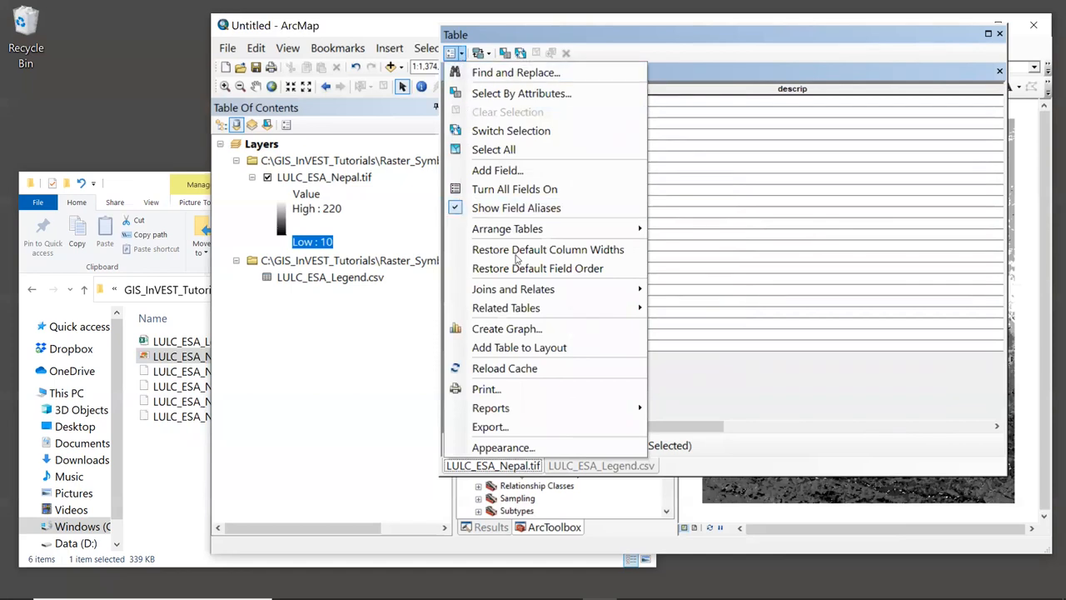
{"action": "mouse_move", "coordinate": [513, 289]}
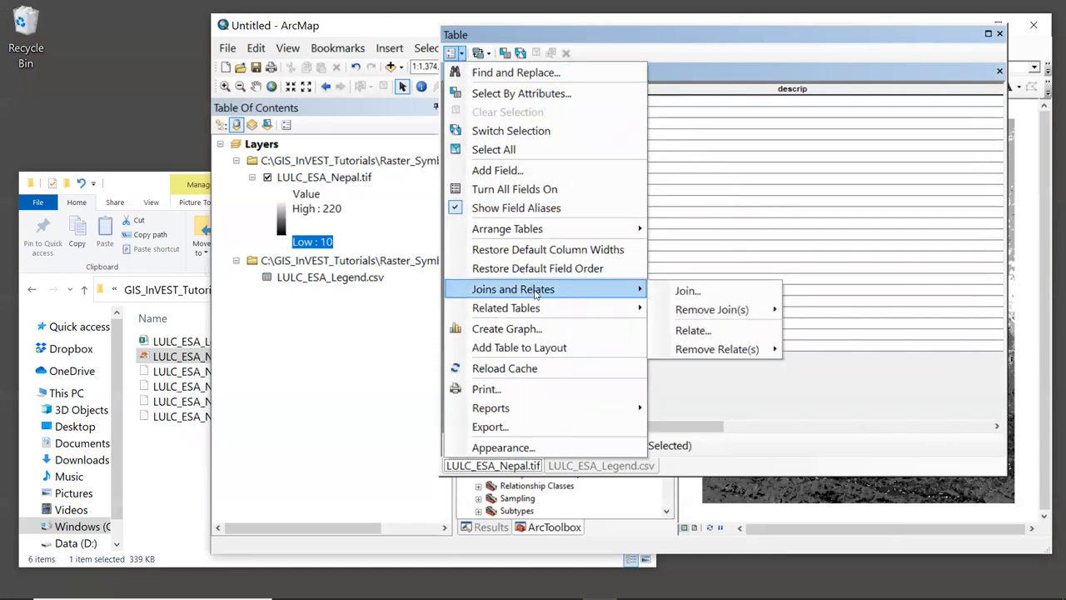
{"action": "mouse_move", "coordinate": [688, 291]}
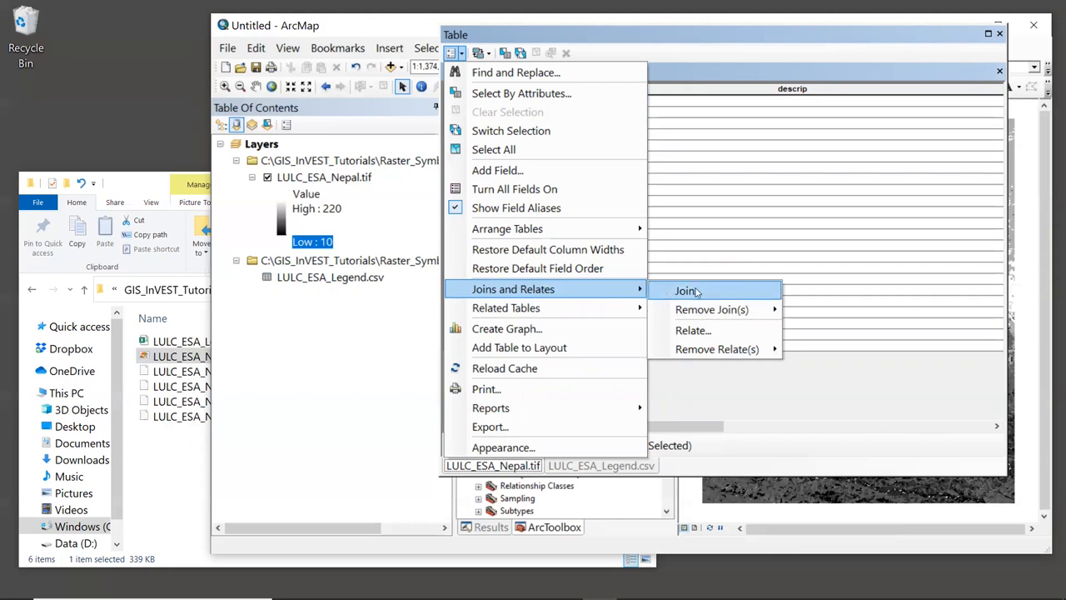
{"action": "mouse_move", "coordinate": [687, 291]}
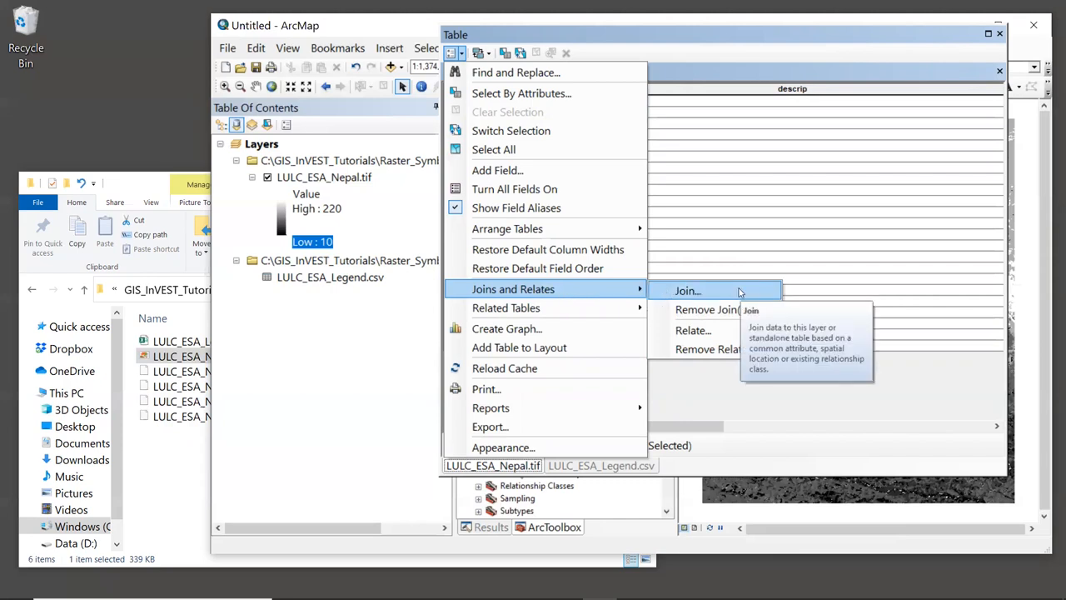
{"action": "left_click", "coordinate": [688, 290]}
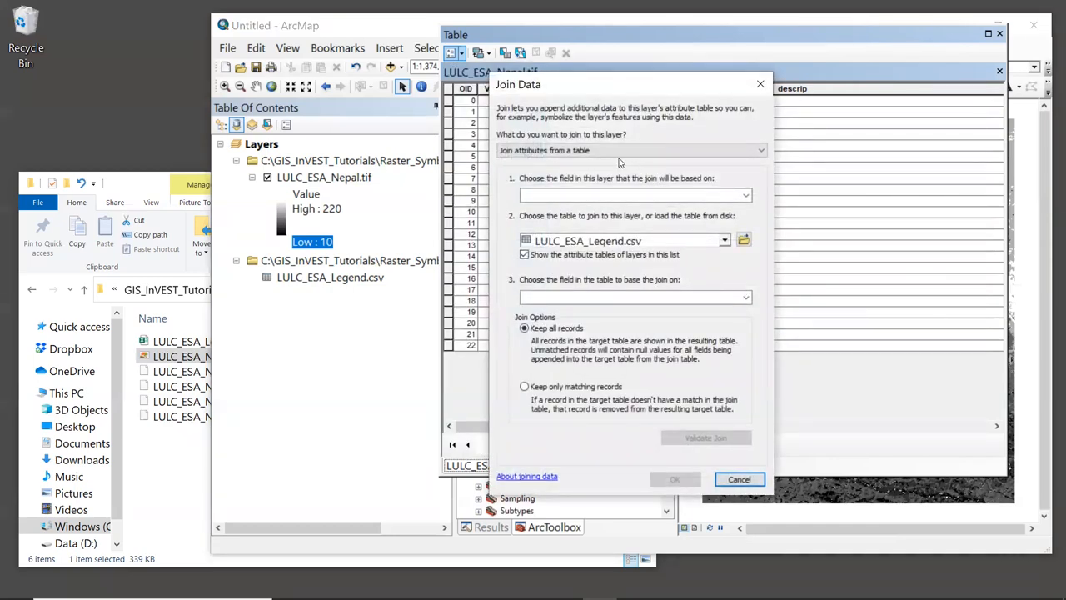
{"action": "mouse_move", "coordinate": [608, 162]}
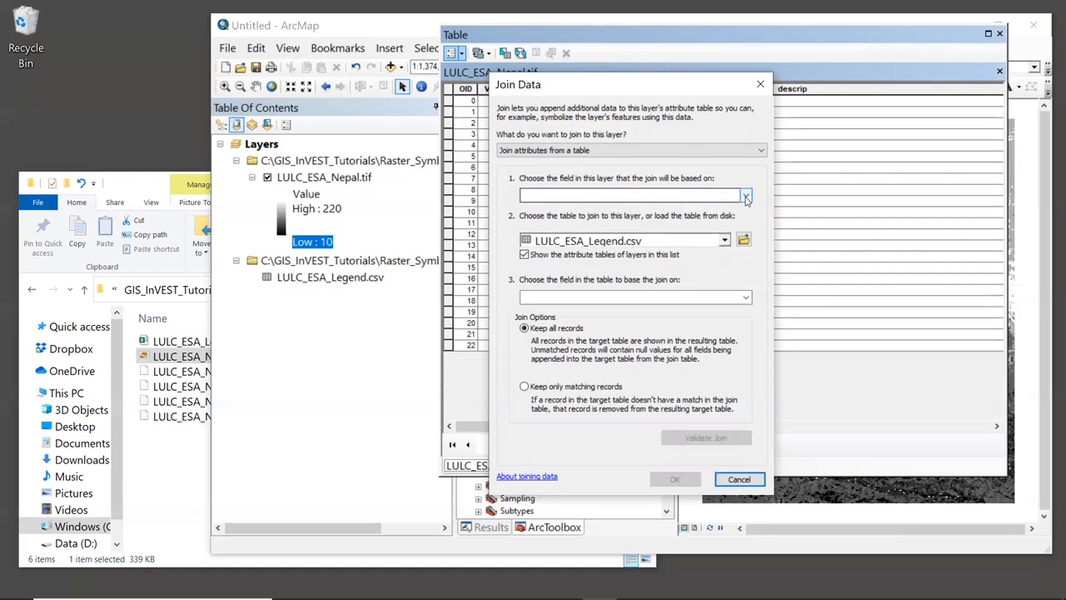
Join LULC_ESA_Legend.csv on Value to NB_LAB and confirm with OK
{"action": "left_click", "coordinate": [746, 195]}
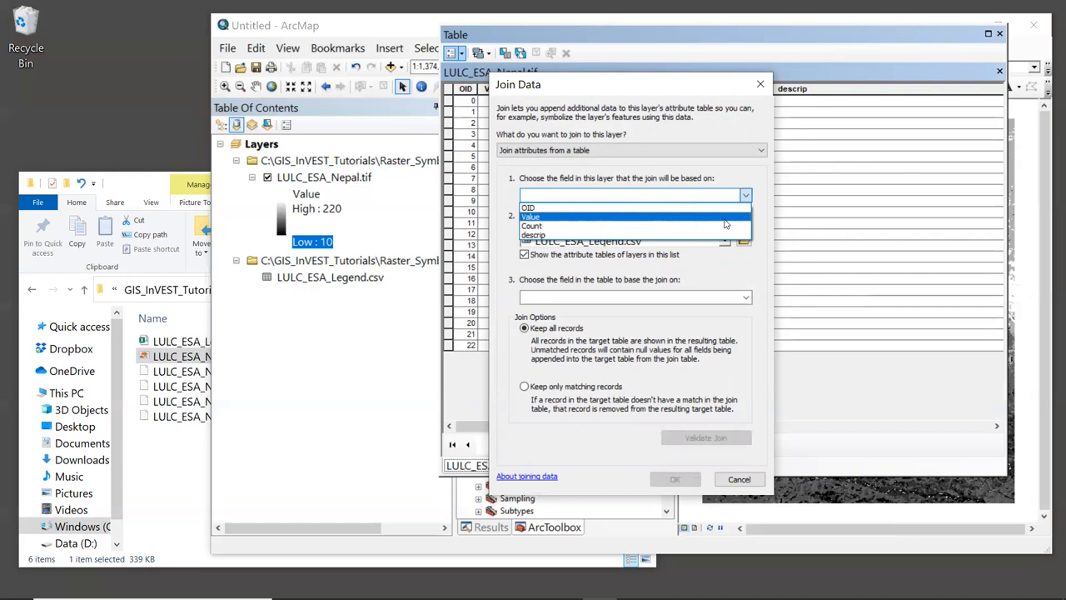
{"action": "left_click", "coordinate": [531, 217]}
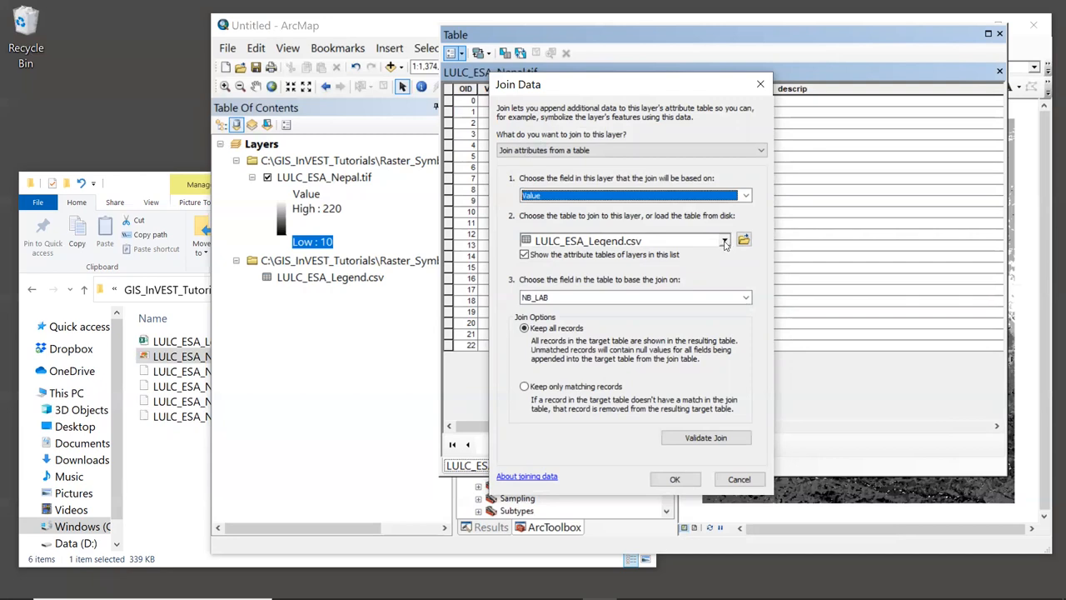
{"action": "left_click", "coordinate": [724, 241]}
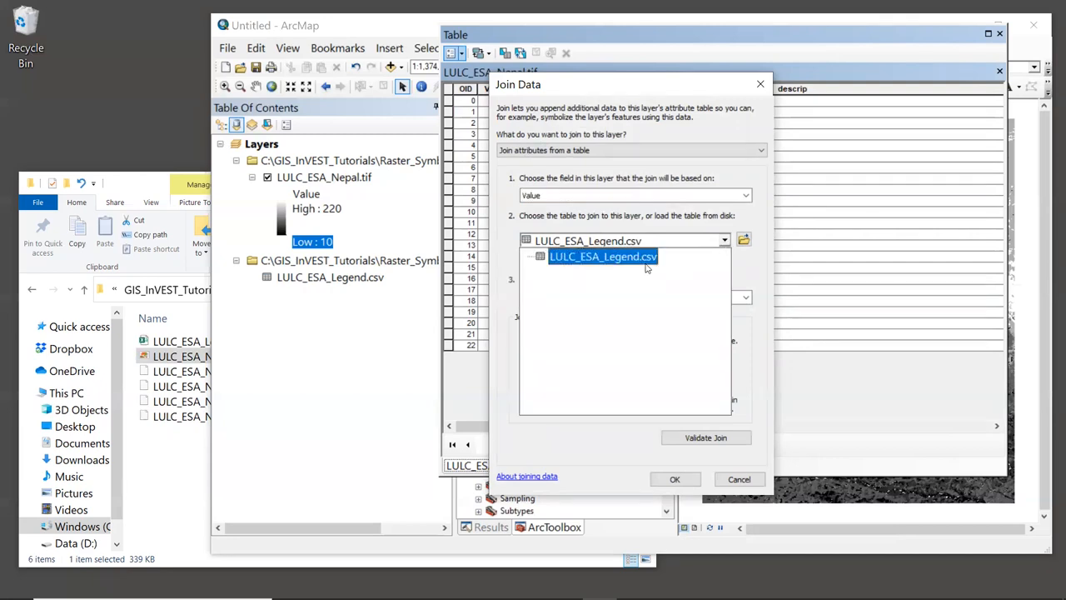
{"action": "mouse_move", "coordinate": [650, 287]}
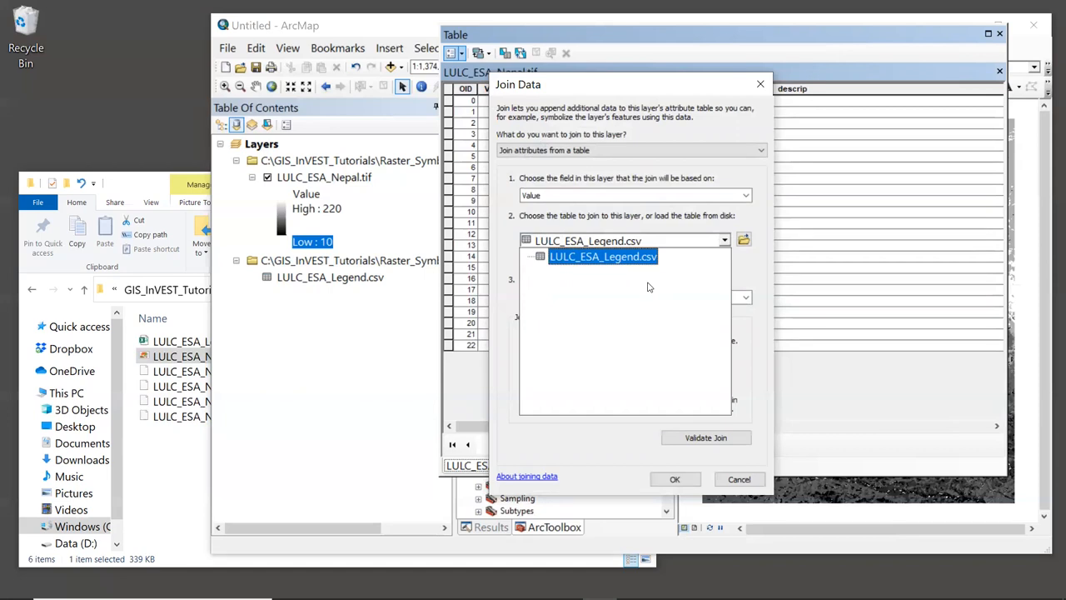
{"action": "left_click", "coordinate": [603, 255]}
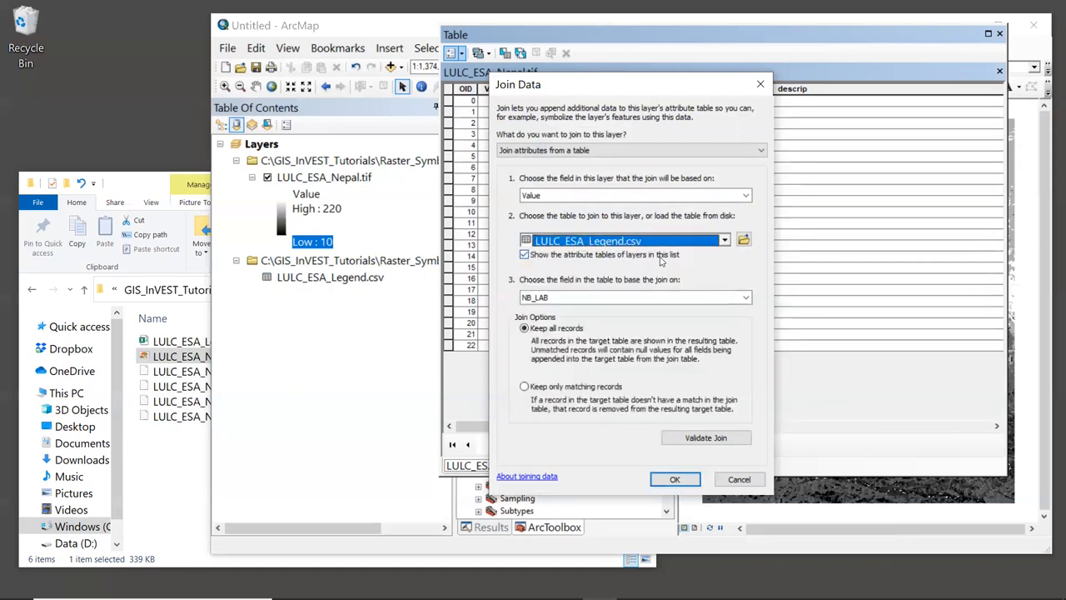
{"action": "mouse_move", "coordinate": [700, 269]}
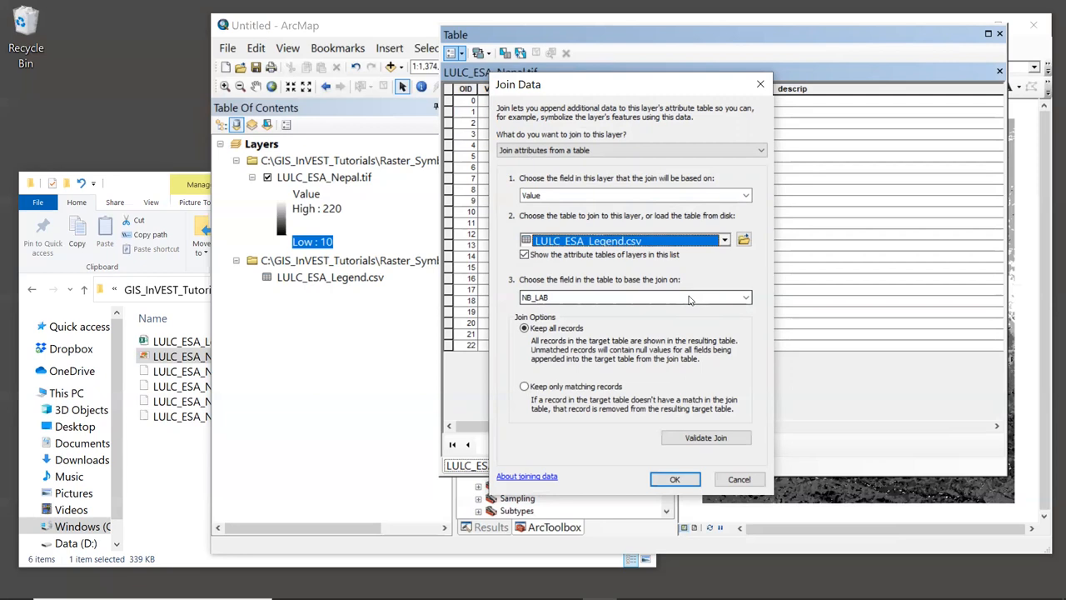
{"action": "left_click", "coordinate": [745, 298]}
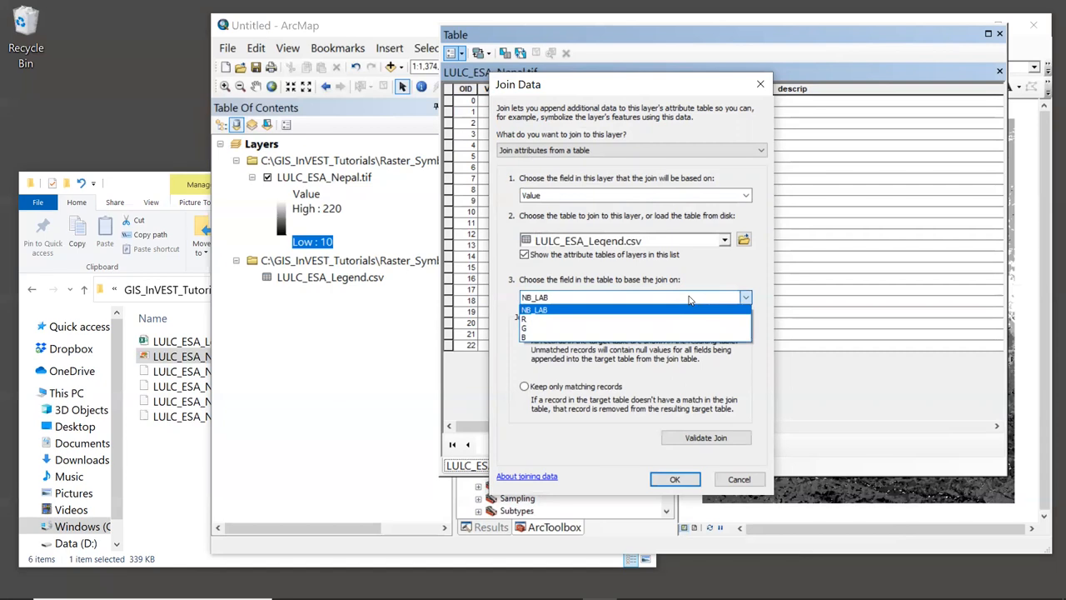
{"action": "left_click", "coordinate": [534, 309]}
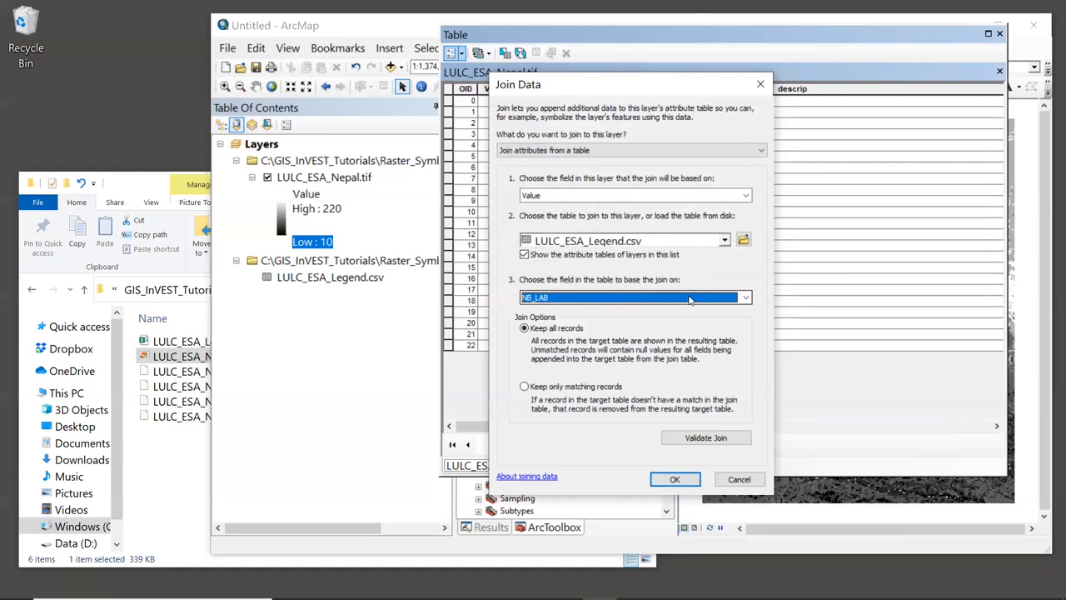
{"action": "mouse_move", "coordinate": [673, 332]}
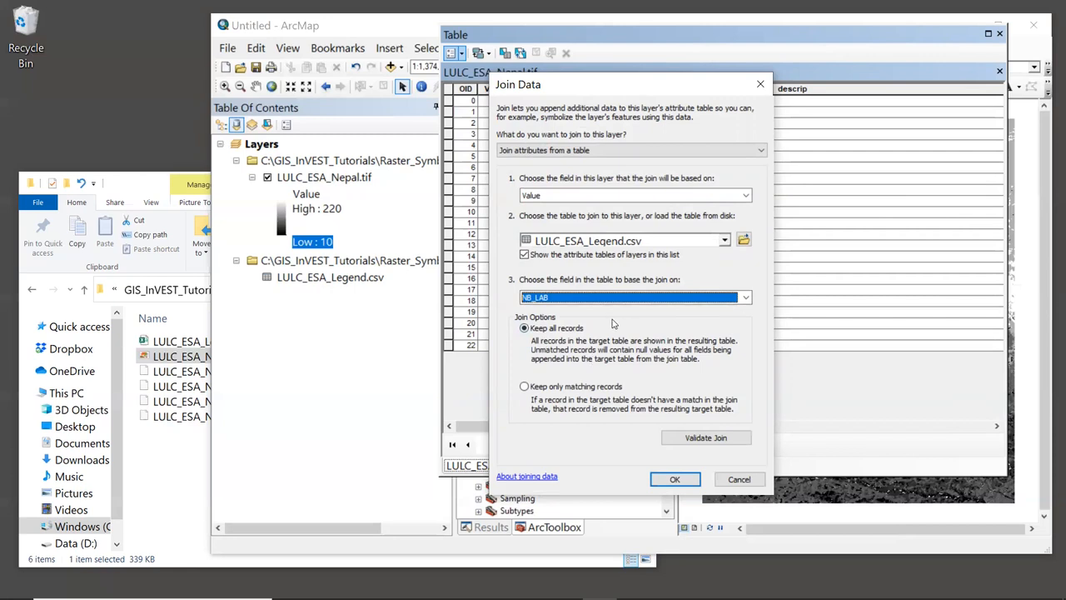
{"action": "mouse_move", "coordinate": [631, 412]}
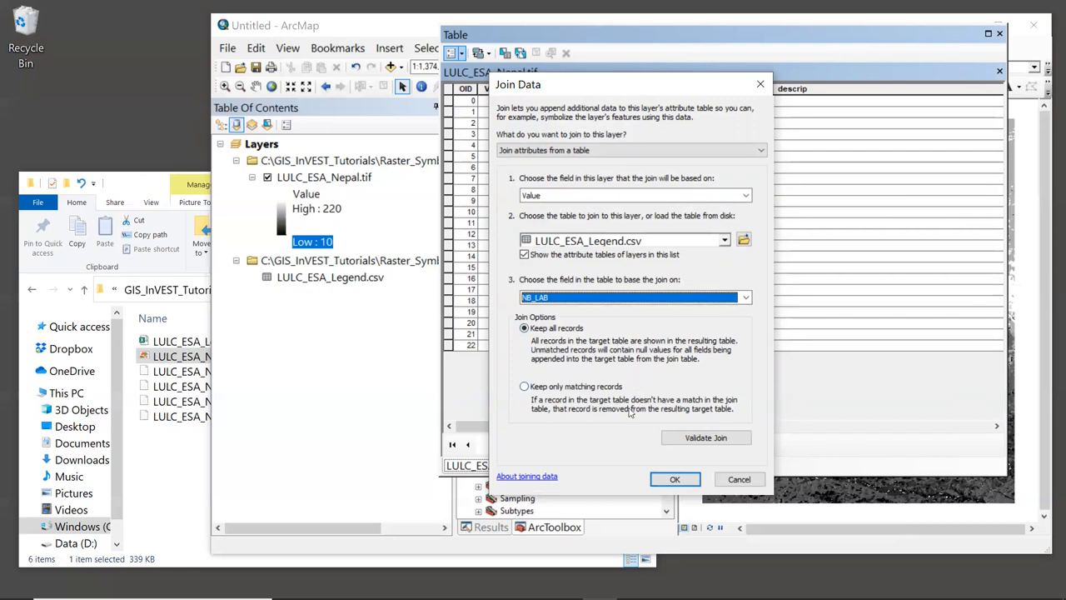
{"action": "left_click", "coordinate": [675, 479]}
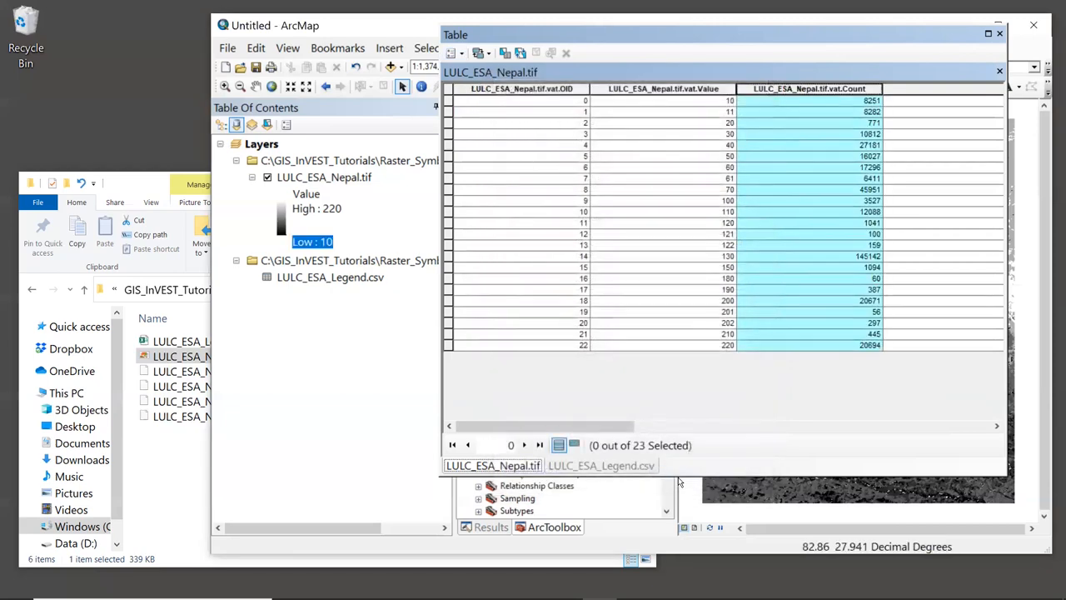
{"action": "mouse_move", "coordinate": [642, 420]}
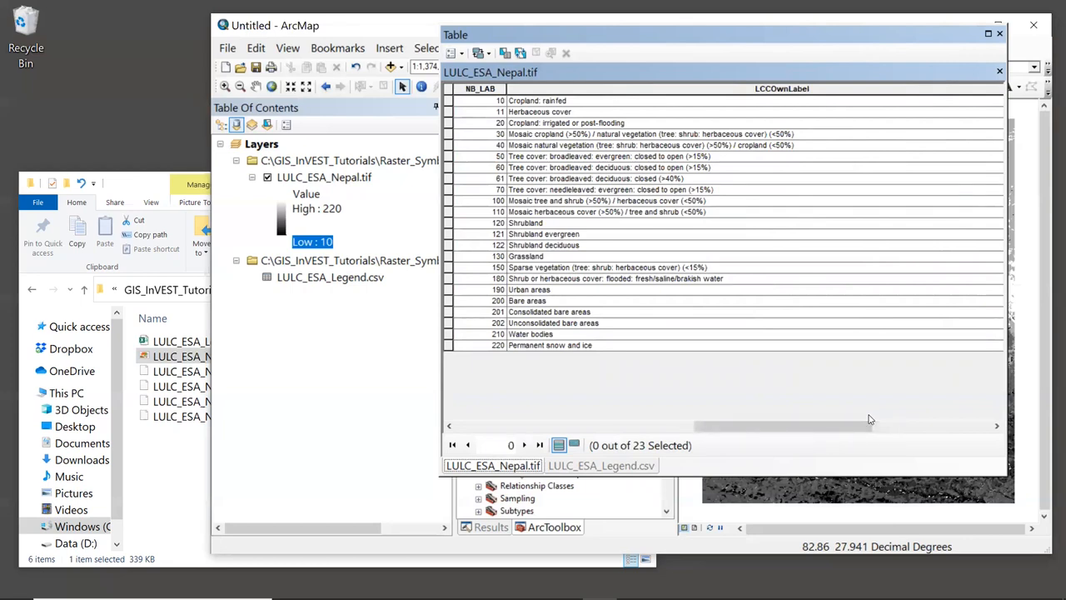
{"action": "mouse_move", "coordinate": [751, 244]}
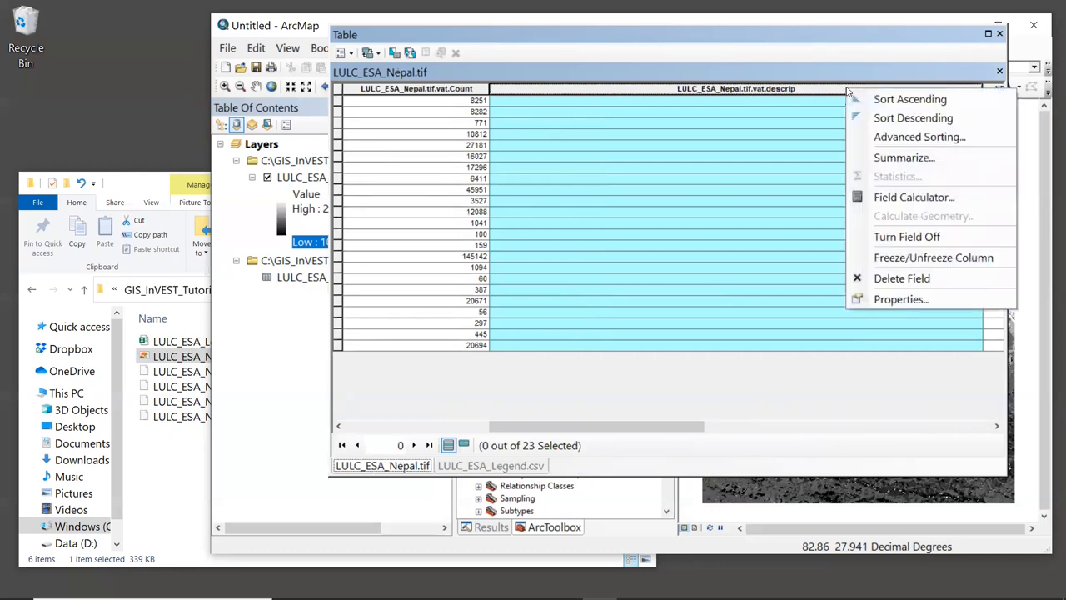
{"action": "mouse_move", "coordinate": [914, 197]}
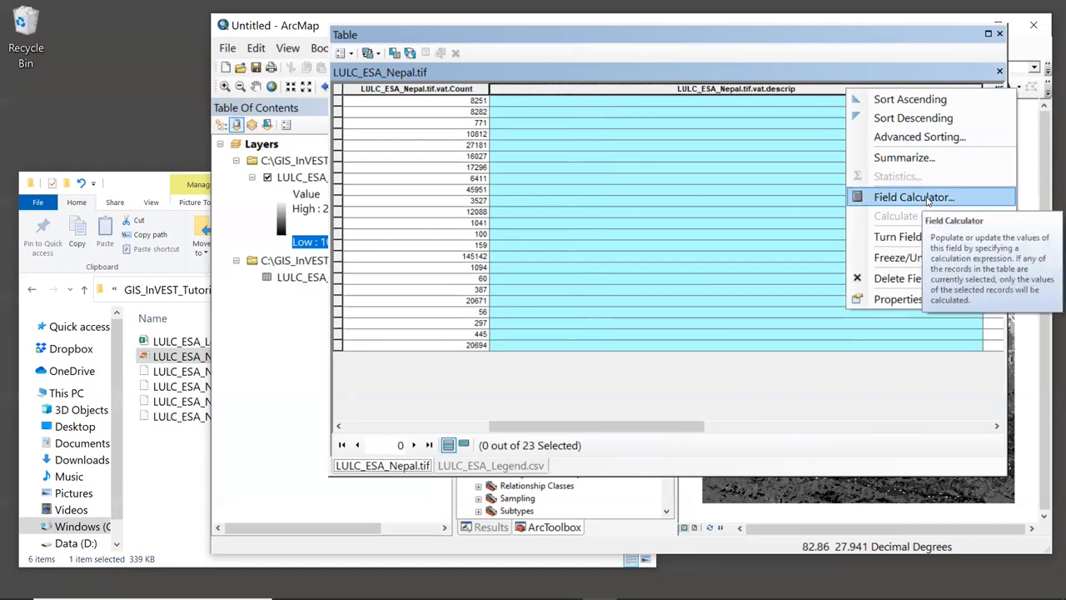
Calculate descrip as LULC_ESA_Legend.csv.LCCOwnLabel using the Field Calculator
{"action": "left_click", "coordinate": [913, 197]}
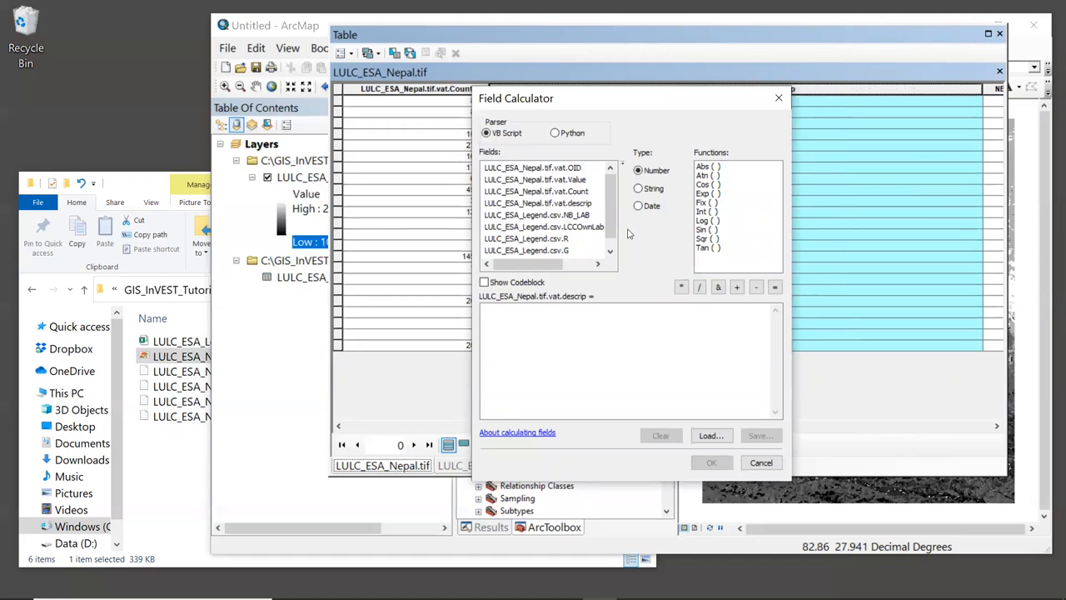
{"action": "mouse_move", "coordinate": [583, 234]}
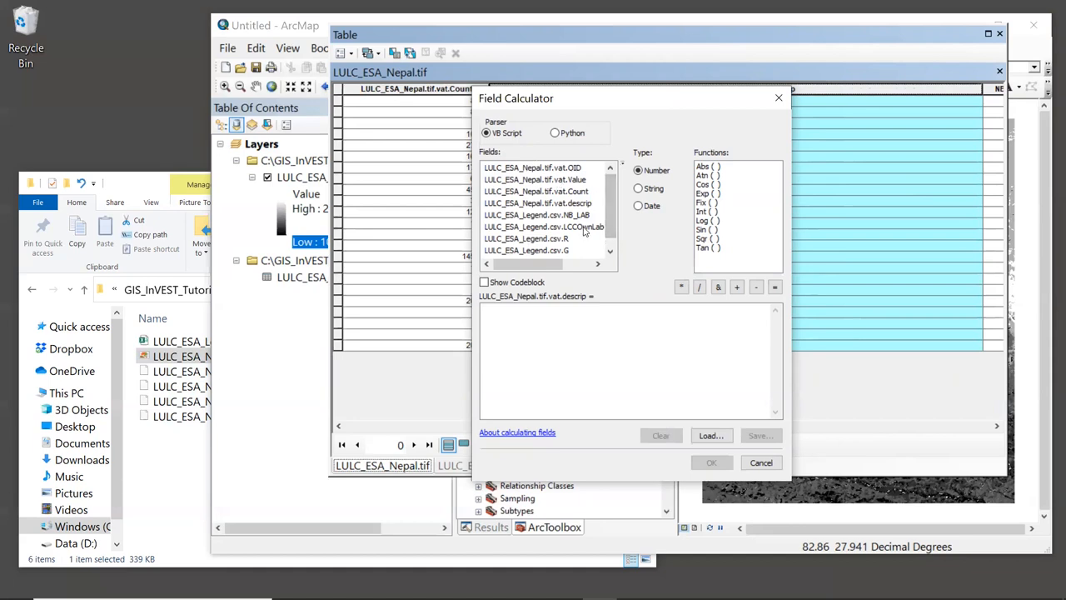
{"action": "left_click", "coordinate": [544, 227]}
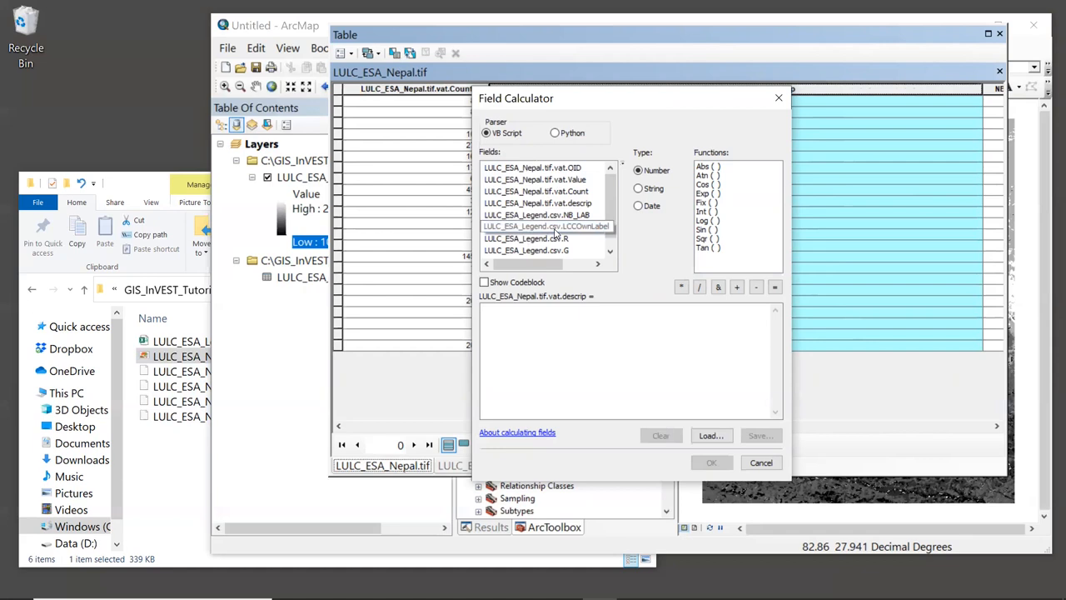
{"action": "left_click", "coordinate": [544, 227]}
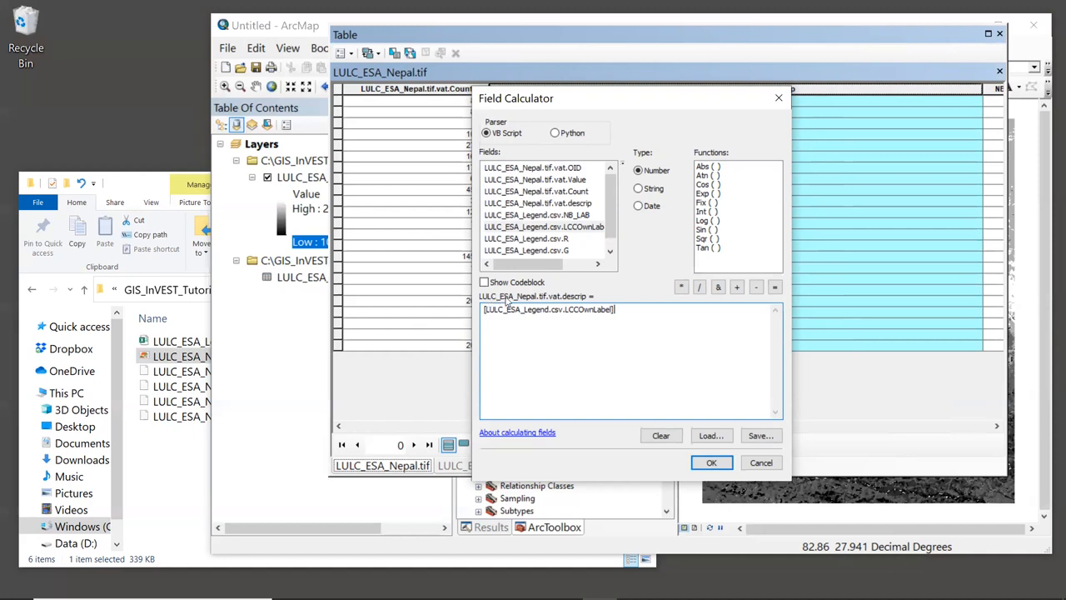
{"action": "mouse_move", "coordinate": [580, 302]}
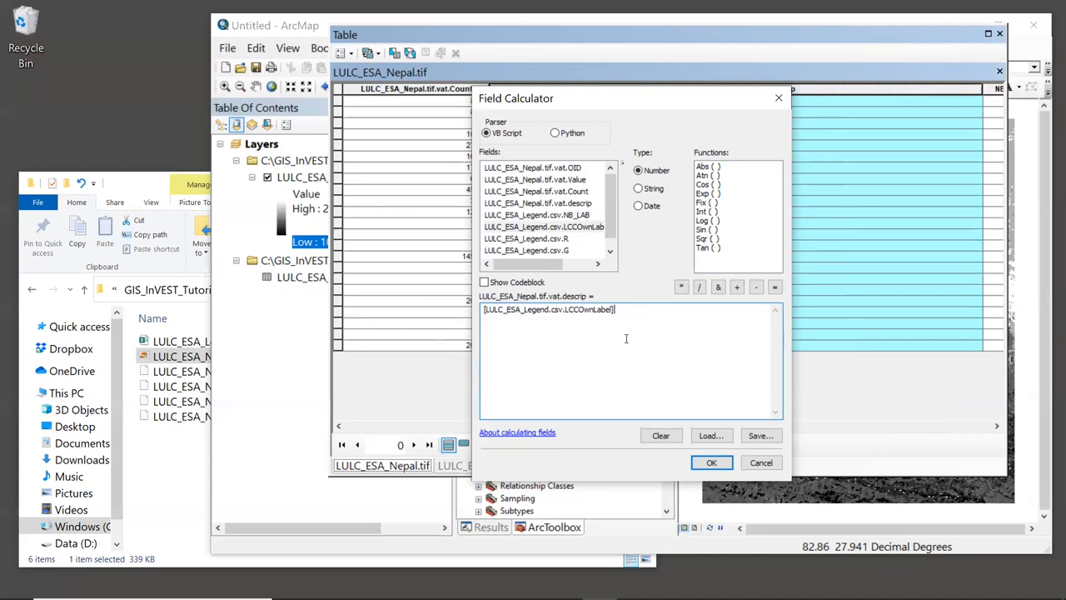
{"action": "mouse_move", "coordinate": [700, 361]}
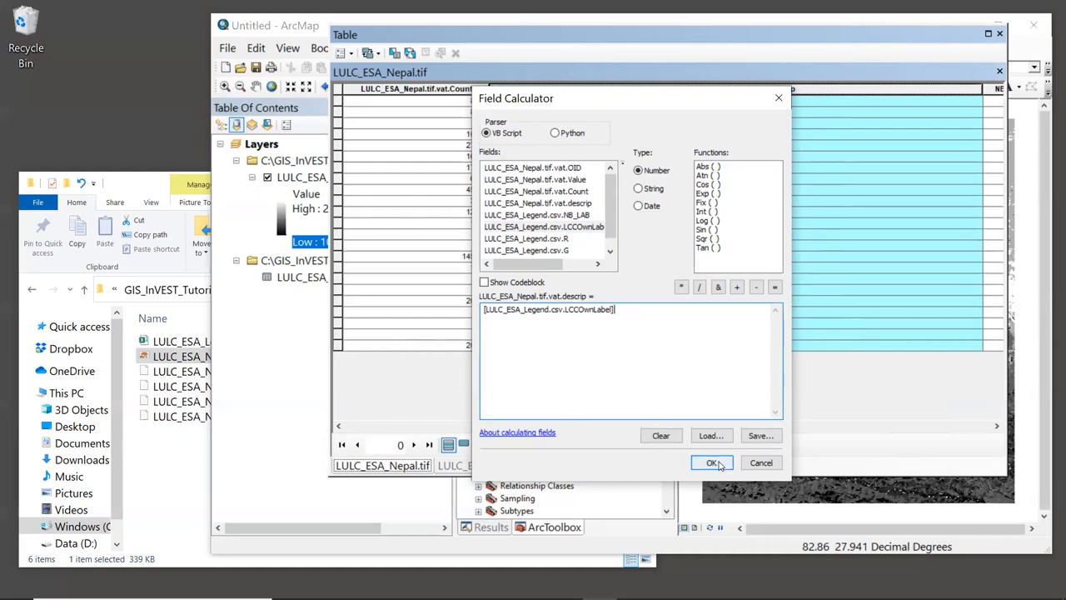
{"action": "left_click", "coordinate": [712, 463]}
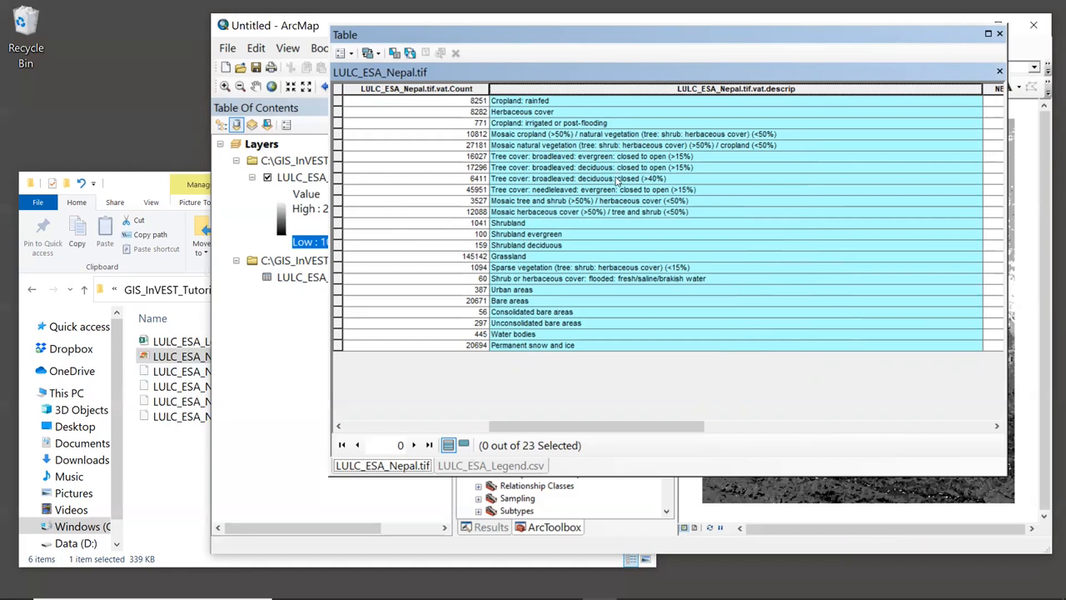
{"action": "mouse_move", "coordinate": [617, 180]}
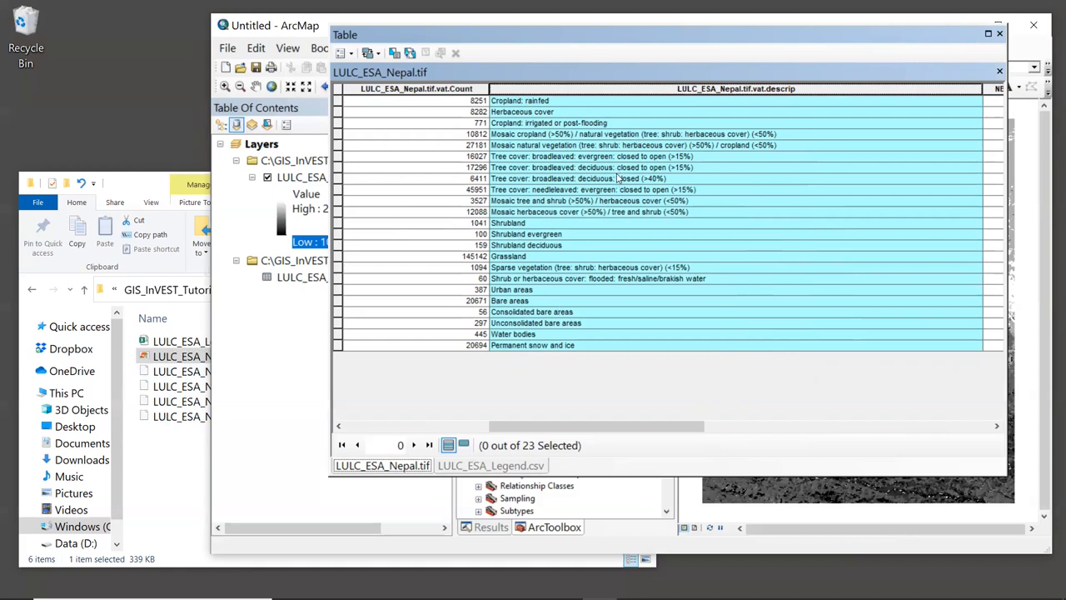
{"action": "mouse_move", "coordinate": [617, 223]}
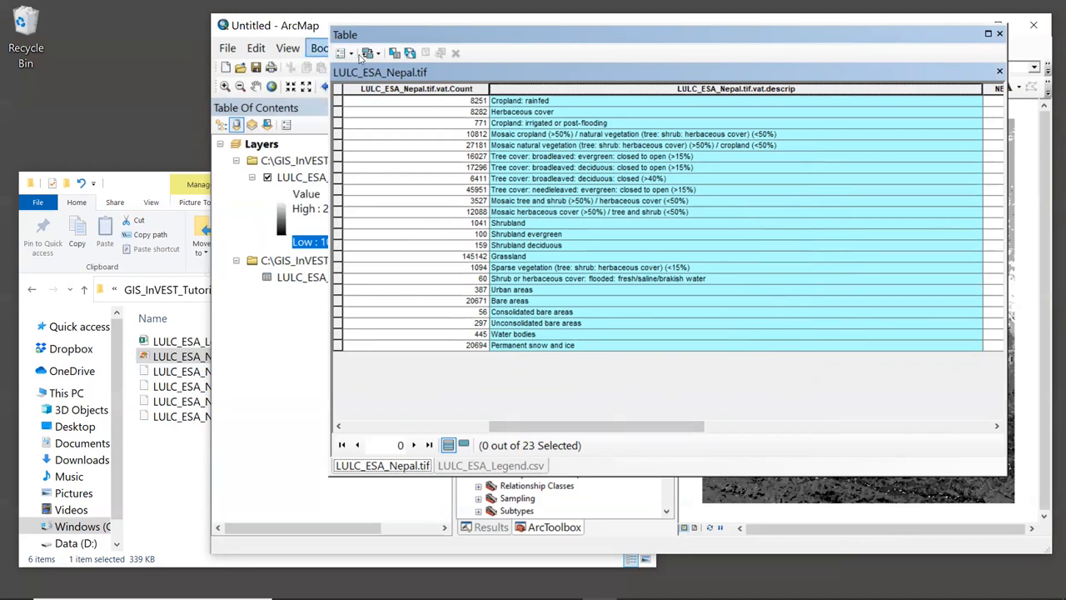
{"action": "mouse_move", "coordinate": [342, 53]}
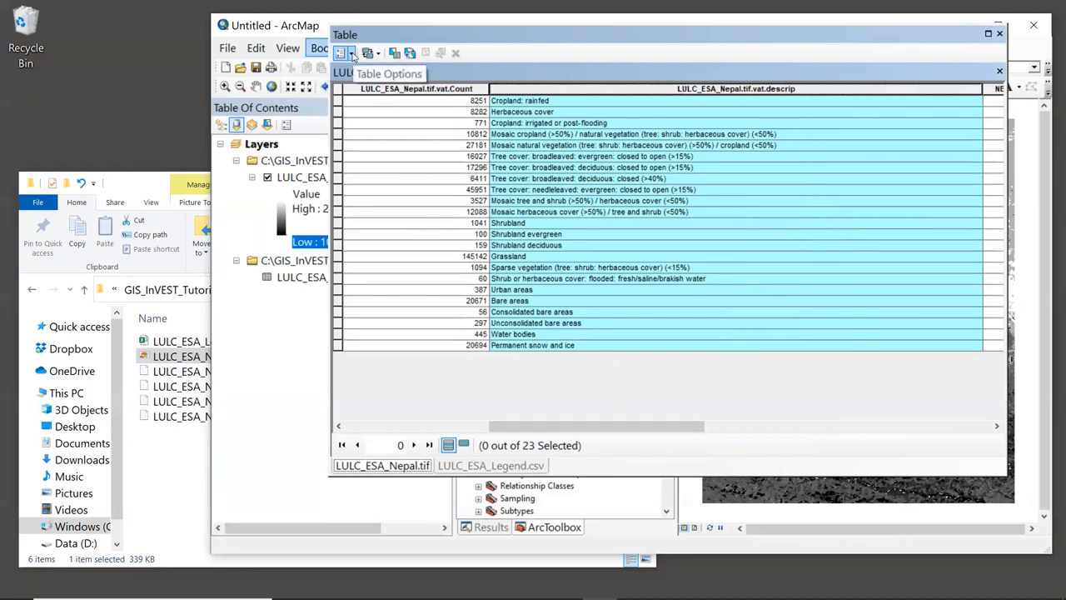
Remove the LULC_ESA_Legend.csv join via Table Options > Joins and Relates
{"action": "left_click", "coordinate": [344, 53]}
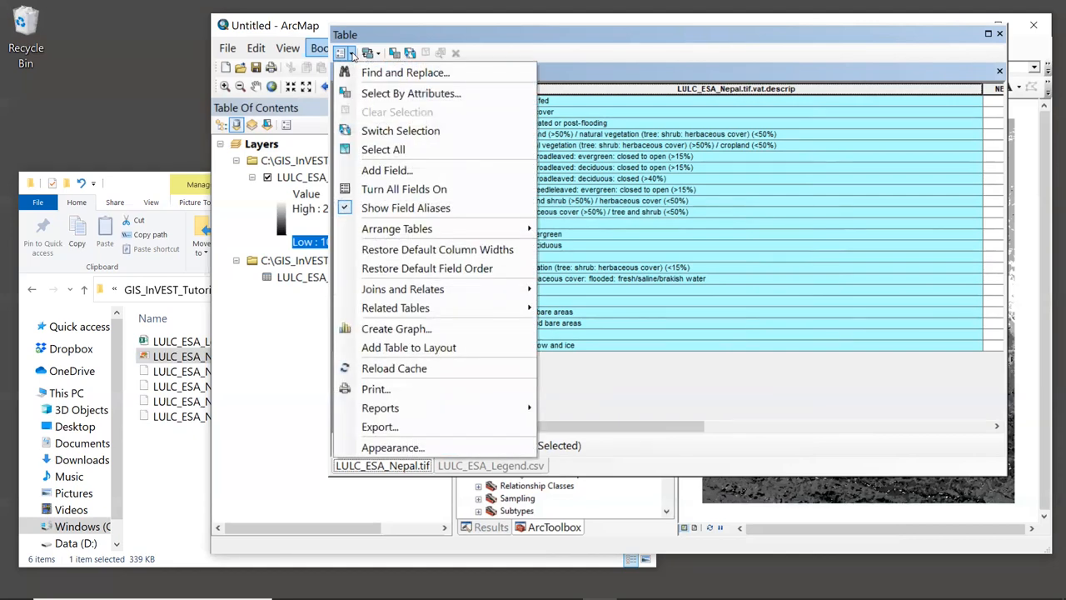
{"action": "mouse_move", "coordinate": [427, 268]}
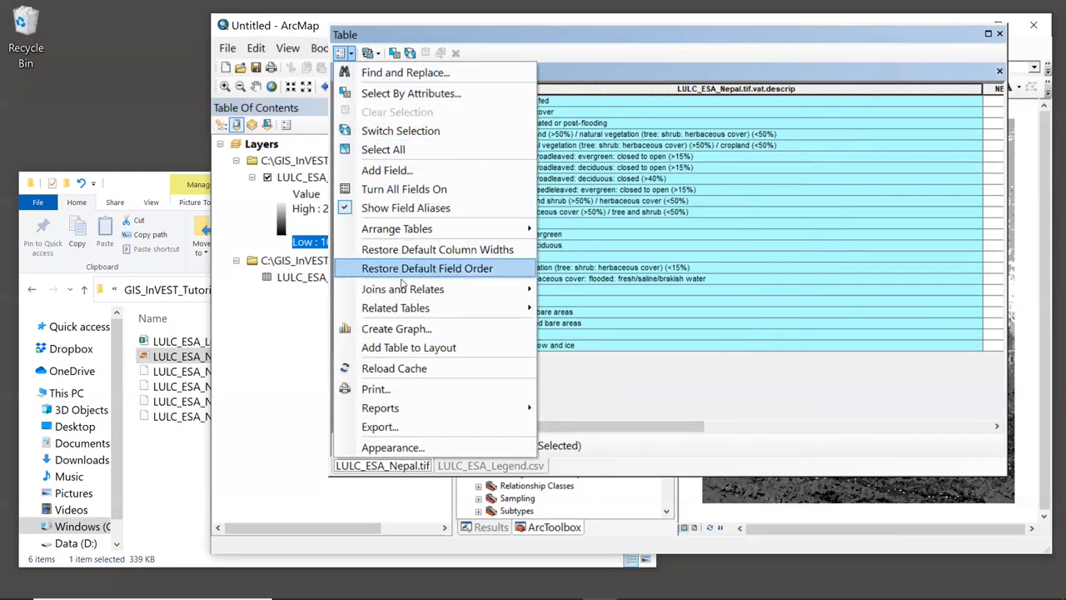
{"action": "mouse_move", "coordinate": [402, 288]}
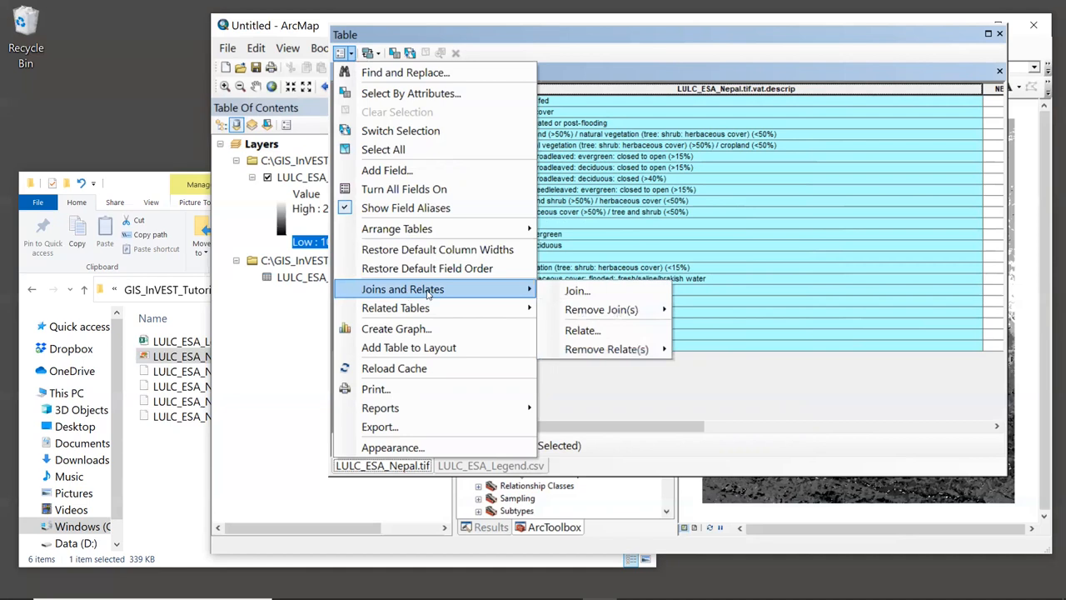
{"action": "mouse_move", "coordinate": [601, 309]}
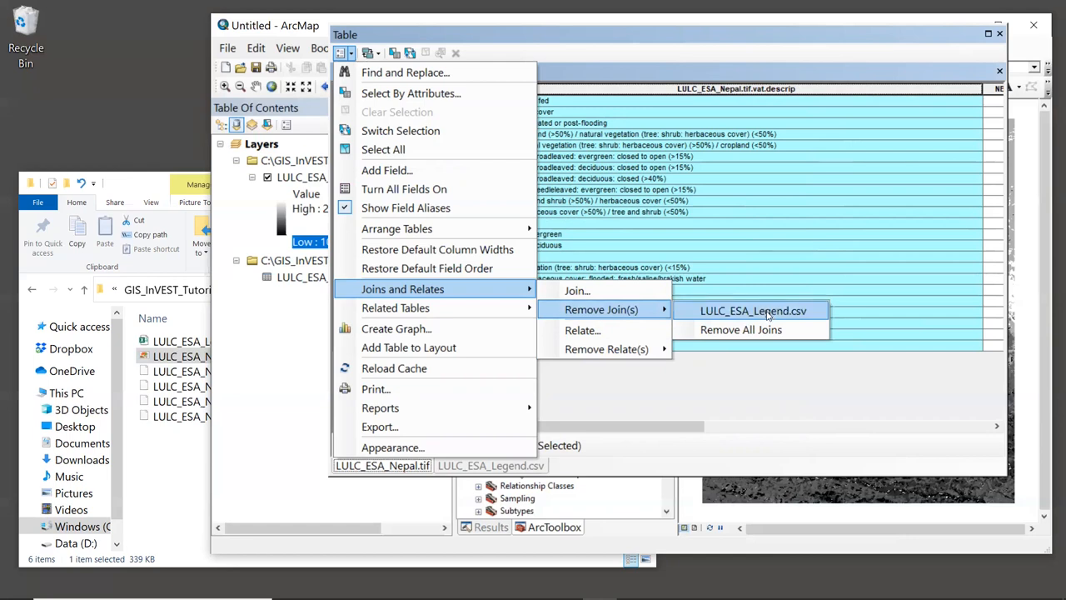
{"action": "left_click", "coordinate": [752, 310]}
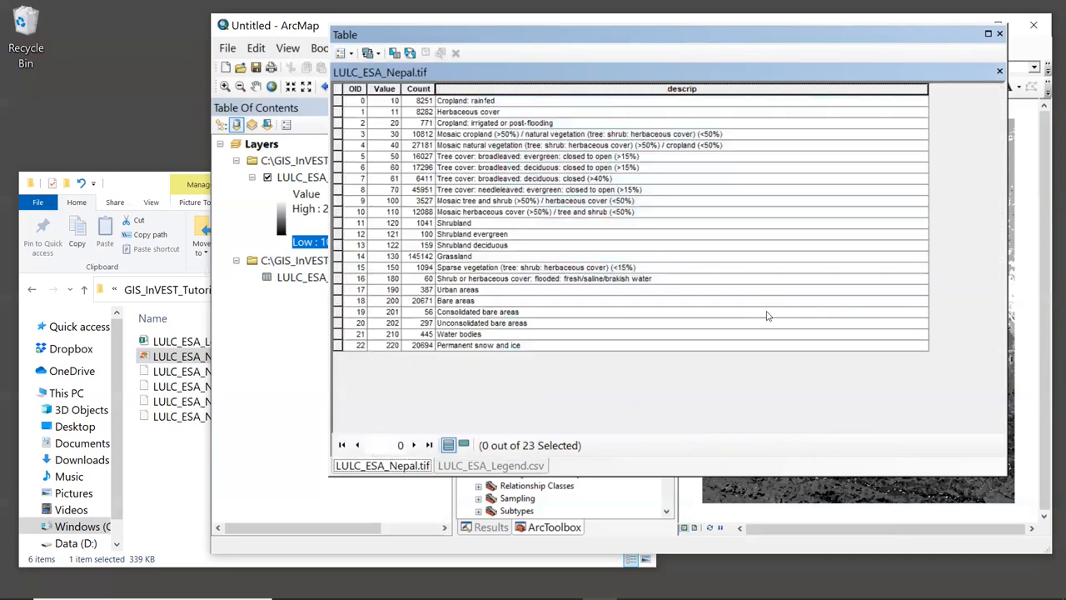
{"action": "mouse_move", "coordinate": [771, 425]}
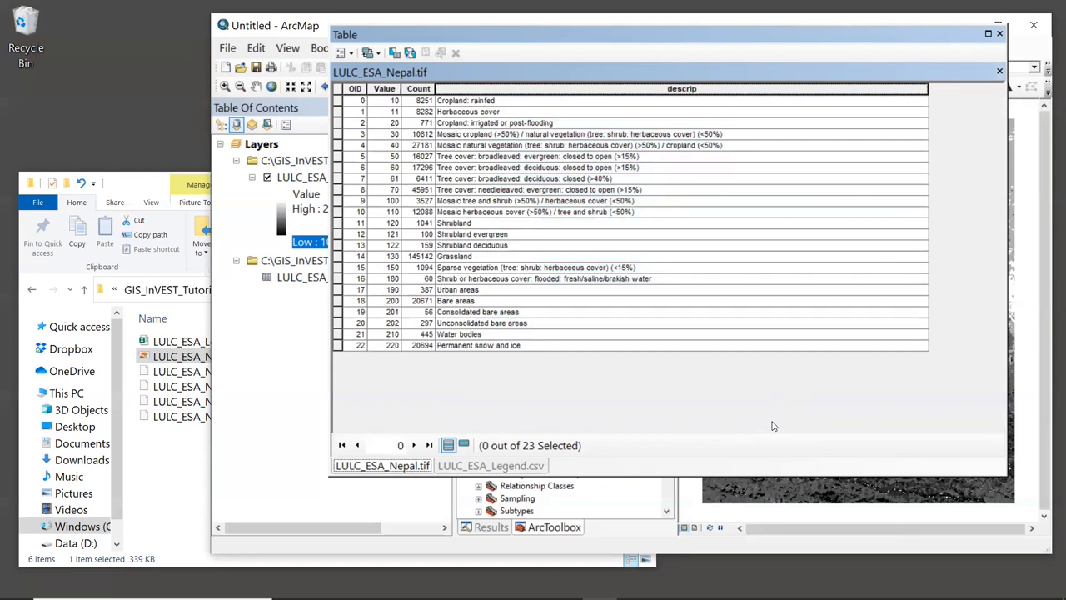
{"action": "mouse_move", "coordinate": [809, 313]}
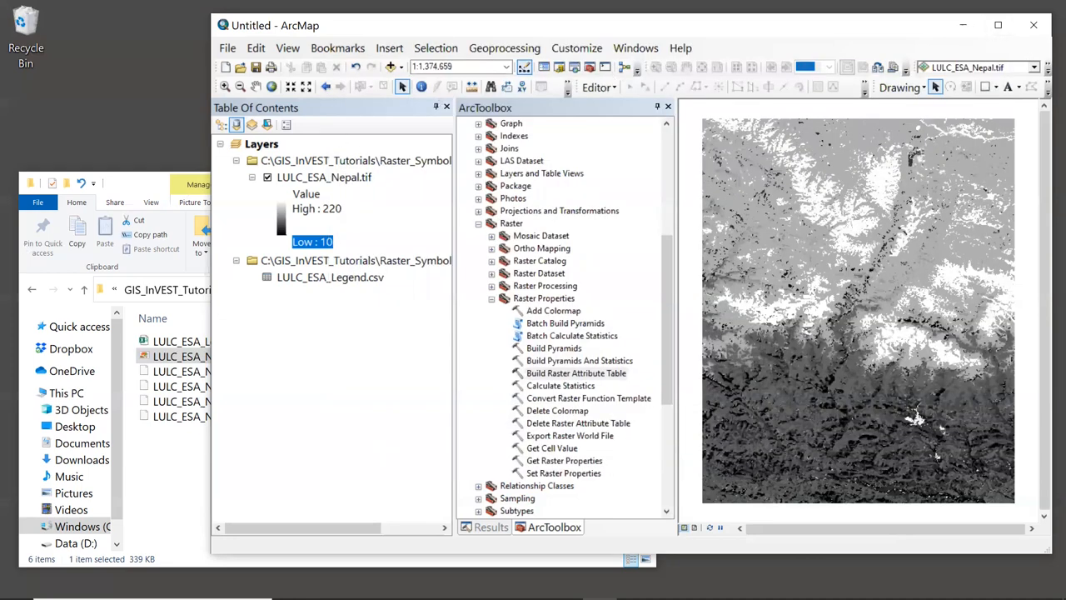
{"action": "mouse_move", "coordinate": [766, 436]}
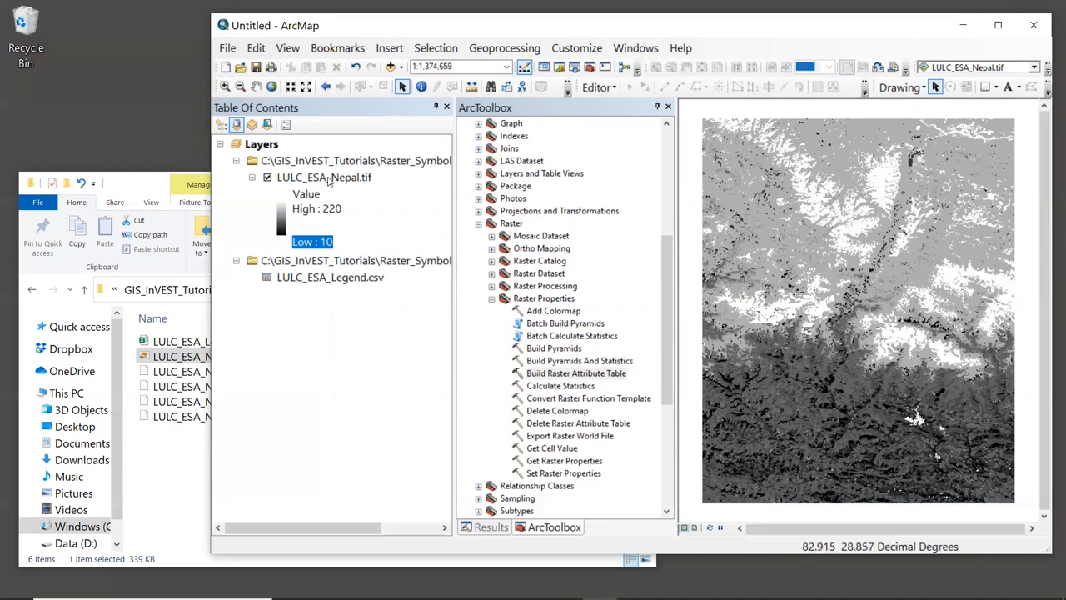
Right-click LULC_ESA_Nepal.tif in the Table Of Contents for its context menu
{"action": "right_click", "coordinate": [324, 176]}
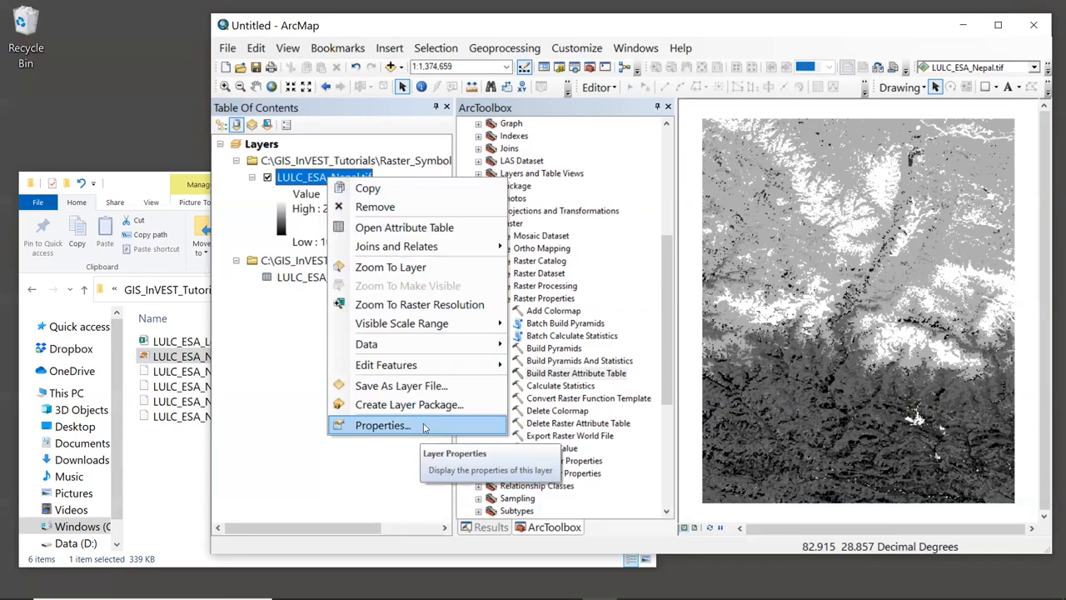
Open the Nepal layer's Layer Properties on the Symbology tab
{"action": "left_click", "coordinate": [383, 425]}
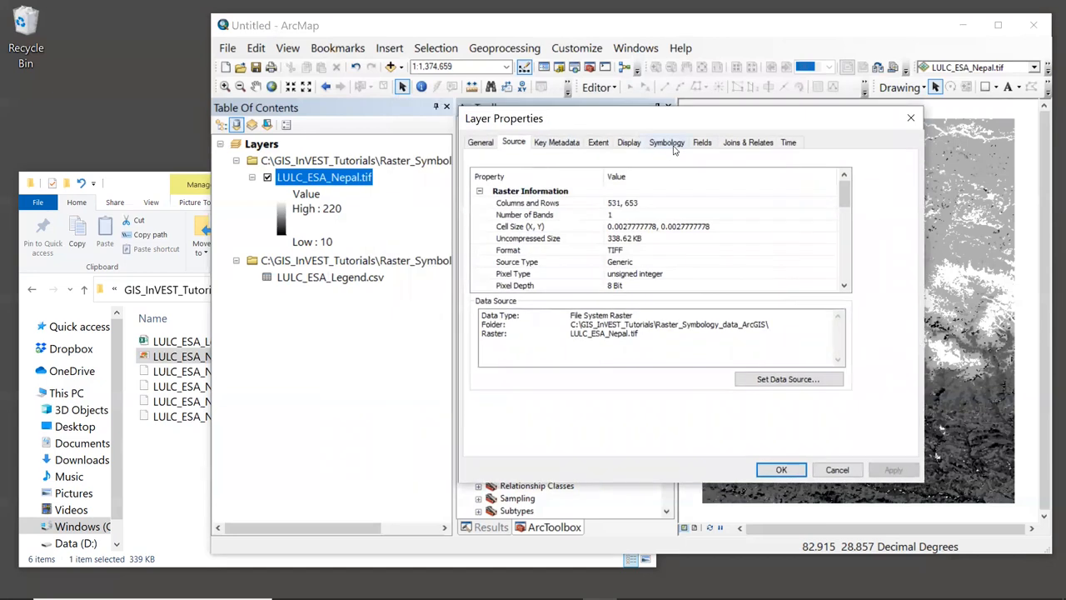
{"action": "left_click", "coordinate": [667, 141]}
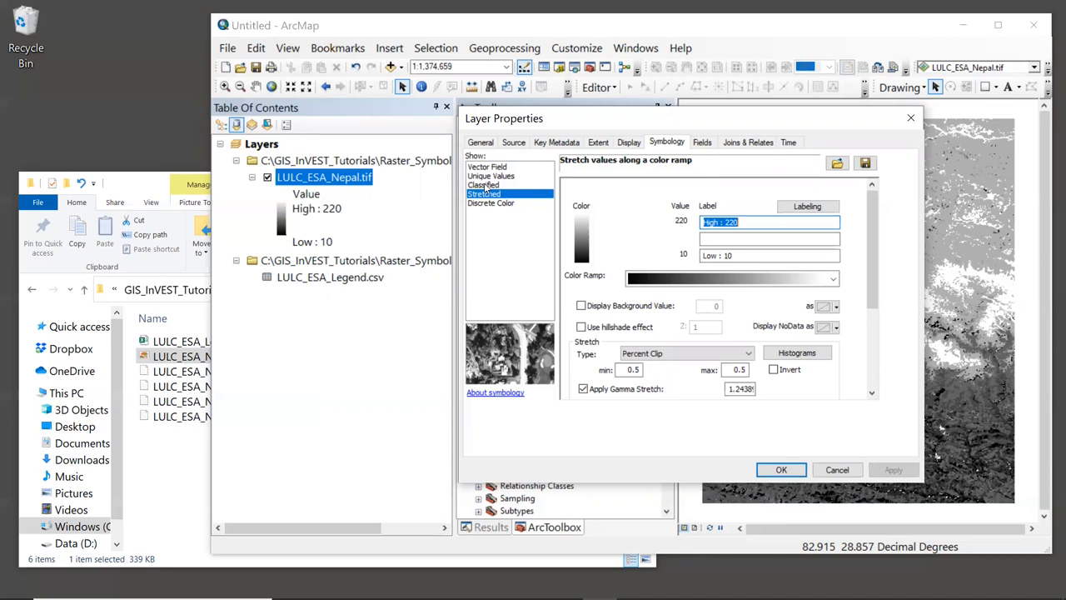
{"action": "mouse_move", "coordinate": [518, 178]}
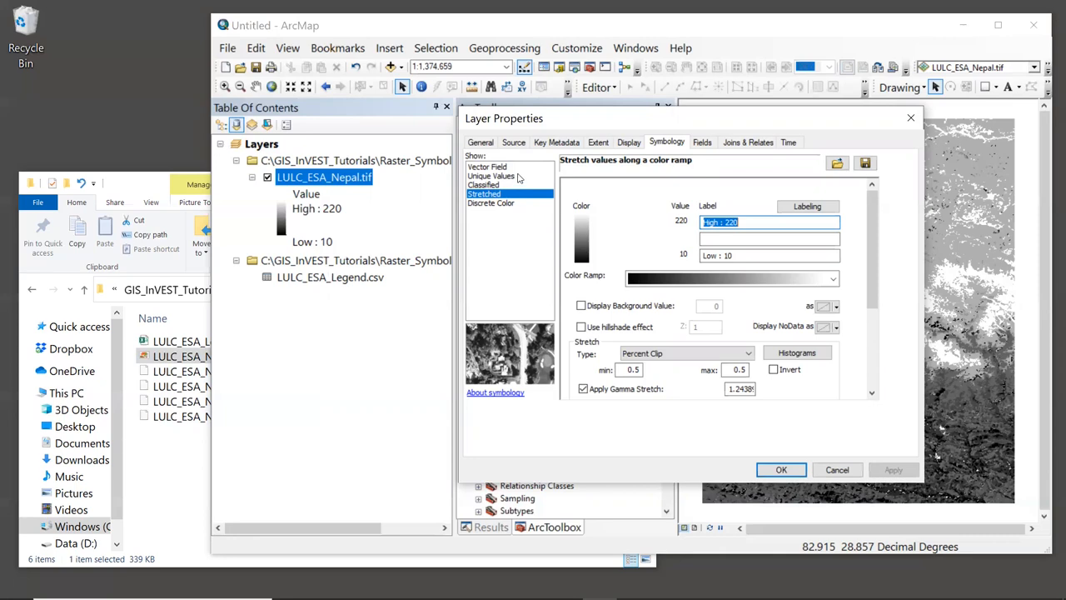
Switch the Nepal layer symbology to Unique Values by the descrip field
{"action": "left_click", "coordinate": [491, 175]}
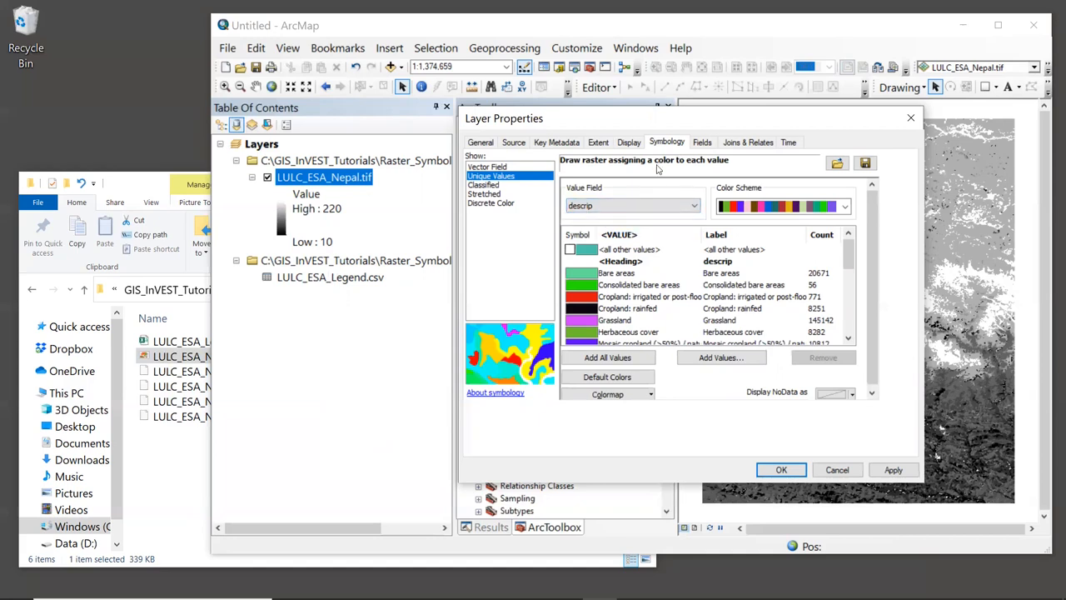
{"action": "mouse_move", "coordinate": [737, 292]}
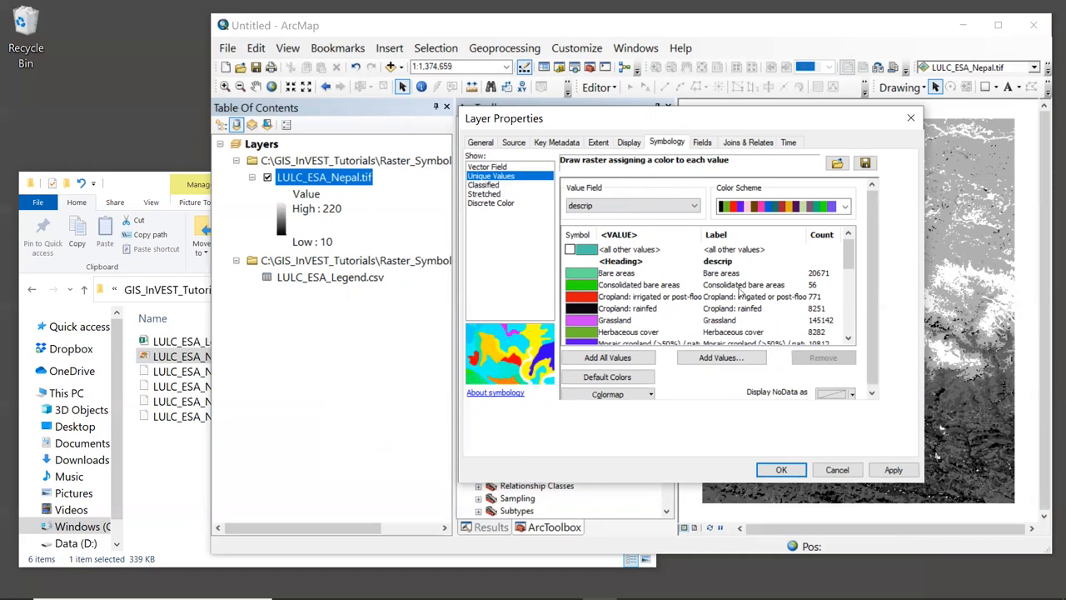
{"action": "mouse_move", "coordinate": [789, 283]}
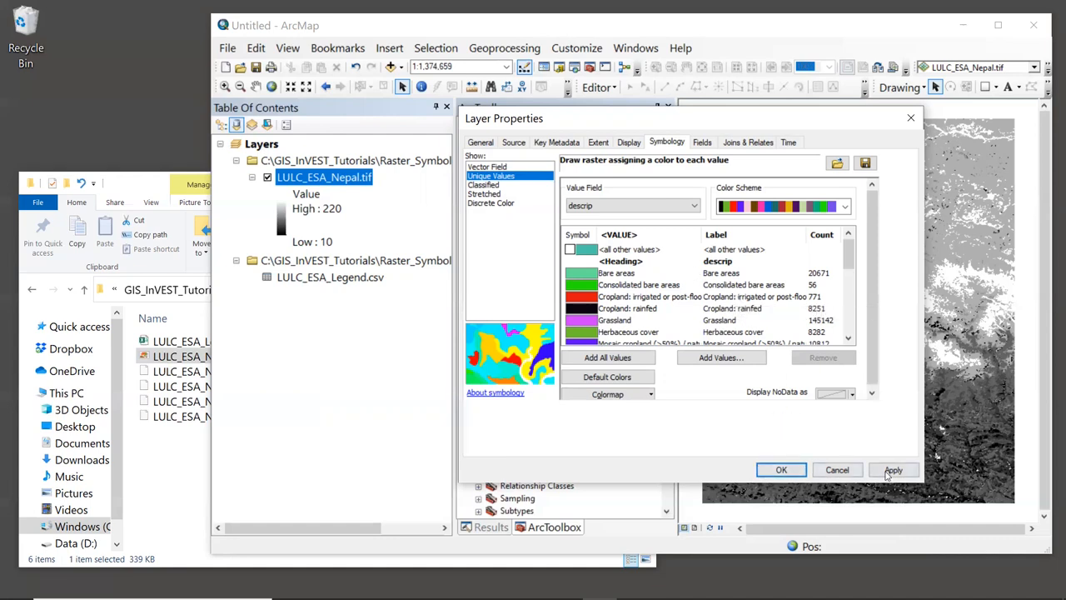
Apply the unique-value land-cover colours to the Nepal raster
{"action": "left_click", "coordinate": [893, 469]}
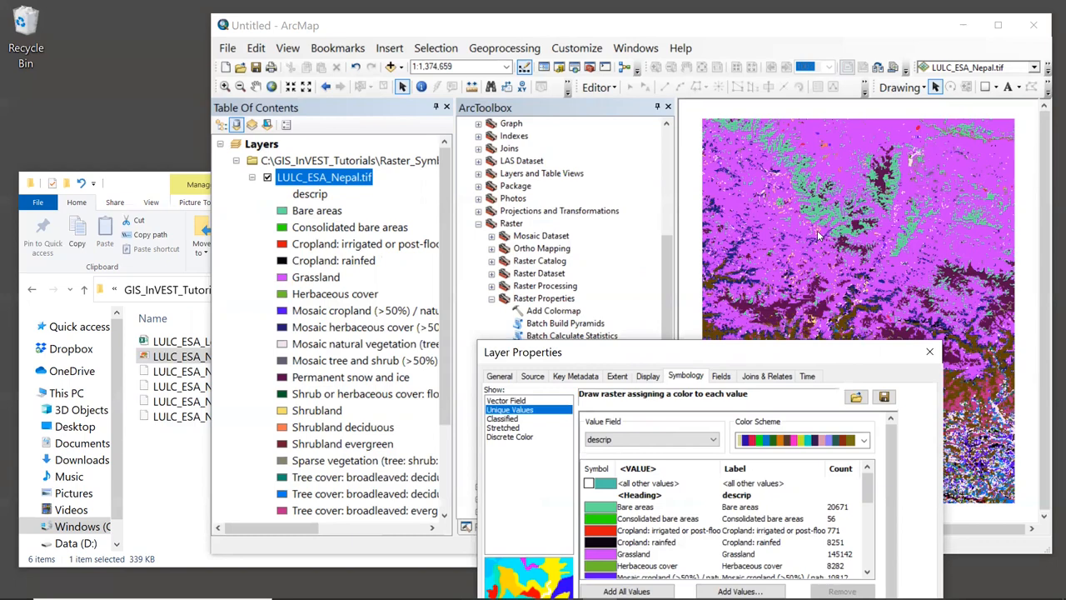
{"action": "mouse_move", "coordinate": [354, 234]}
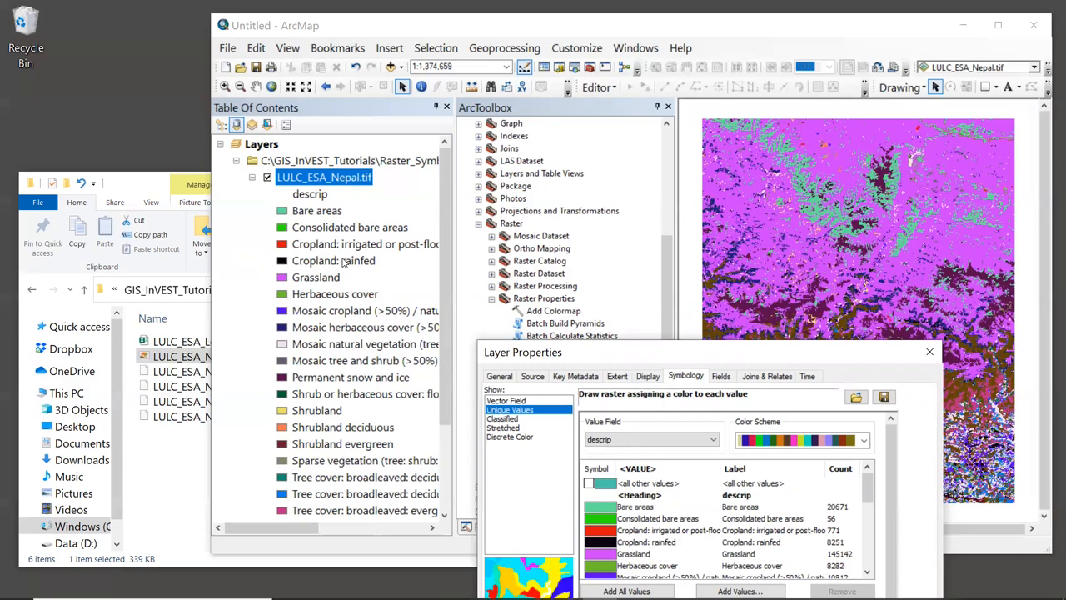
{"action": "mouse_move", "coordinate": [671, 342]}
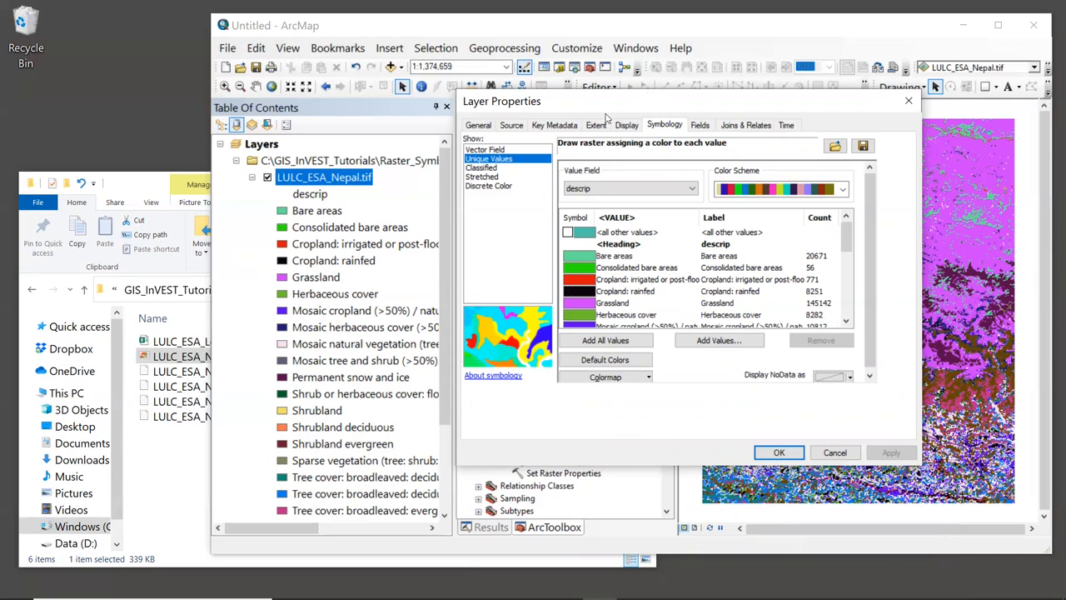
Show the raster's Source tab details, including GCS_WGS_1984 spatial reference
{"action": "left_click", "coordinate": [511, 125]}
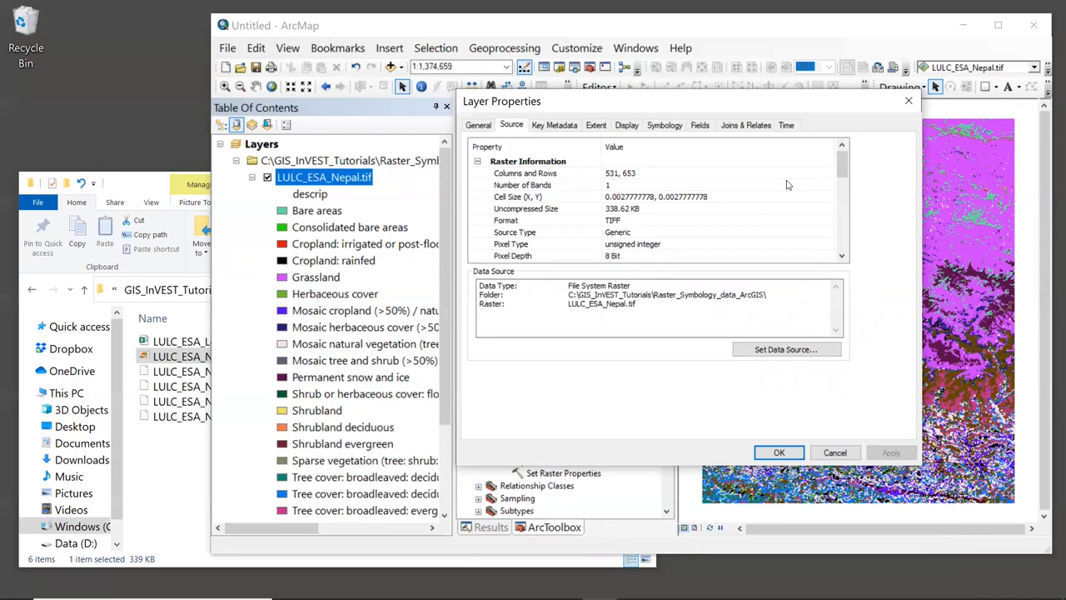
{"action": "left_click", "coordinate": [516, 196]}
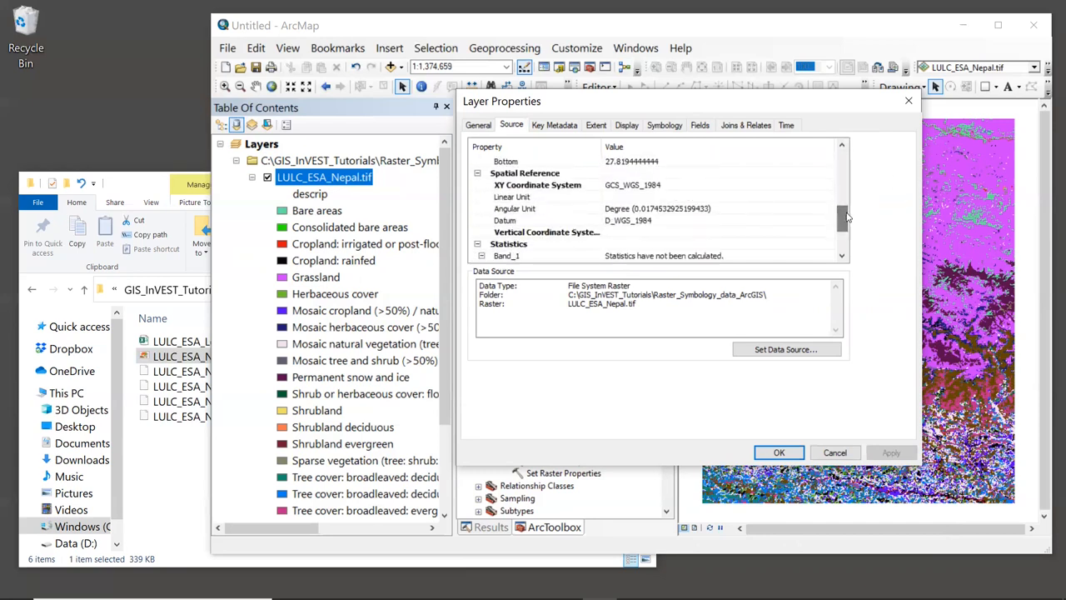
{"action": "left_click", "coordinate": [525, 172]}
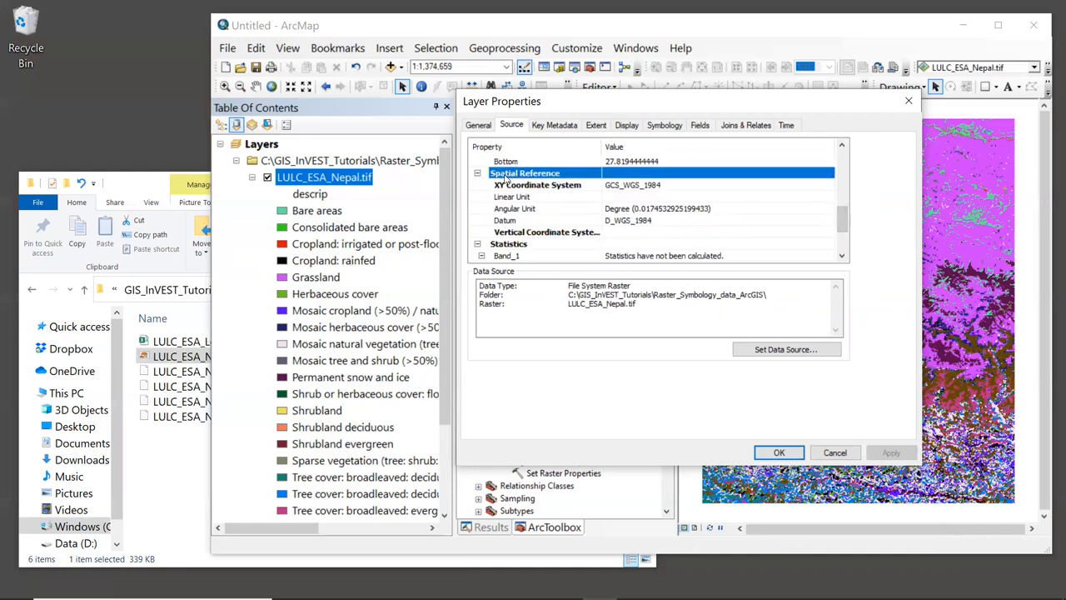
{"action": "mouse_move", "coordinate": [644, 211]}
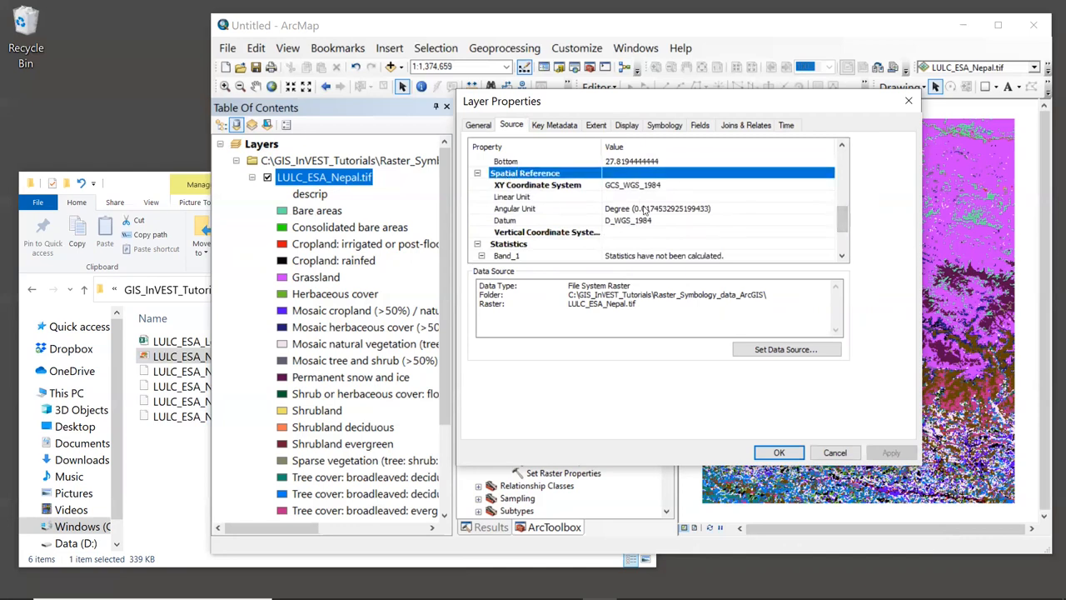
{"action": "left_click", "coordinate": [541, 197]}
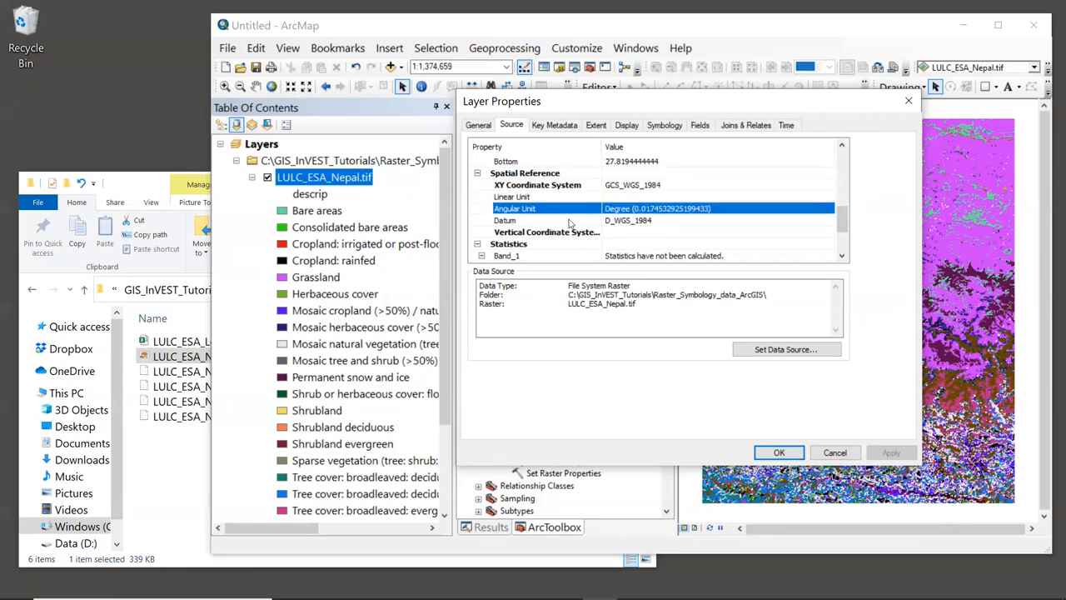
{"action": "left_click", "coordinate": [537, 184]}
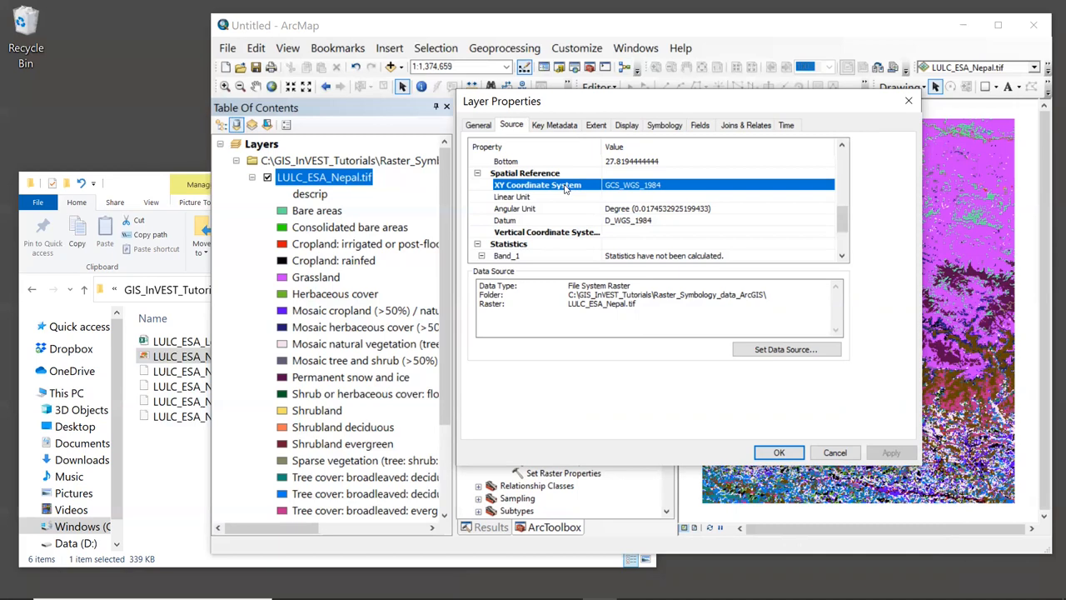
{"action": "mouse_move", "coordinate": [806, 228]}
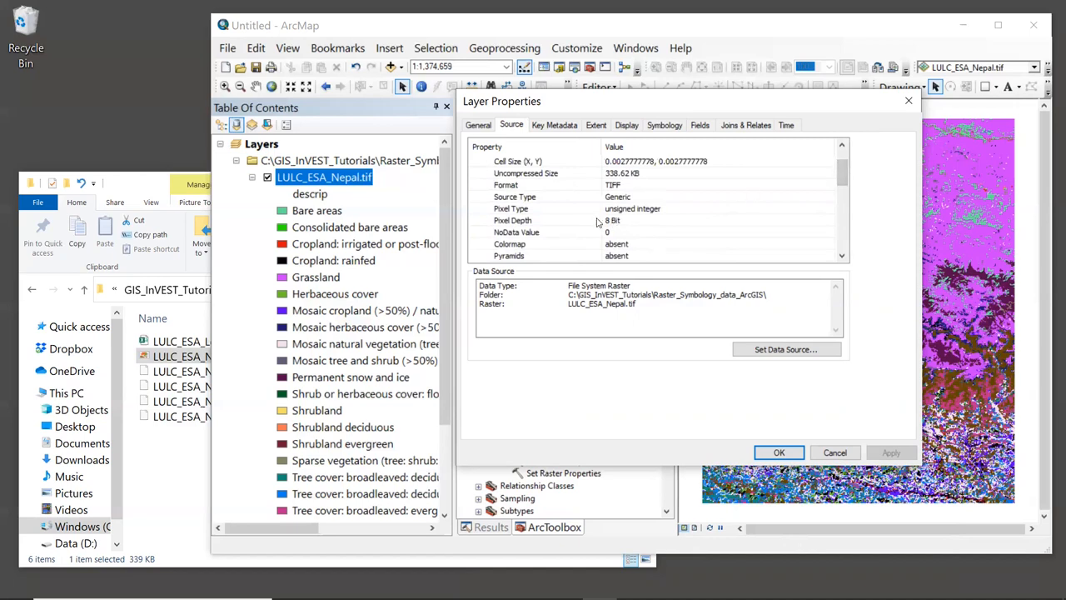
{"action": "left_click", "coordinate": [542, 208]}
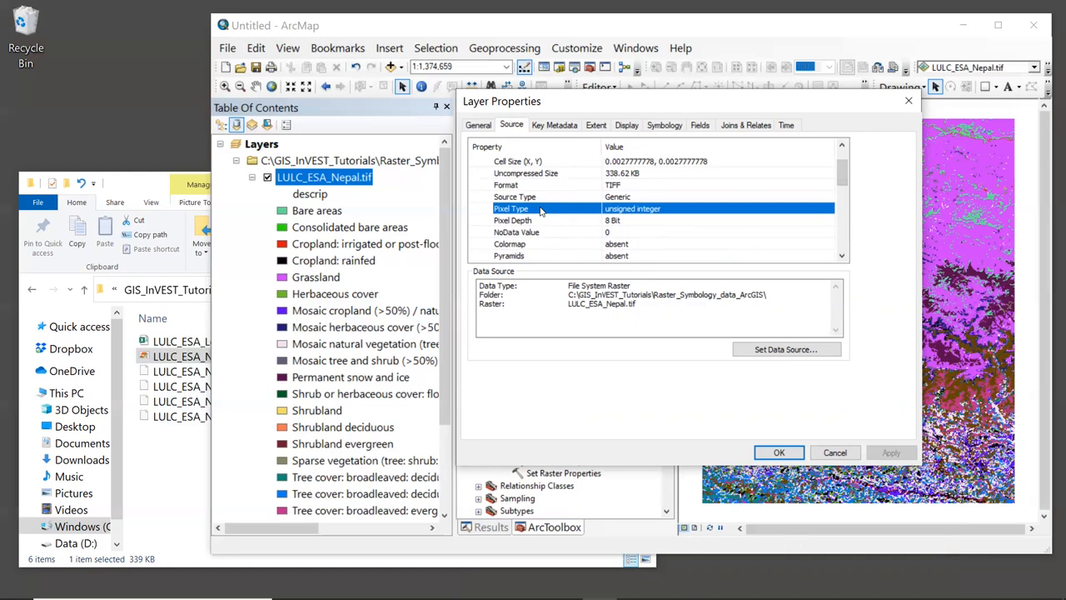
{"action": "mouse_move", "coordinate": [557, 238]}
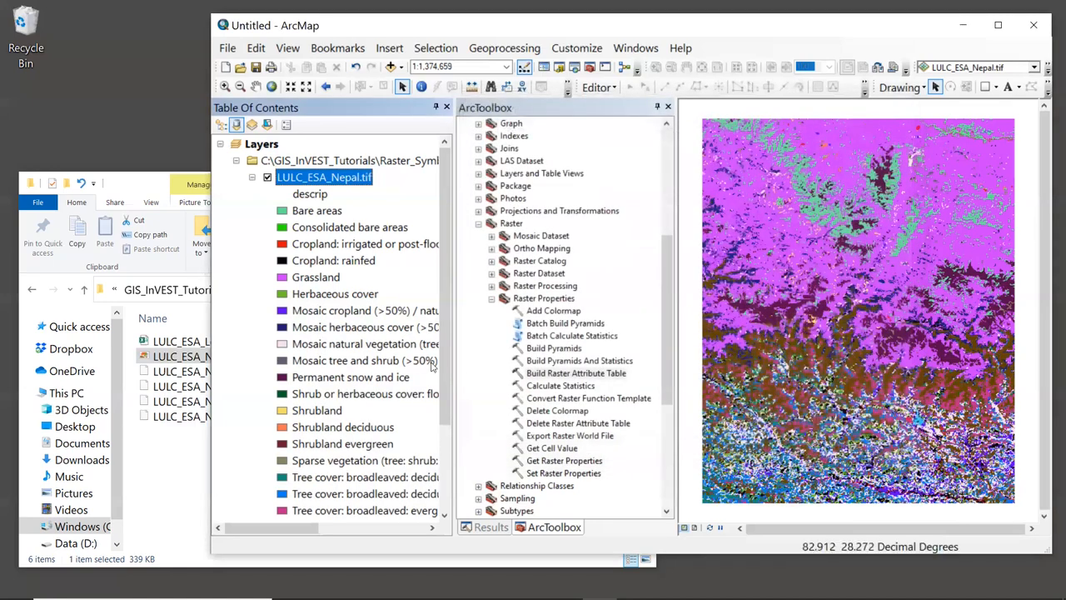
{"action": "mouse_move", "coordinate": [366, 344]}
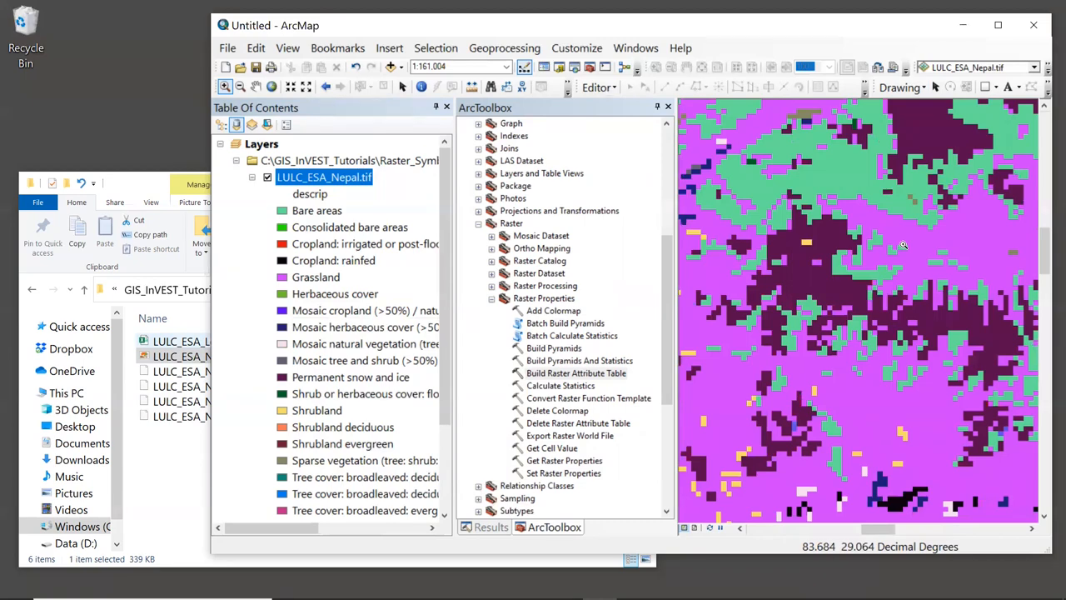
{"action": "mouse_move", "coordinate": [908, 244]}
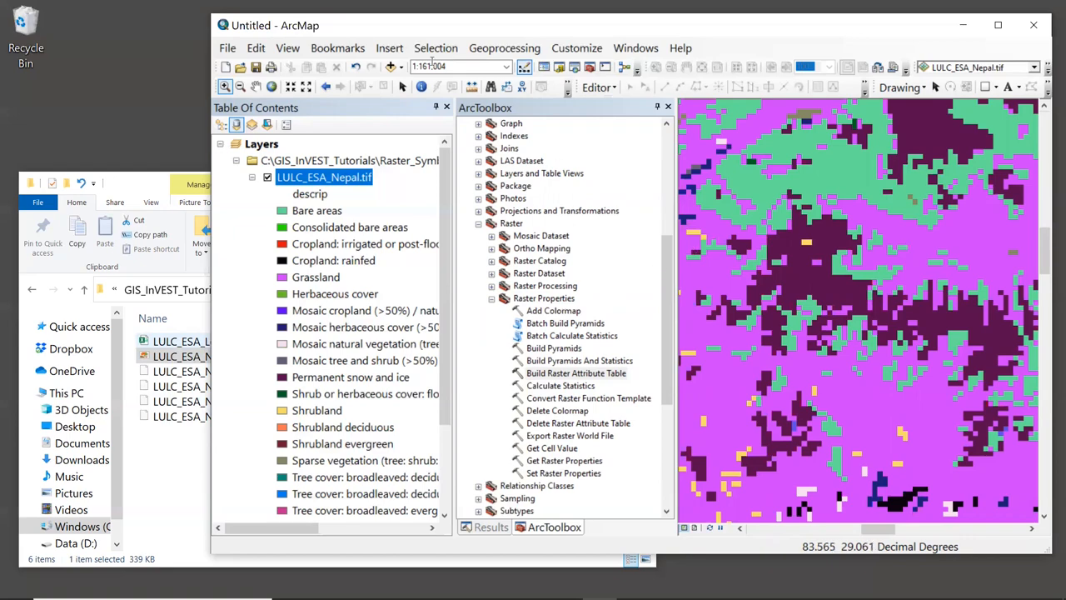
{"action": "mouse_move", "coordinate": [422, 86]}
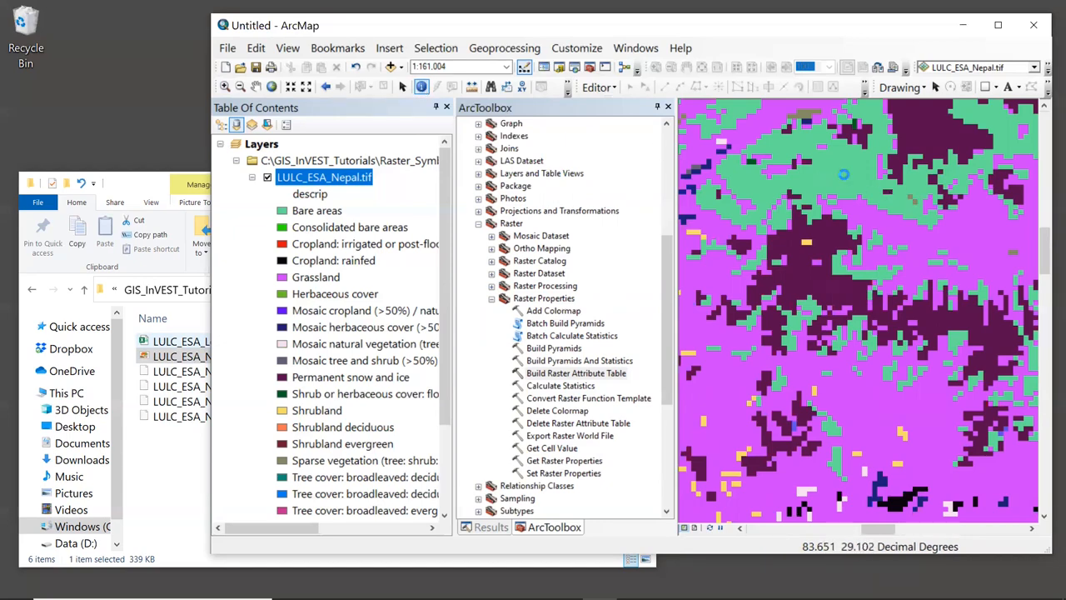
Identify a Bare areas pixel (value 200, count 20671) and open the layer choice list
{"action": "left_click", "coordinate": [848, 177]}
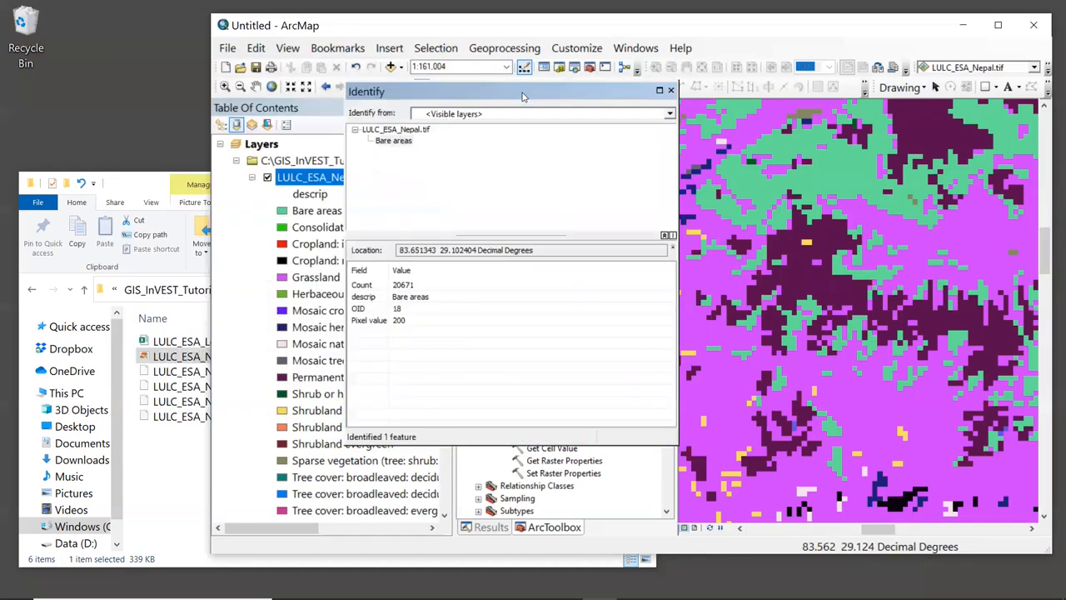
{"action": "mouse_move", "coordinate": [589, 155]}
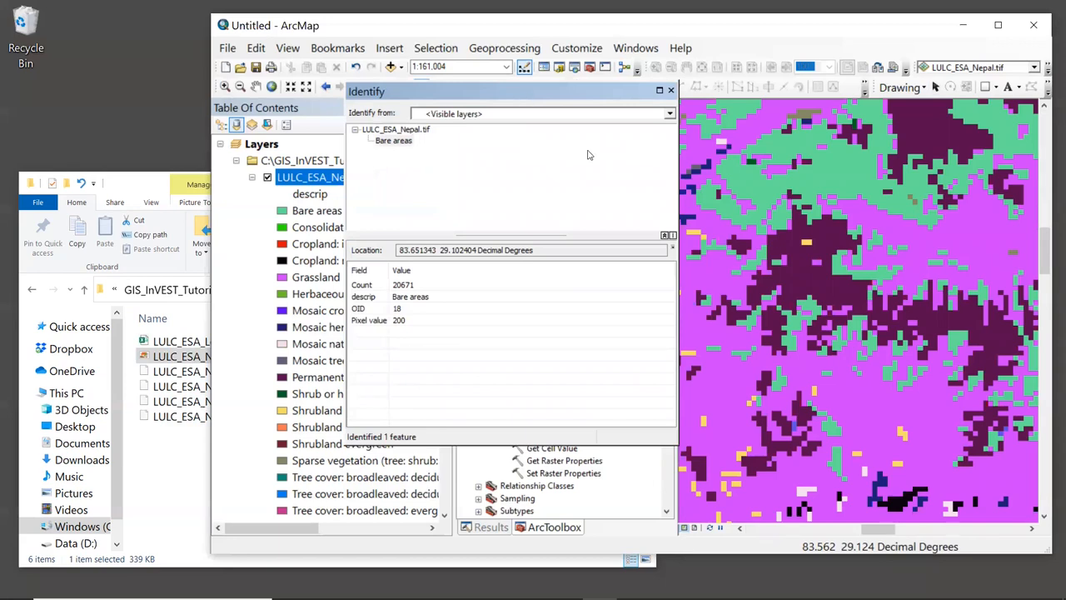
{"action": "mouse_move", "coordinate": [416, 114]}
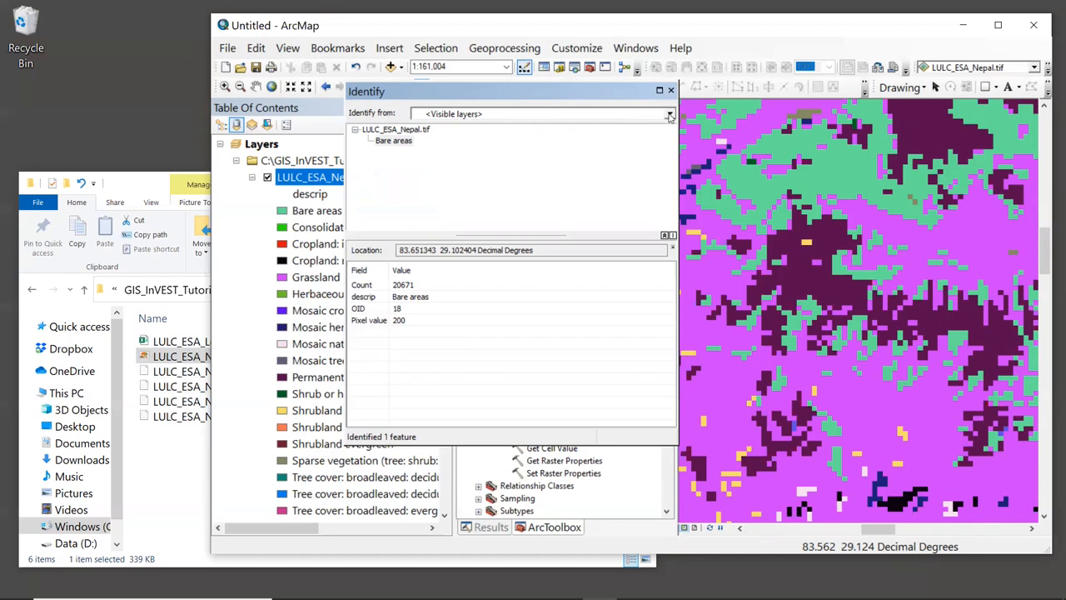
{"action": "left_click", "coordinate": [669, 114]}
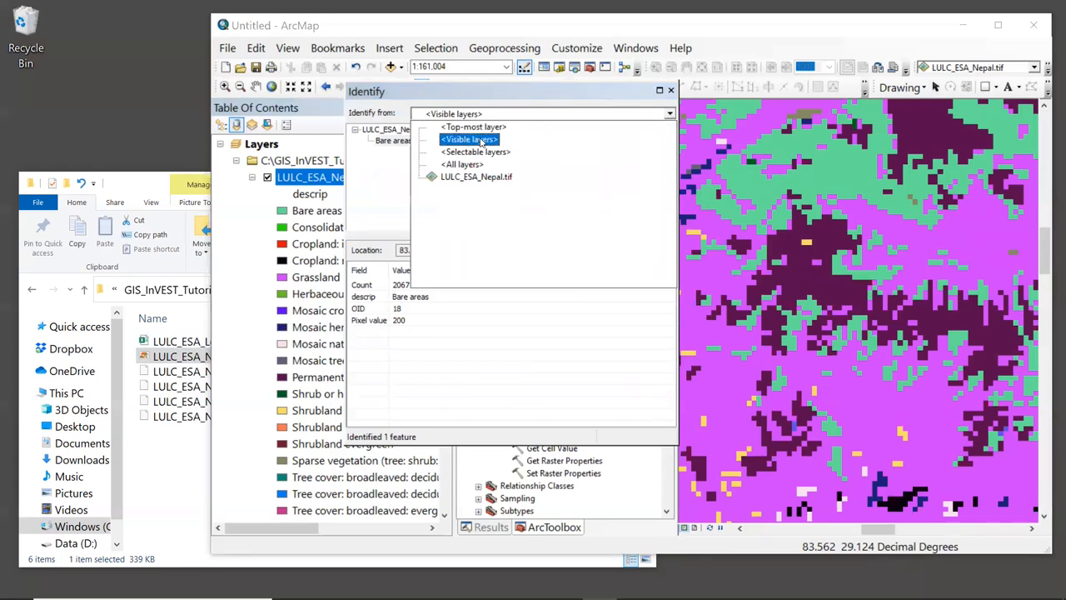
Set Identify to query Visible layers, keeping the Bare areas pixel (value 200) reported
{"action": "left_click", "coordinate": [469, 139]}
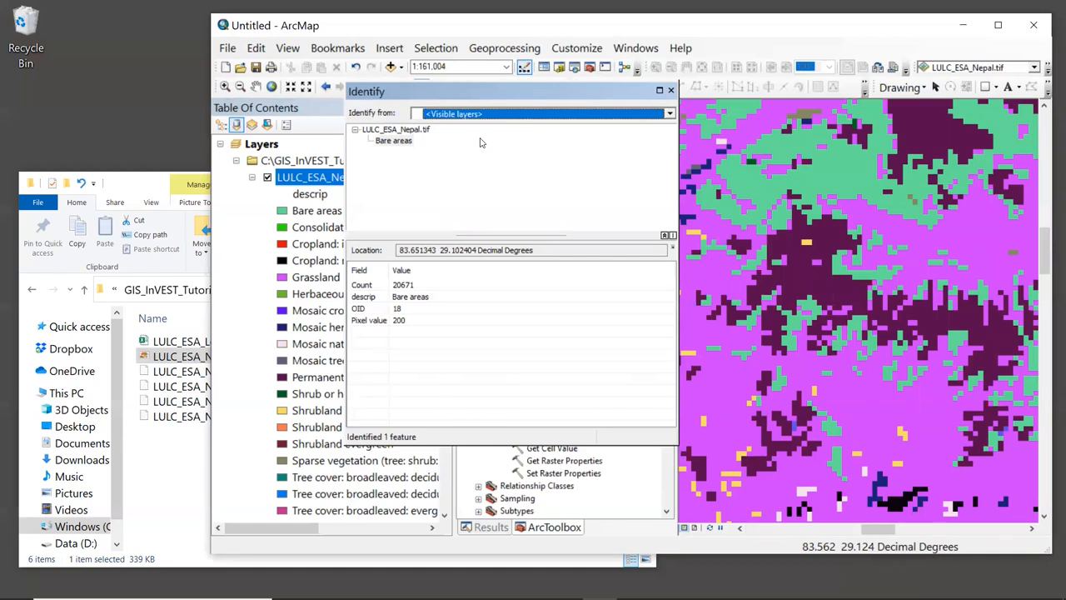
{"action": "mouse_move", "coordinate": [495, 131]}
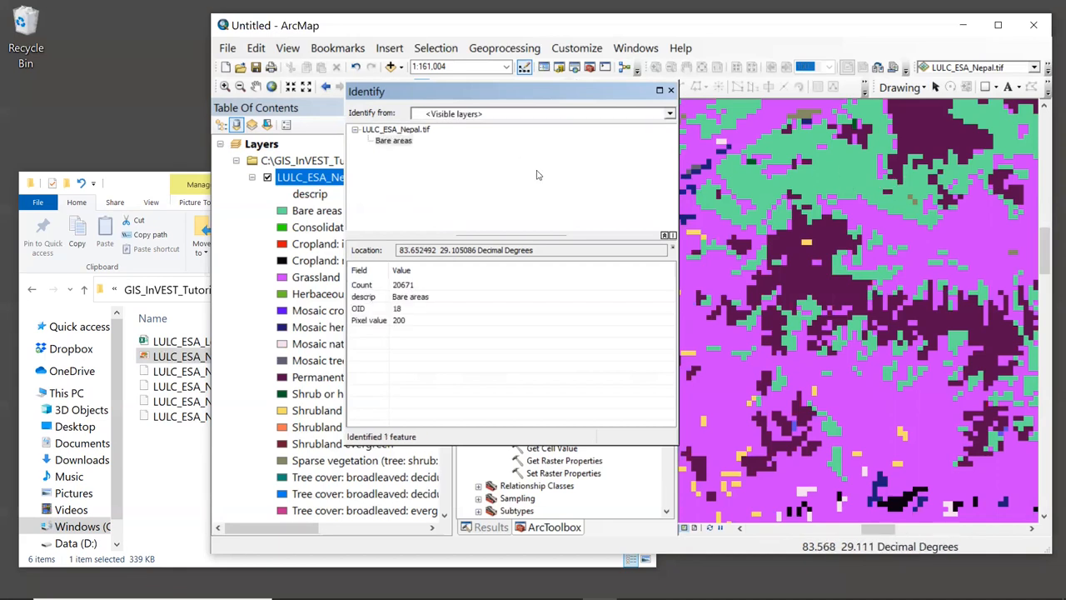
{"action": "mouse_move", "coordinate": [467, 187]}
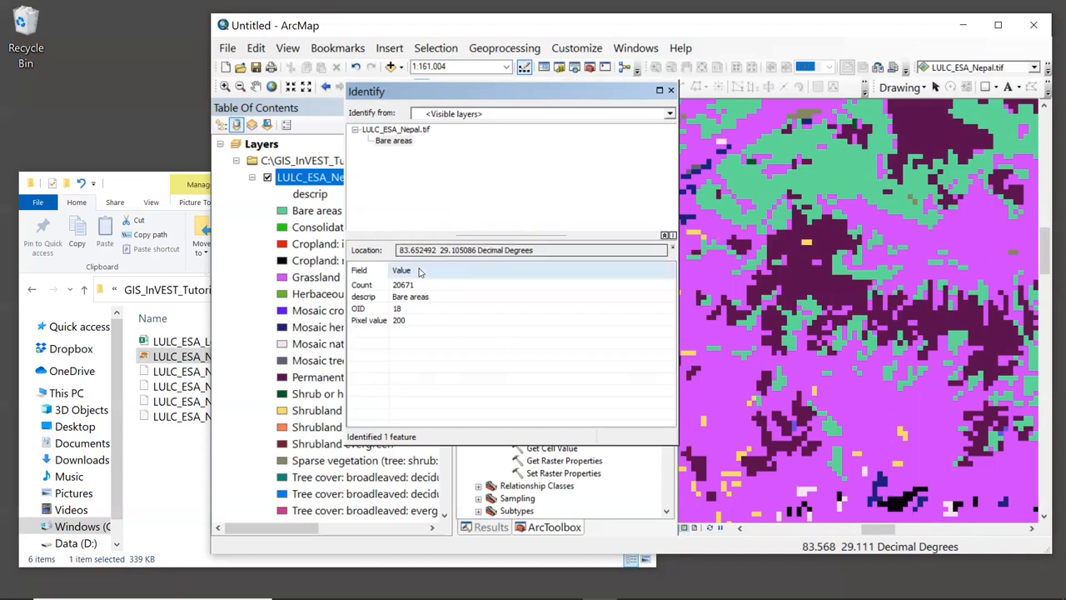
{"action": "triple_click", "coordinate": [466, 250]}
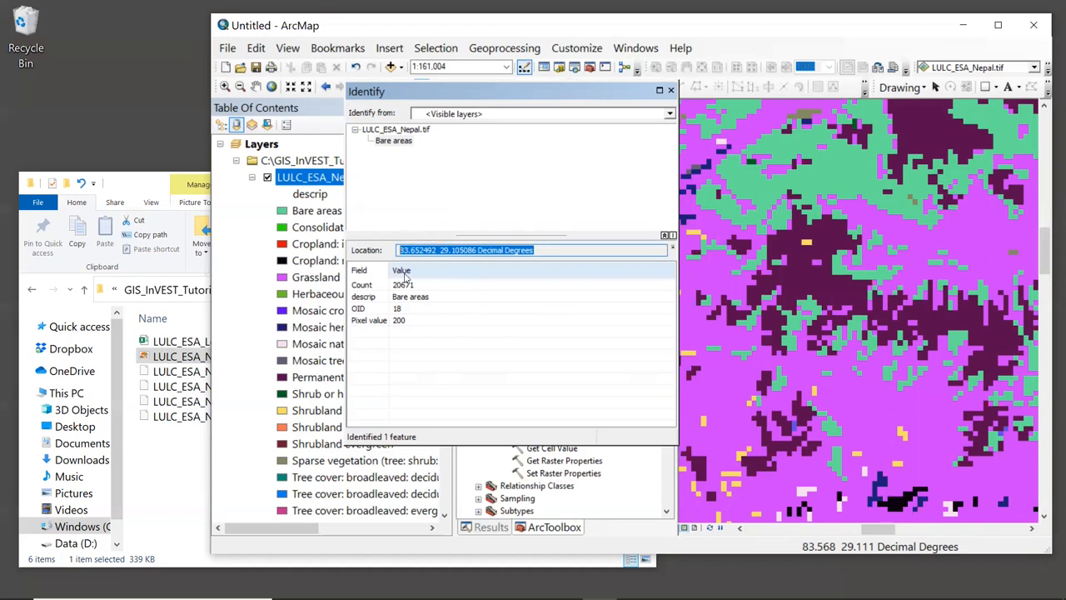
{"action": "mouse_move", "coordinate": [456, 276]}
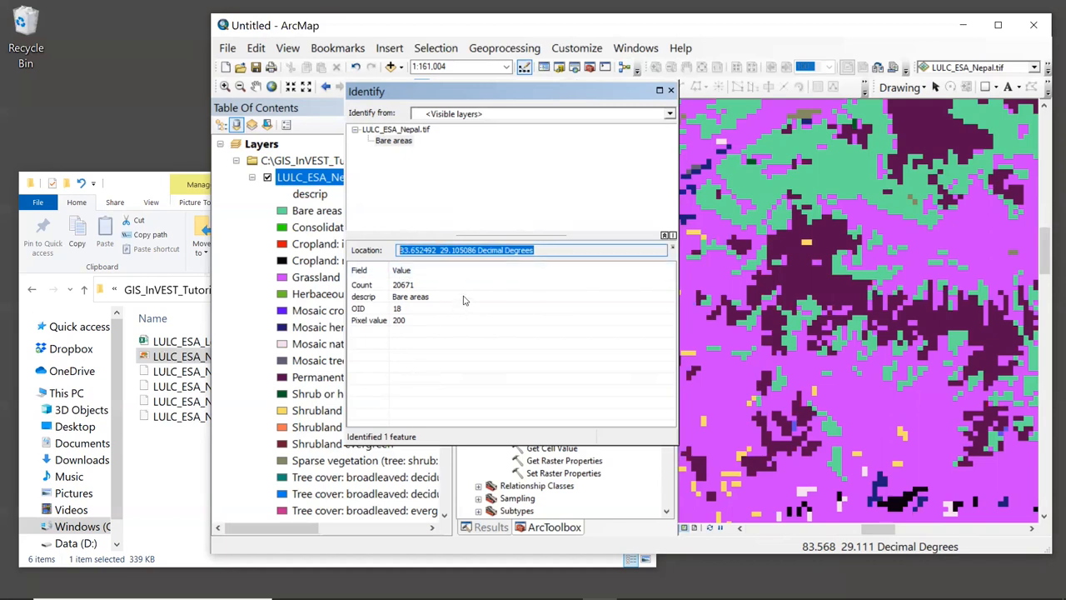
{"action": "left_click", "coordinate": [410, 297]}
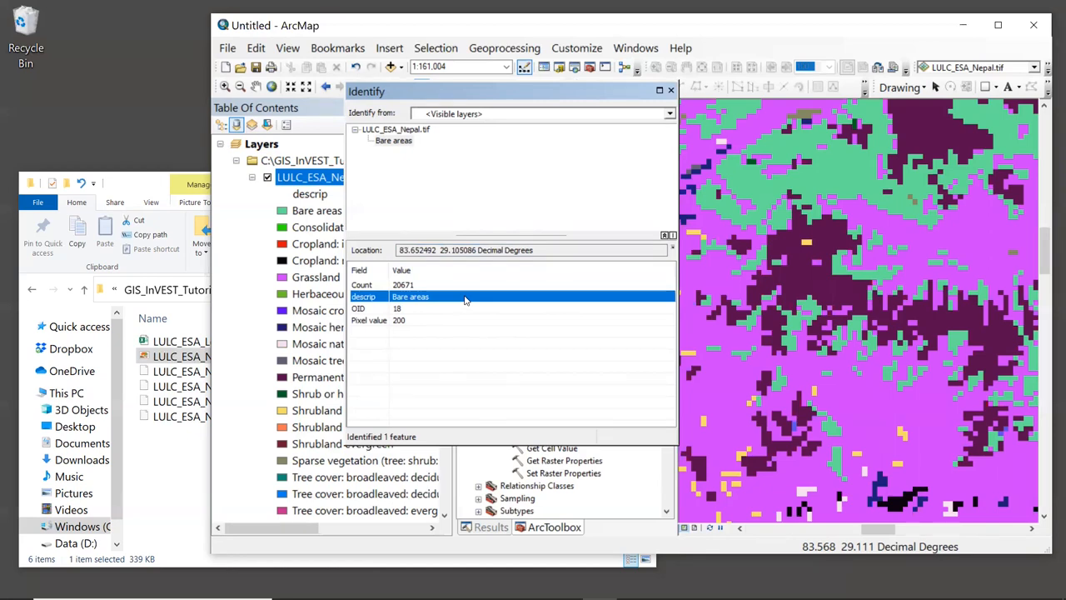
{"action": "mouse_move", "coordinate": [450, 327]}
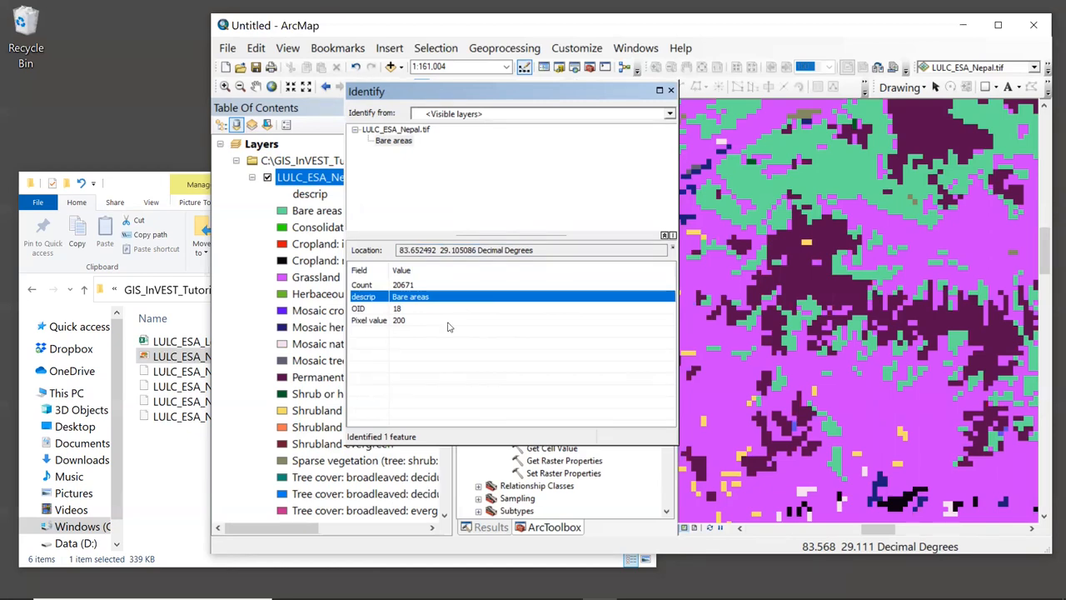
{"action": "left_click", "coordinate": [450, 319]}
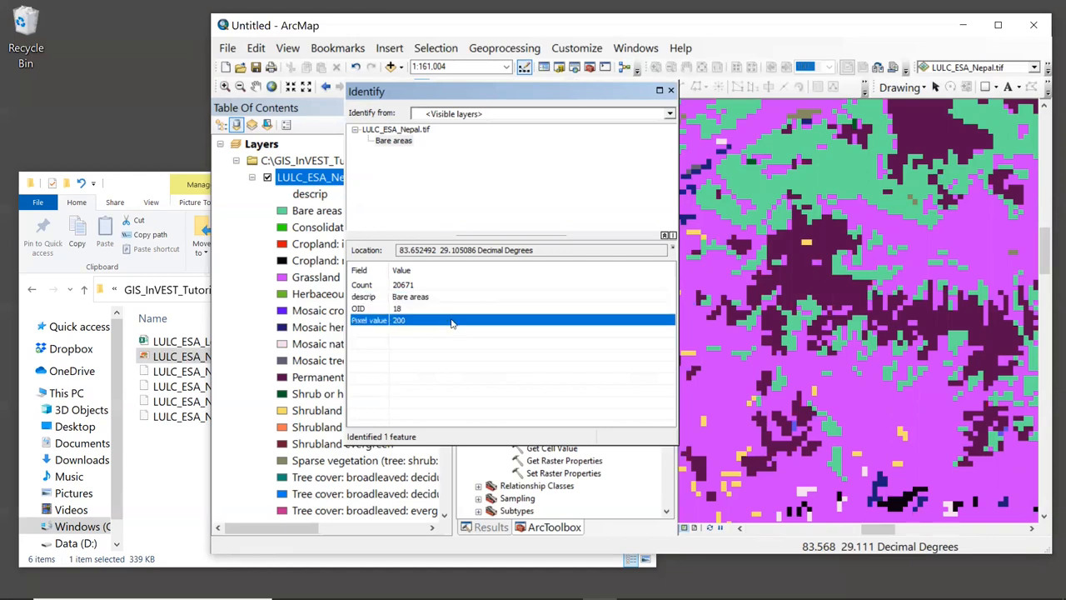